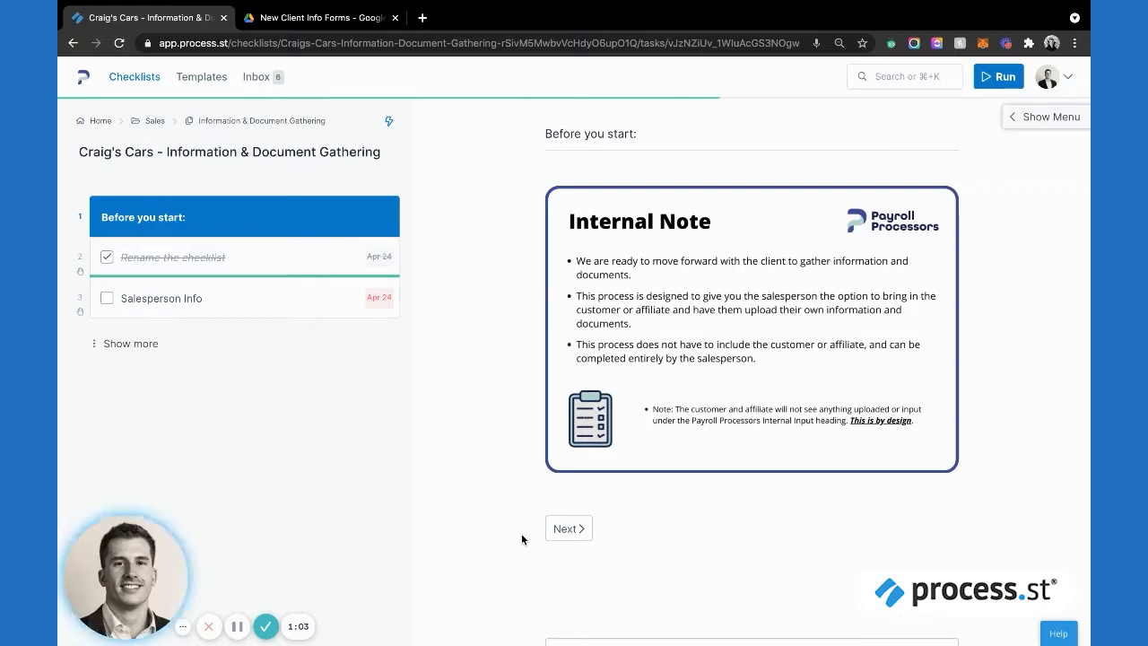
mouse_move(556, 375)
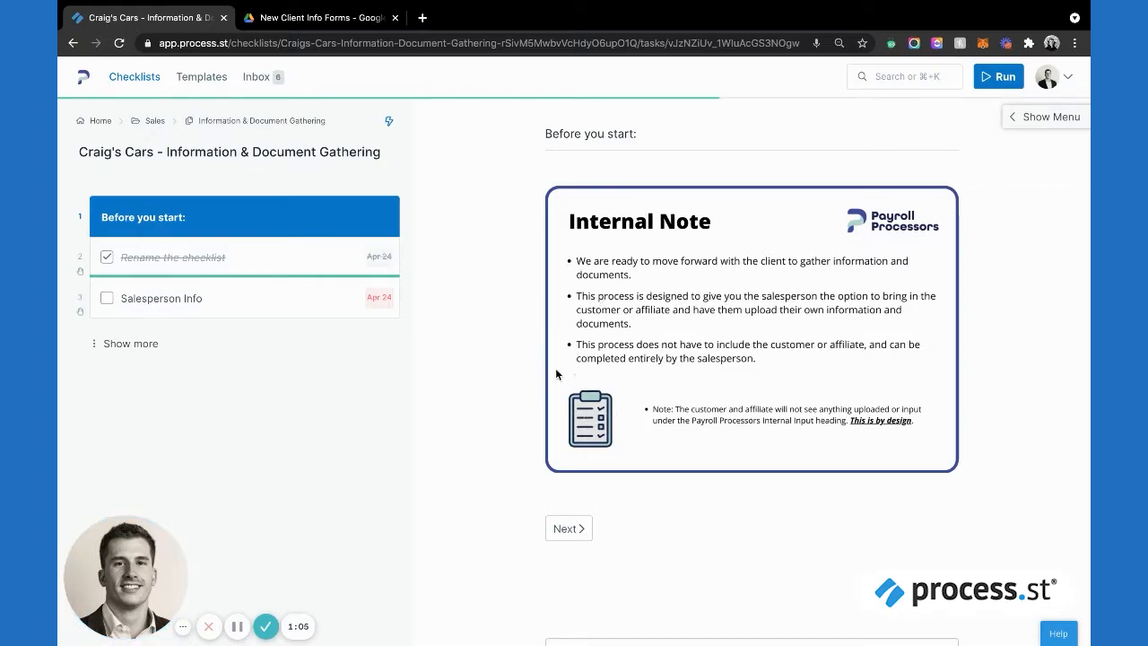
mouse_move(561, 473)
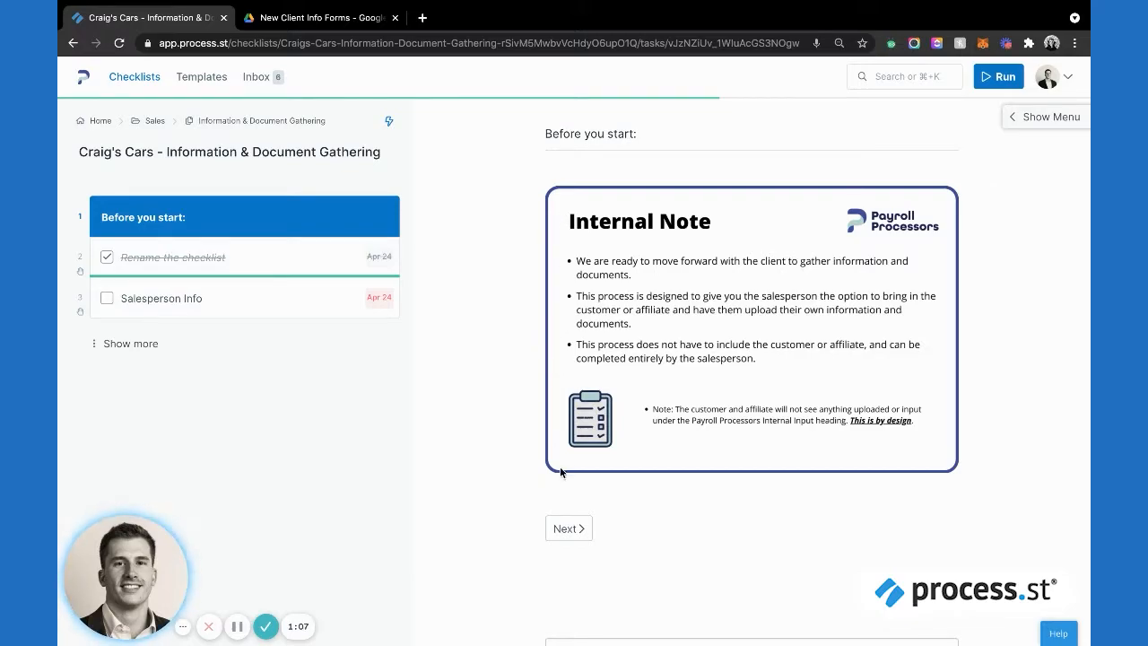
mouse_move(520, 312)
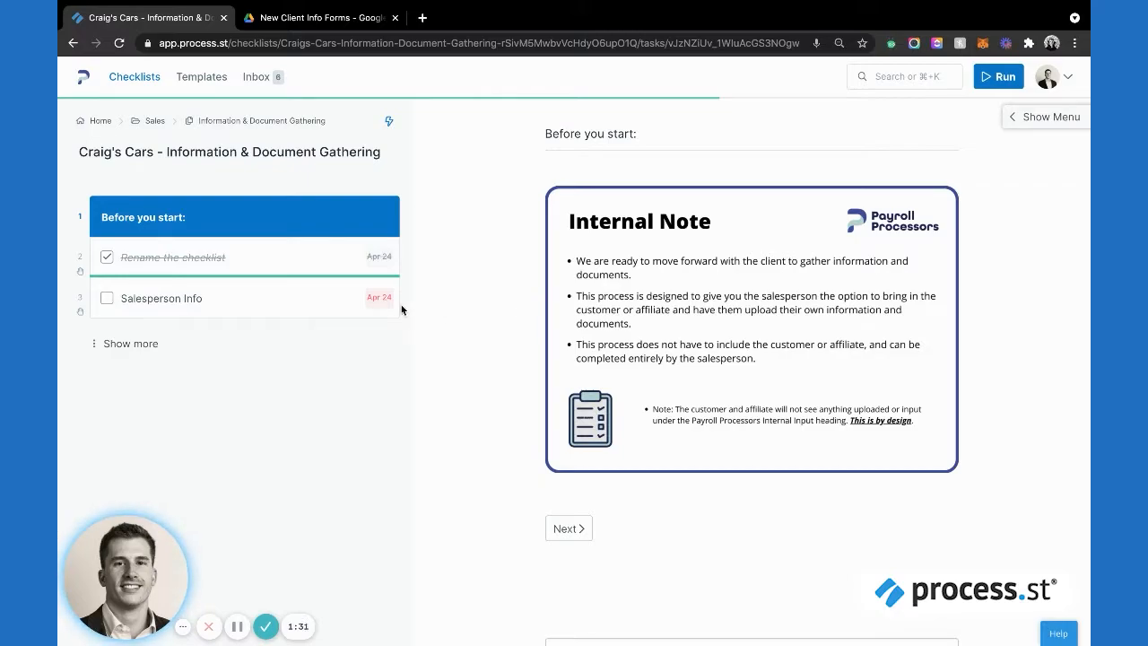
mouse_move(312, 244)
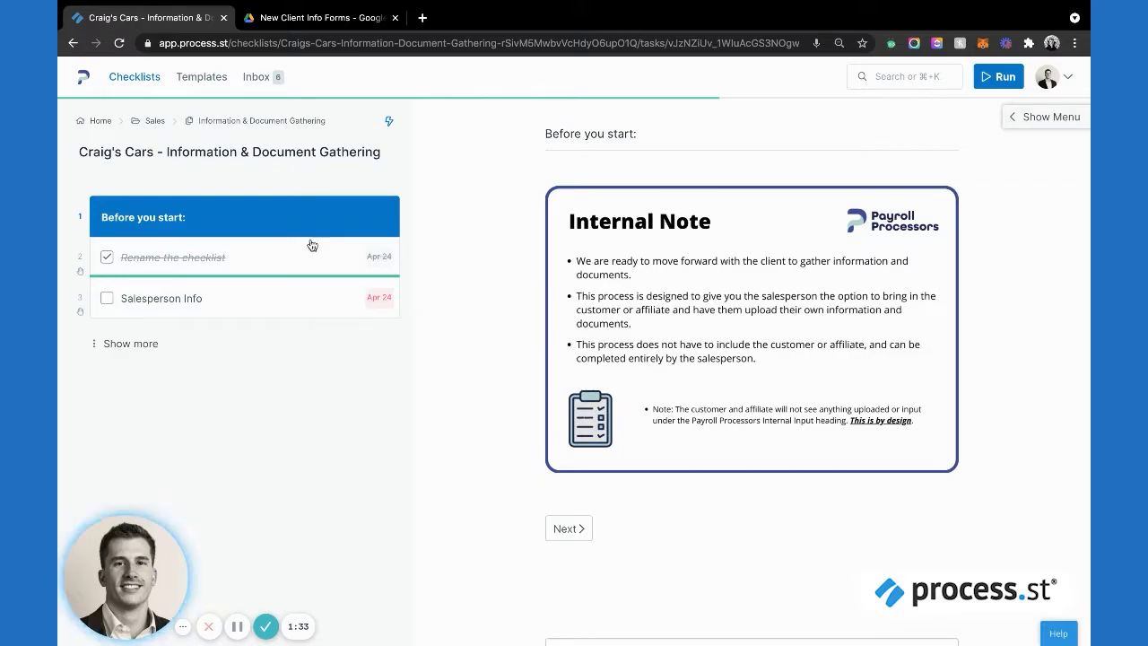
left_click(173, 258)
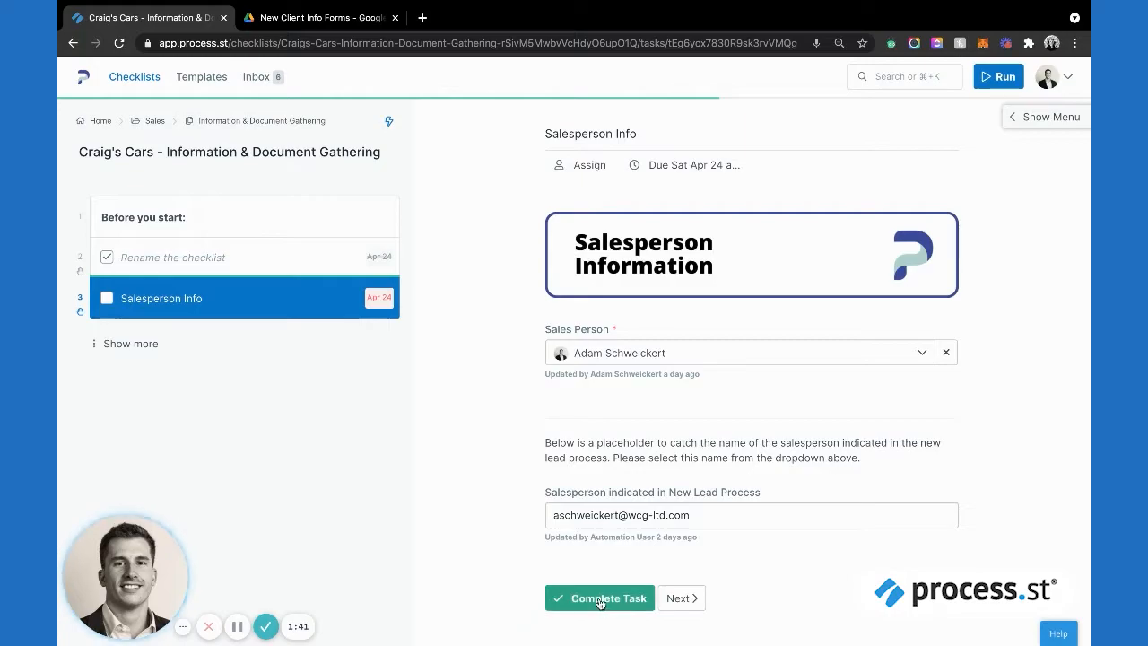
mouse_move(498, 459)
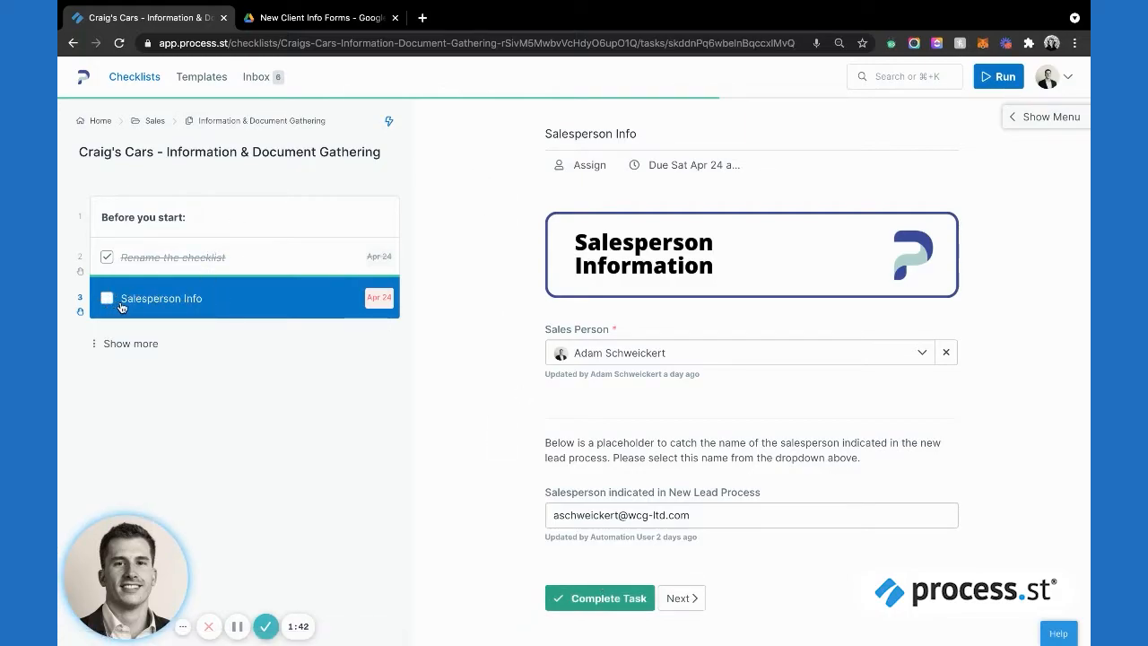
- Check off Salesperson Info and move down the task list to Sales Notes
left_click(599, 597)
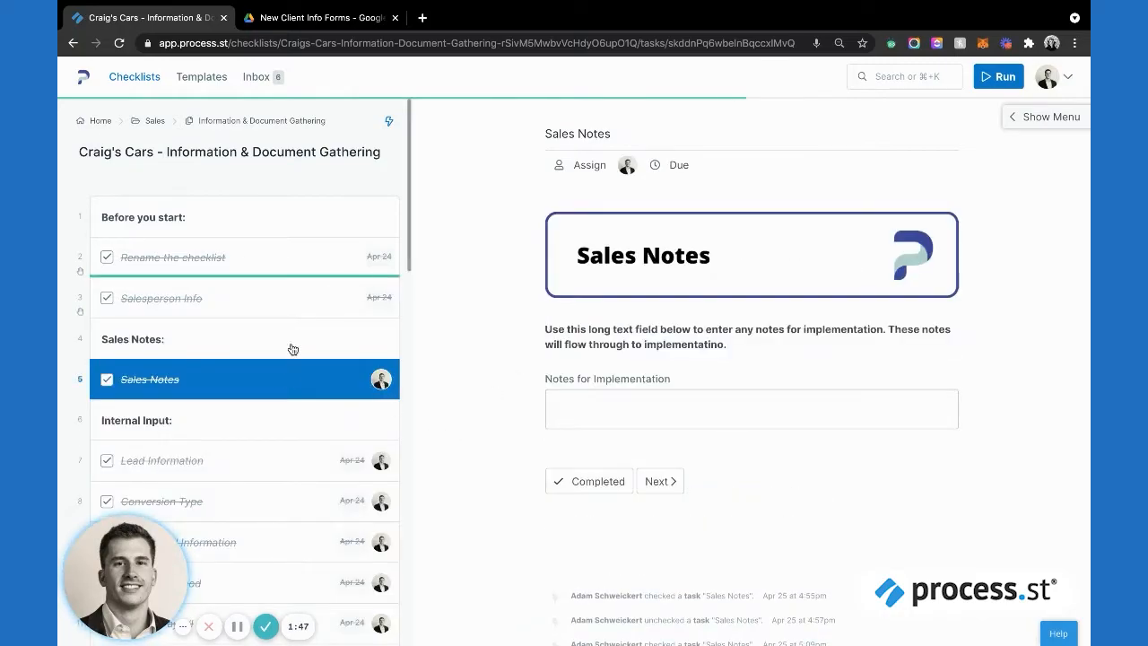
scroll("down", 3)
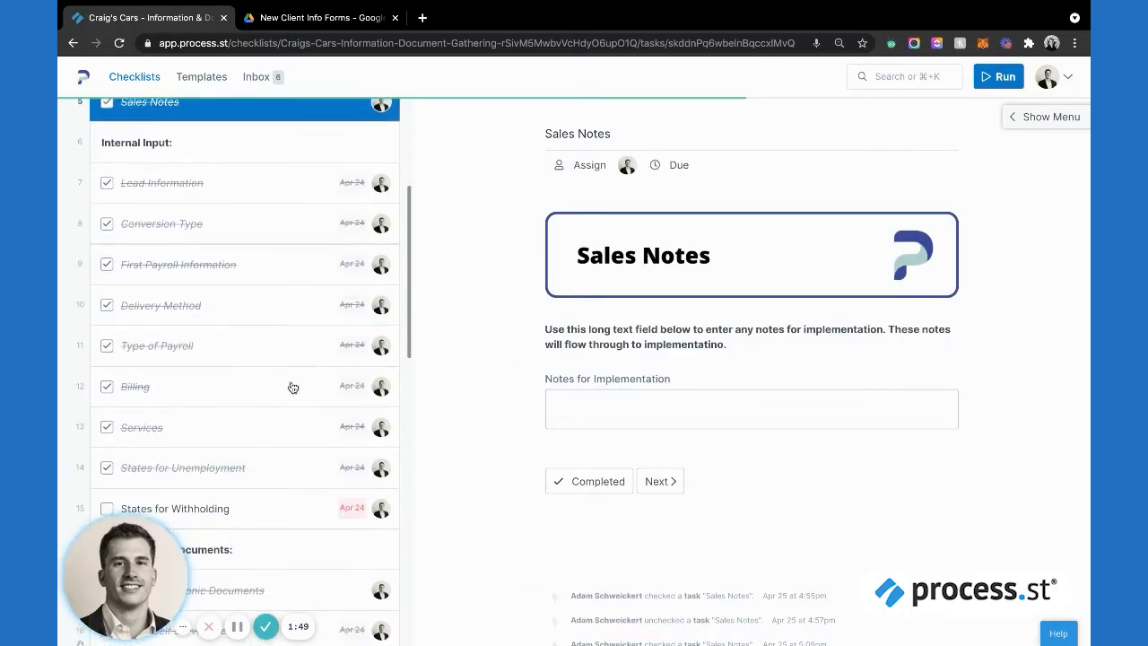
scroll("down", 3)
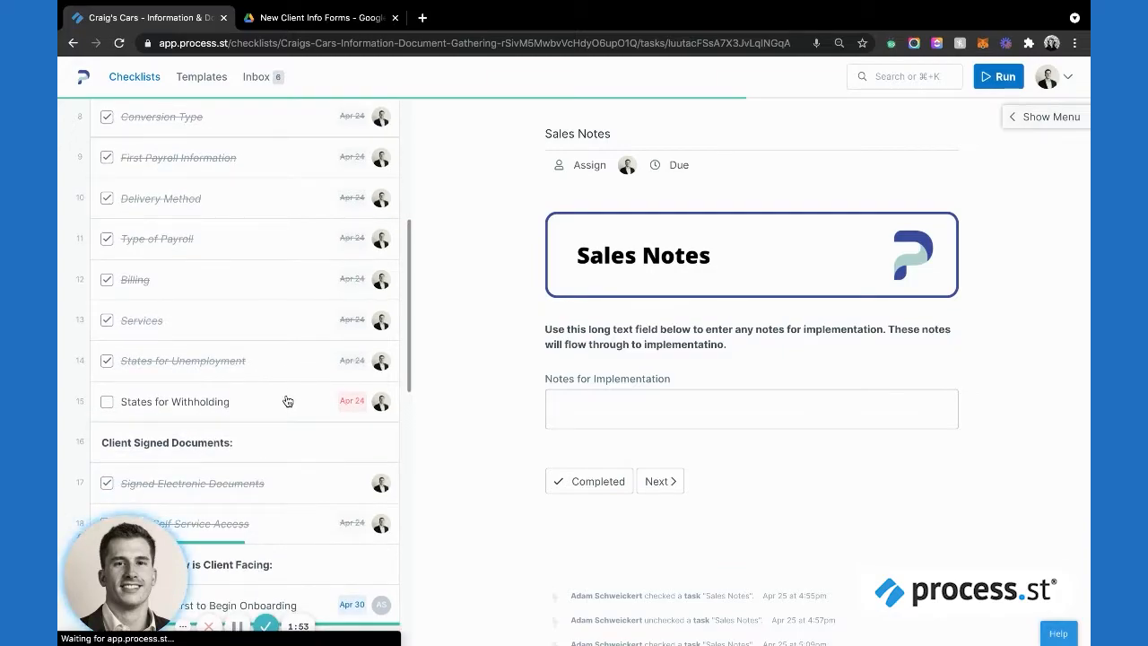
- In States for Withholding, add Utah to the states field alongside Illinois
left_click(174, 402)
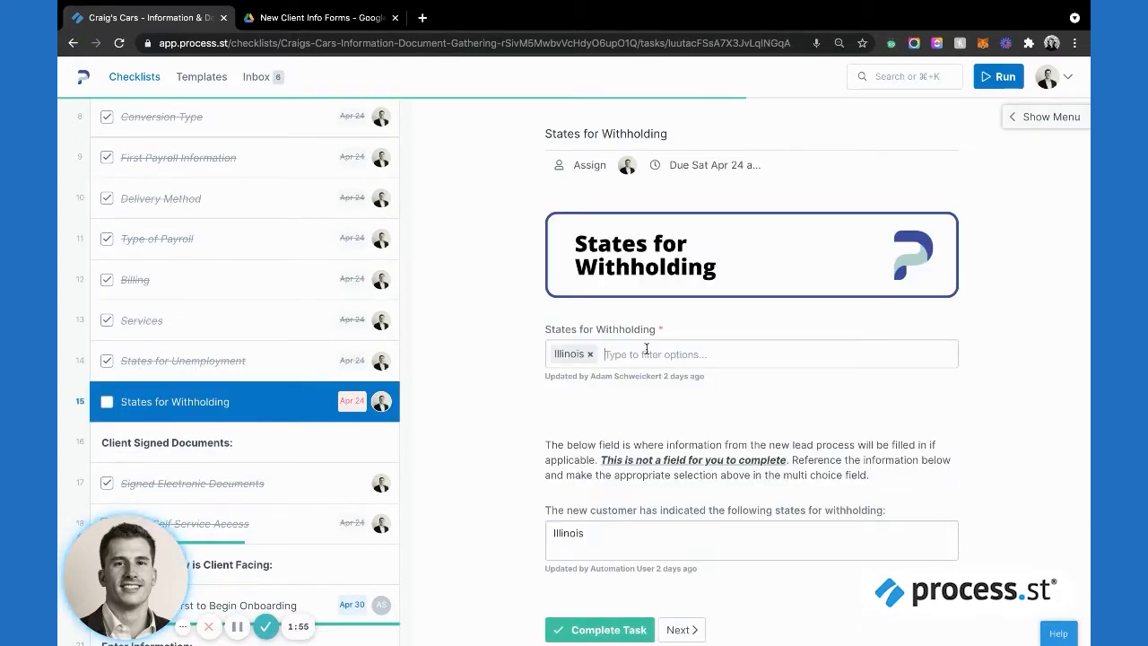
left_click(771, 354)
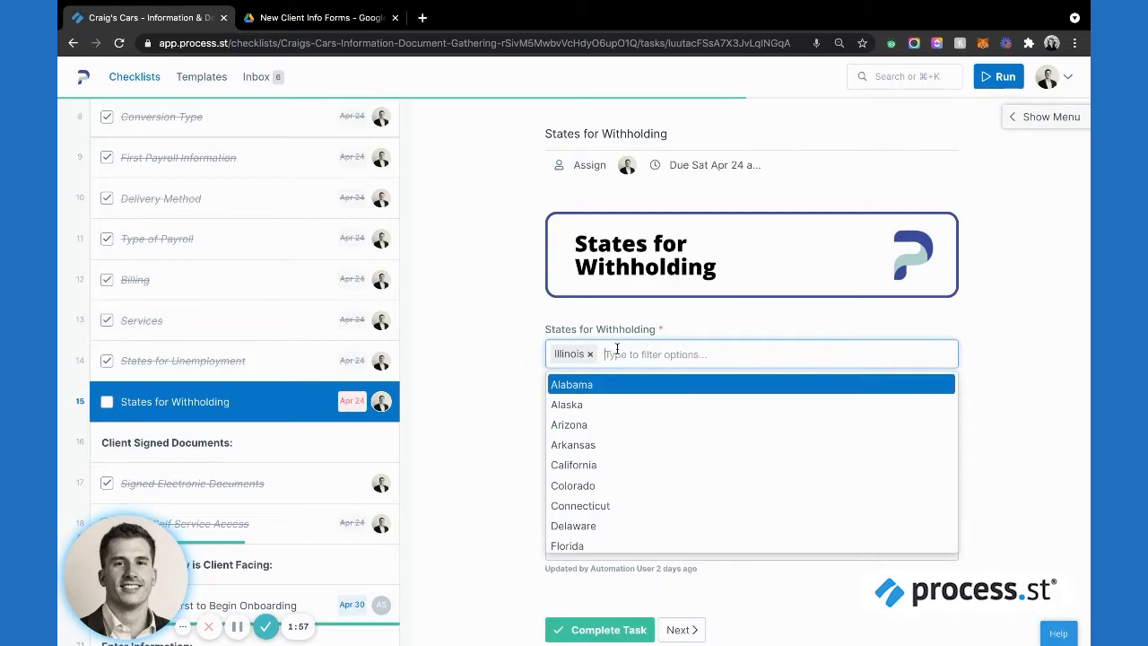
type("utah")
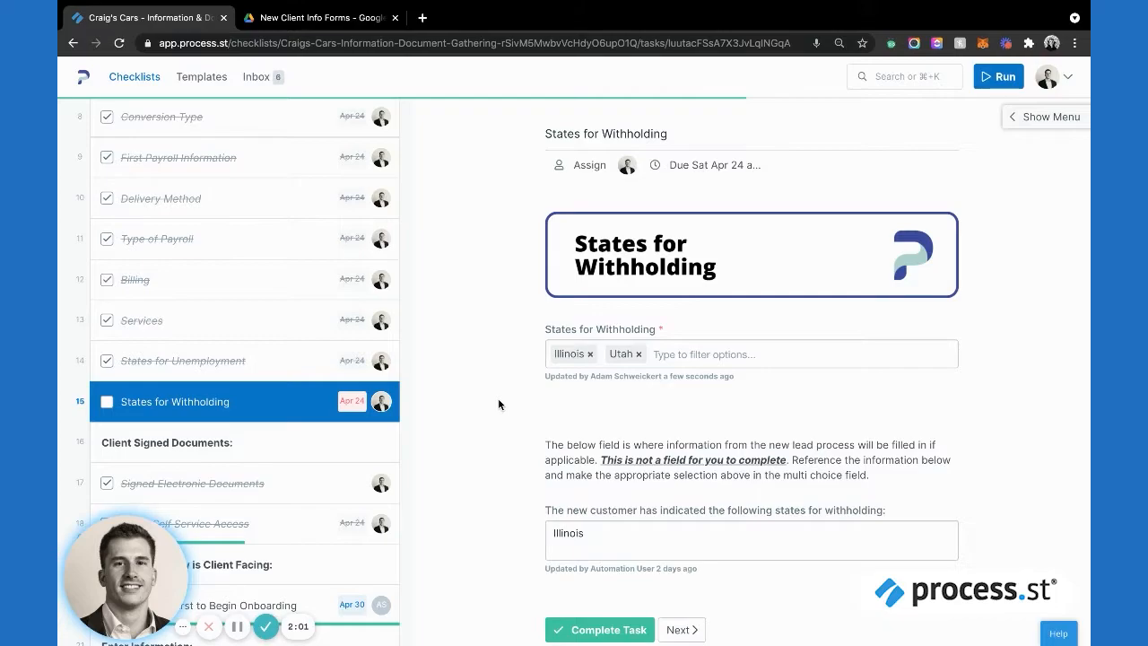
scroll("up", 3)
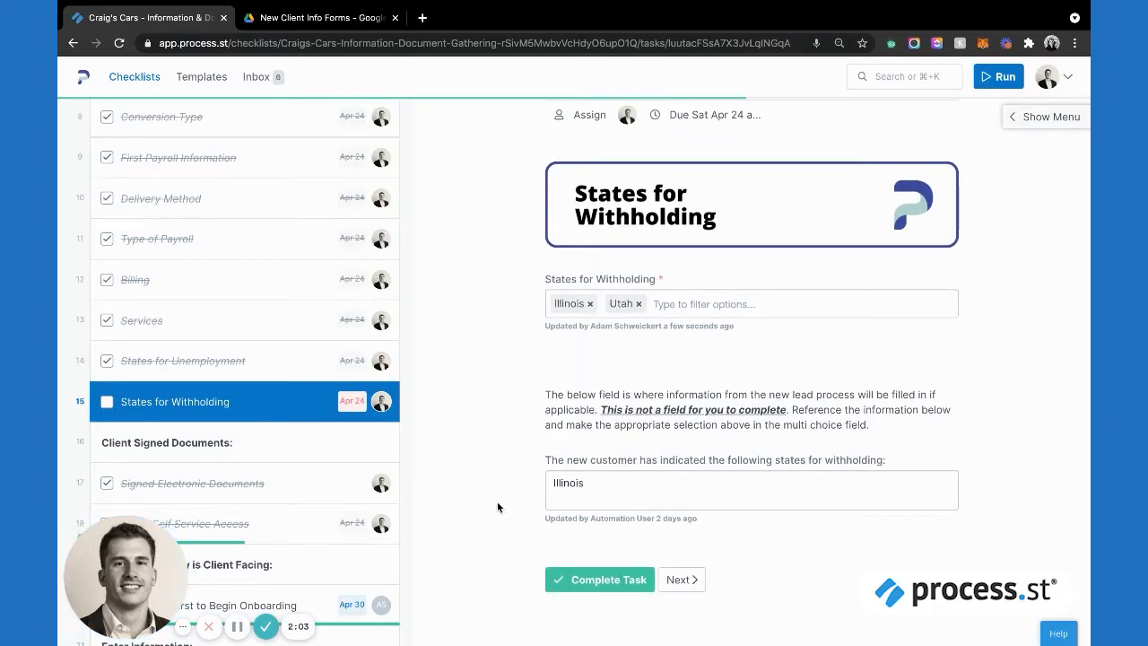
mouse_move(599, 579)
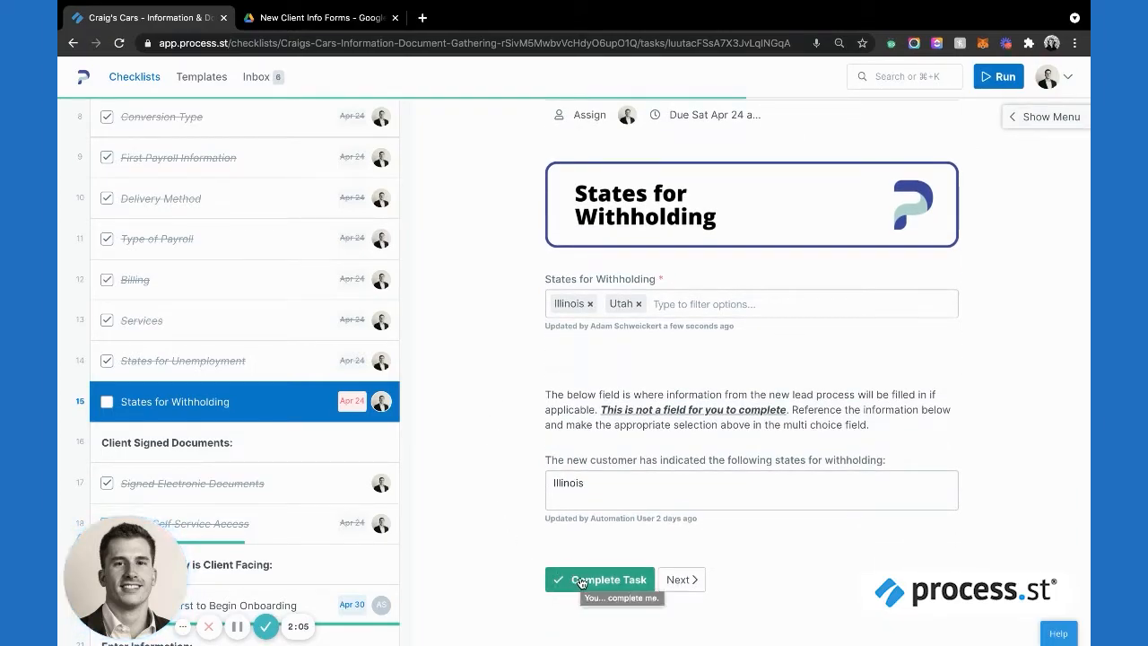
- Check off States for Withholding and move down to Signed Electronic Documents
left_click(599, 577)
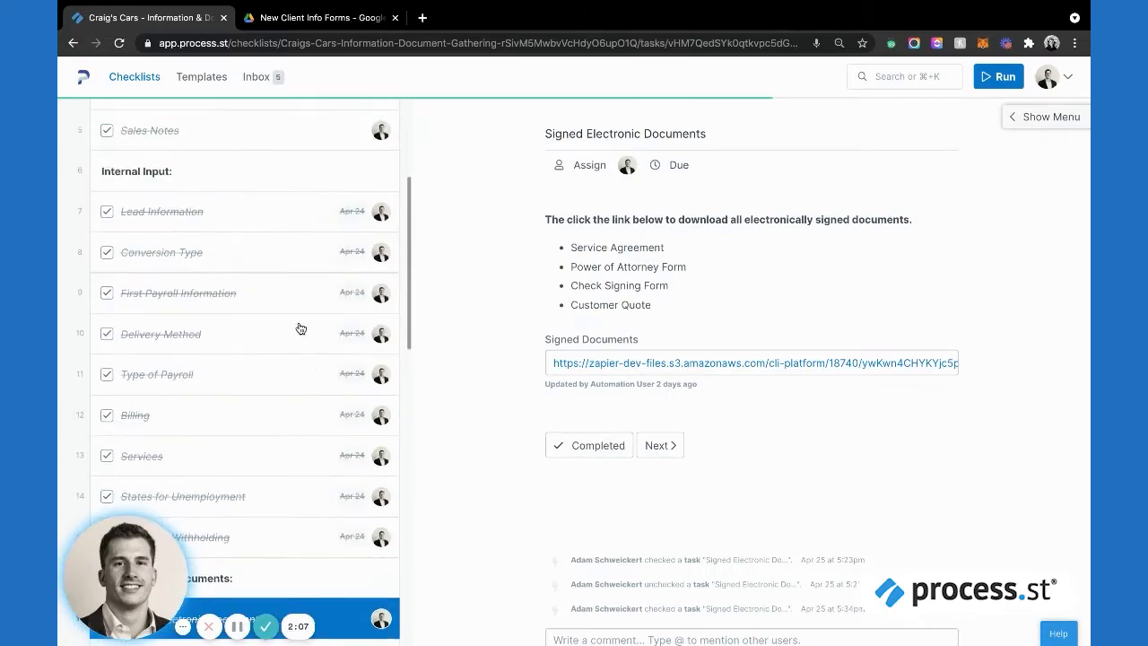
mouse_move(287, 509)
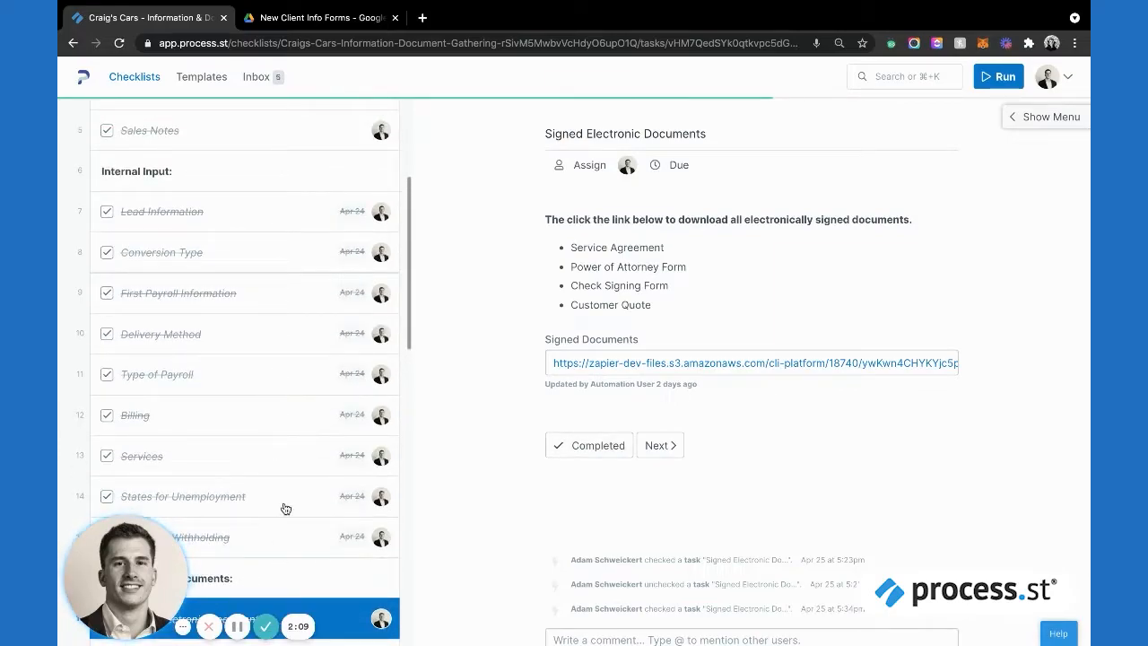
mouse_move(280, 548)
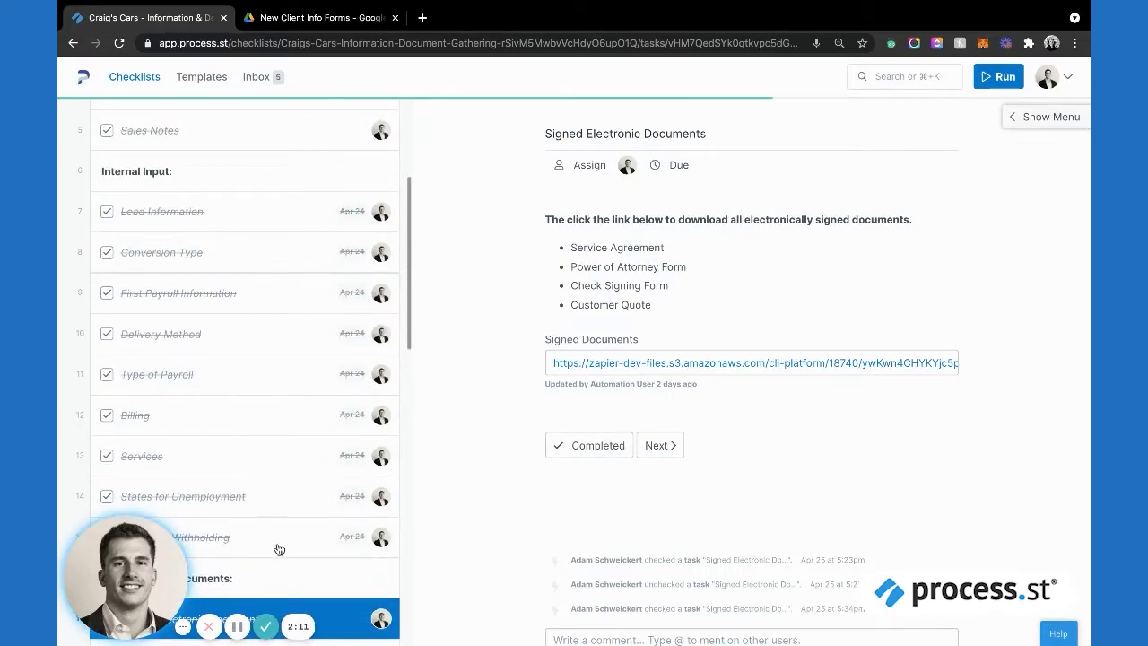
scroll("down", 3)
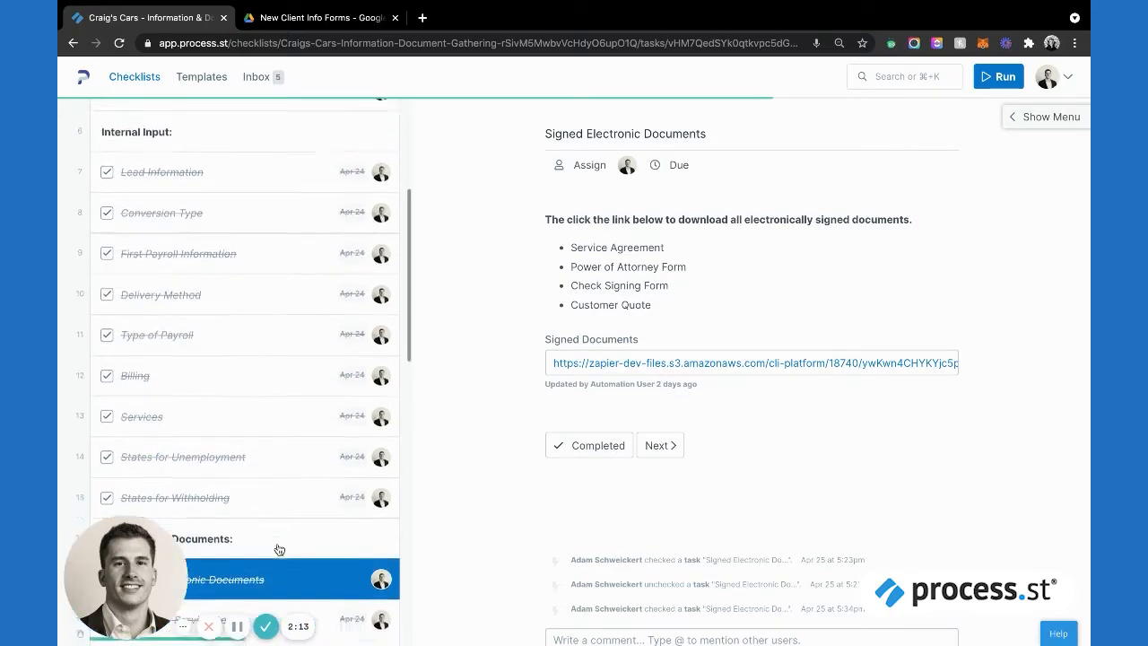
scroll("down", 3)
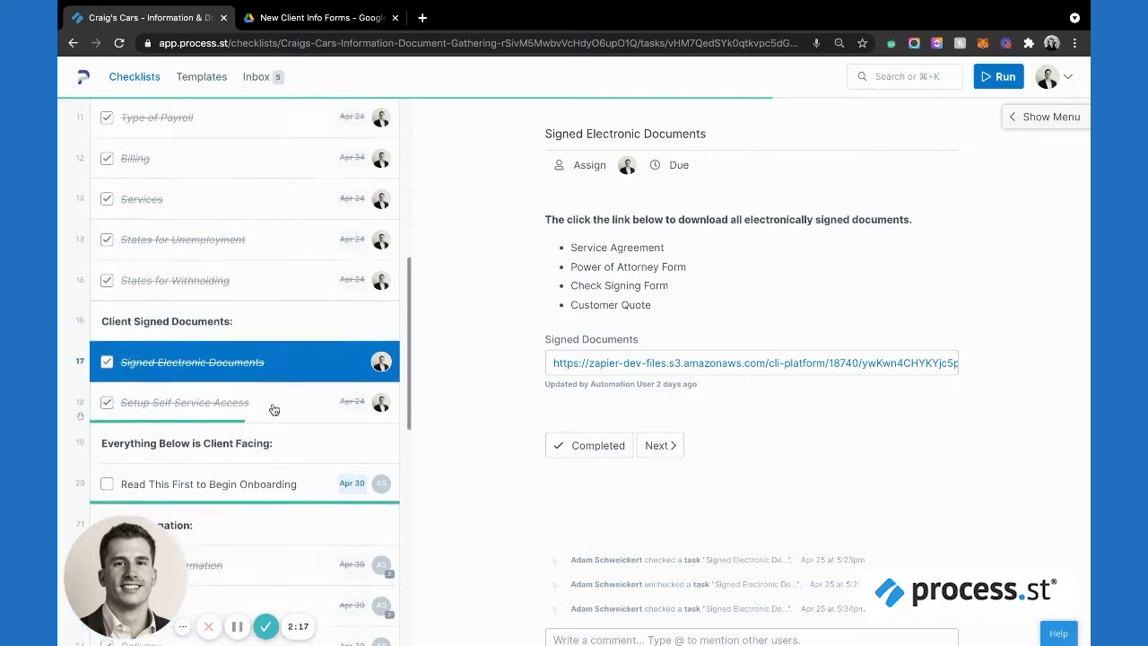
scroll("down", 3)
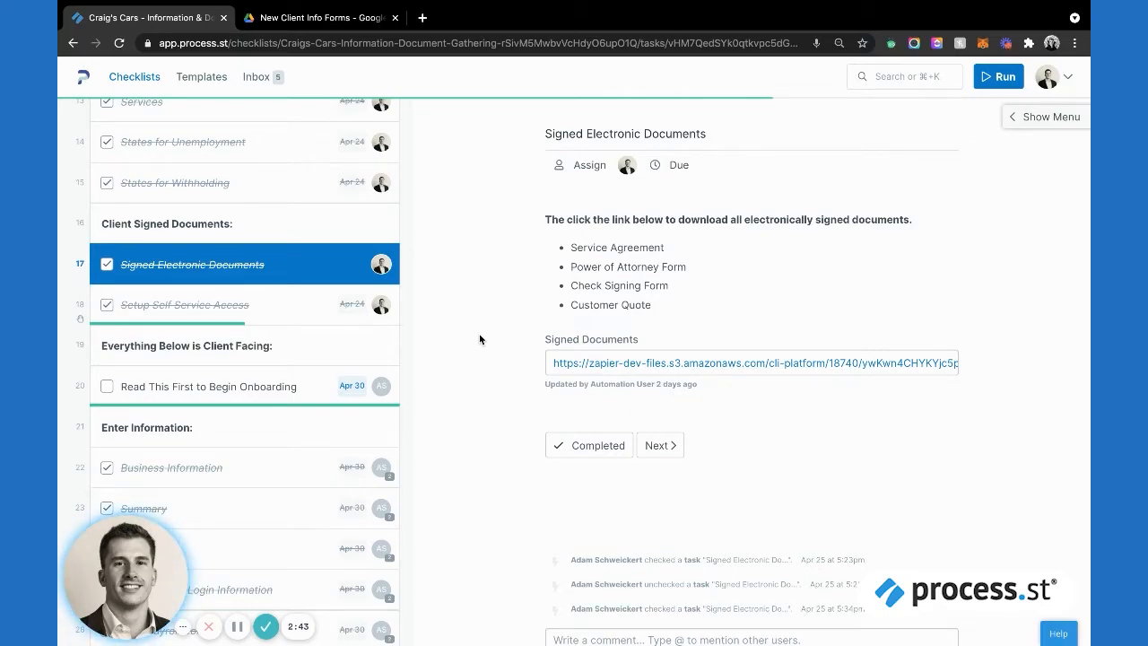
mouse_move(463, 331)
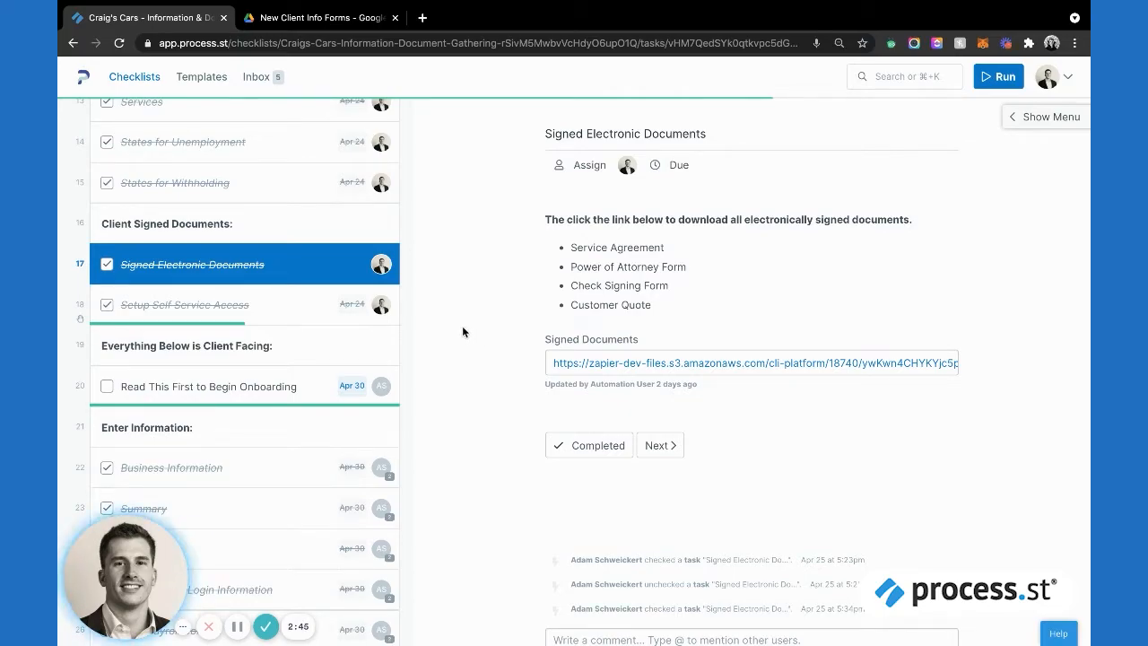
mouse_move(519, 266)
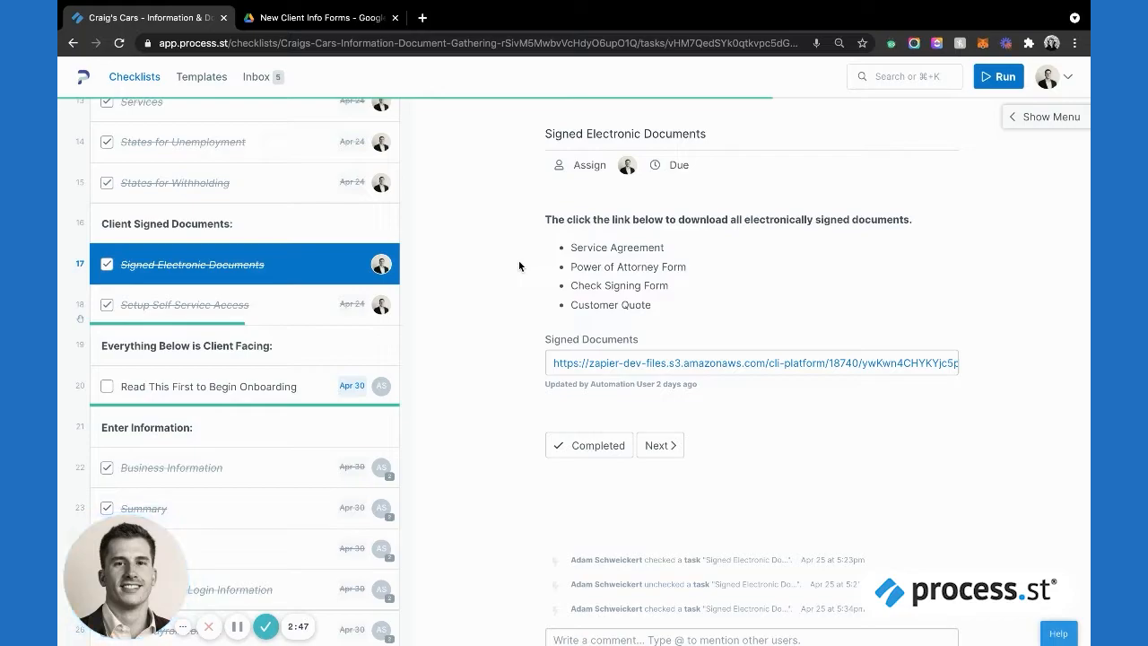
mouse_move(502, 301)
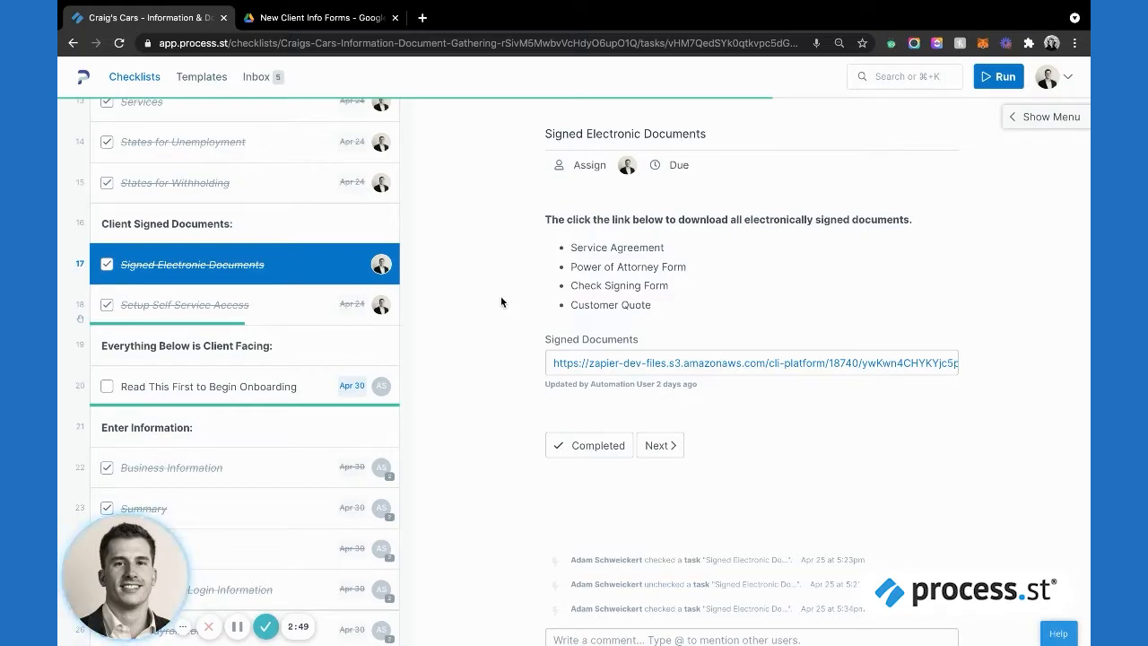
mouse_move(513, 292)
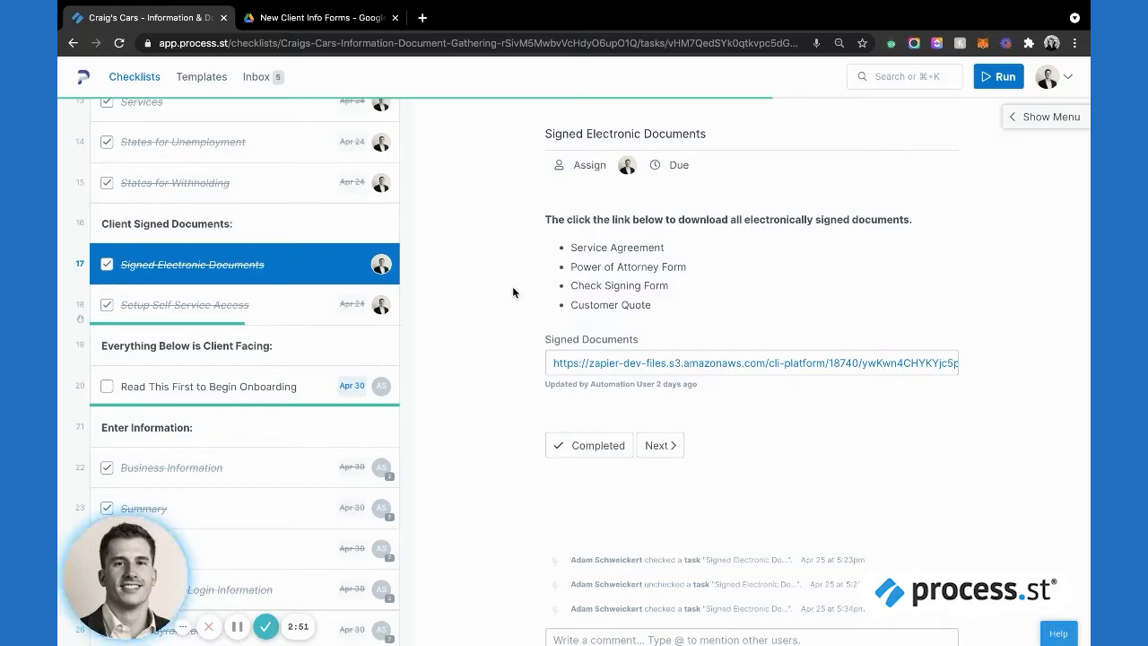
mouse_move(571, 368)
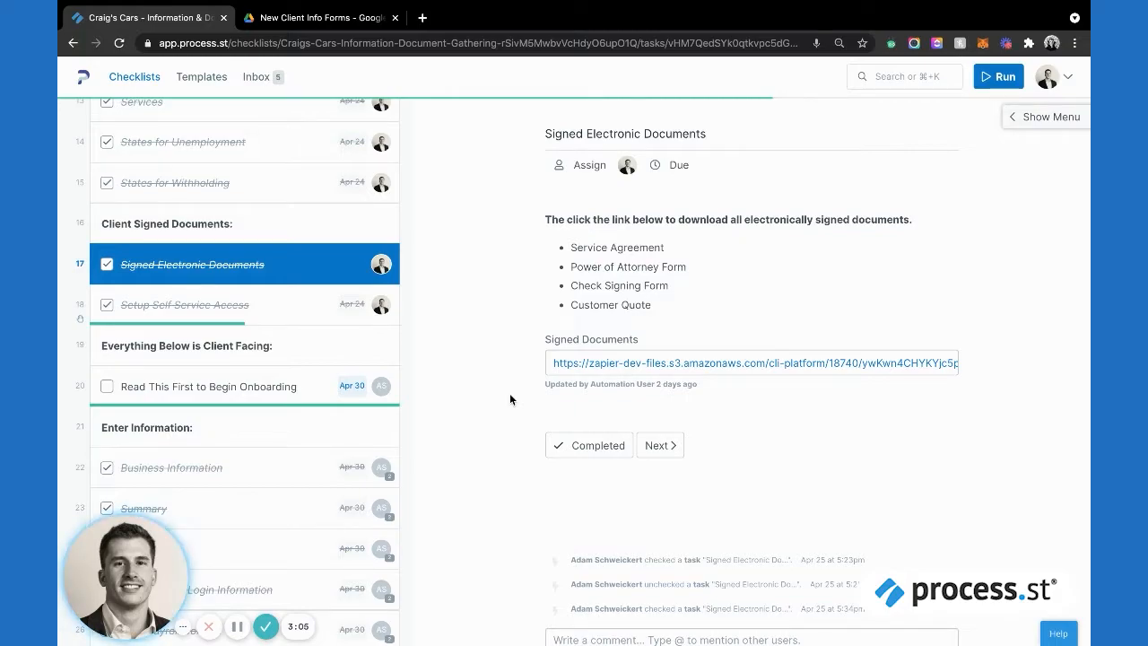
mouse_move(488, 348)
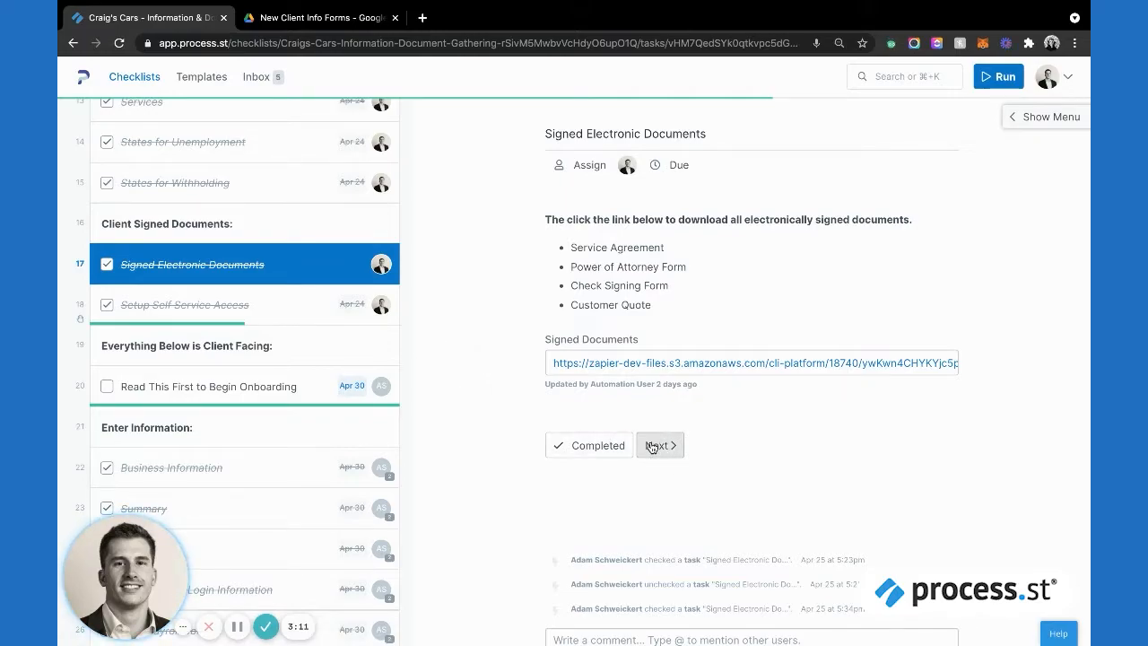
- In Setup Self Service Access, answer Yes to the customer needing Process.st access
left_click(660, 445)
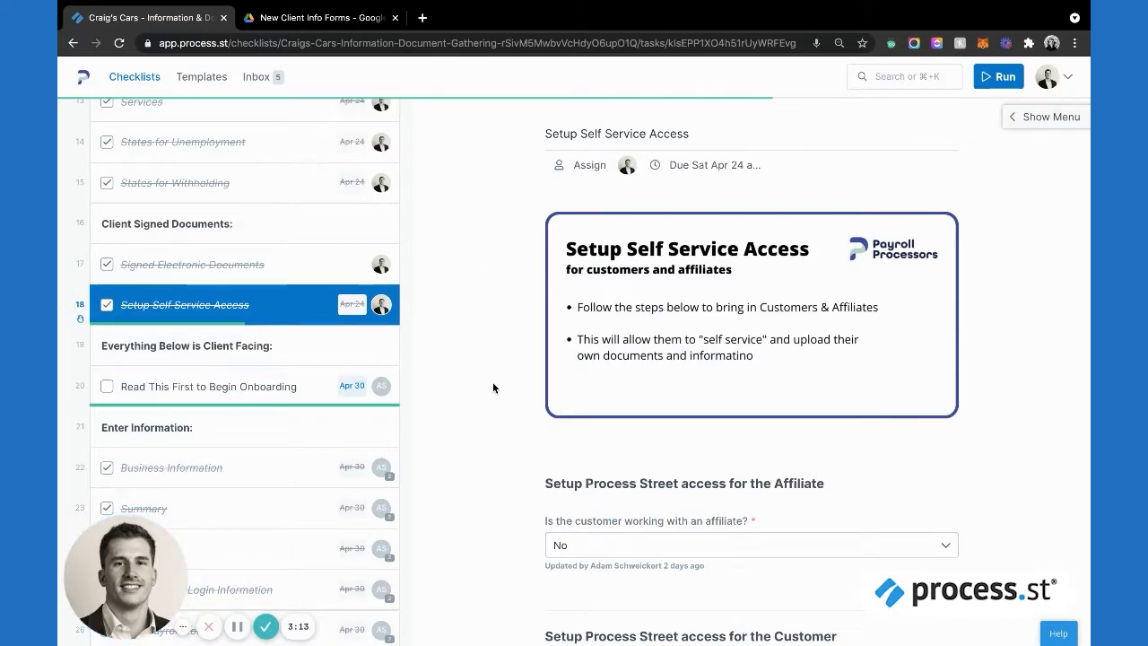
scroll("down", 3)
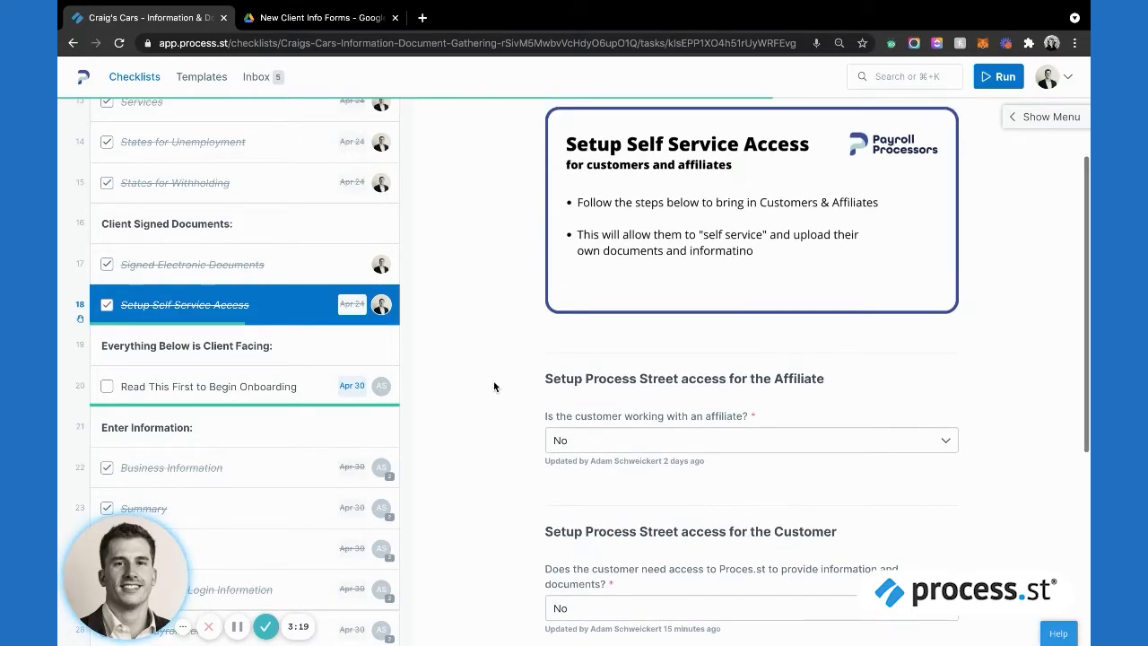
mouse_move(972, 452)
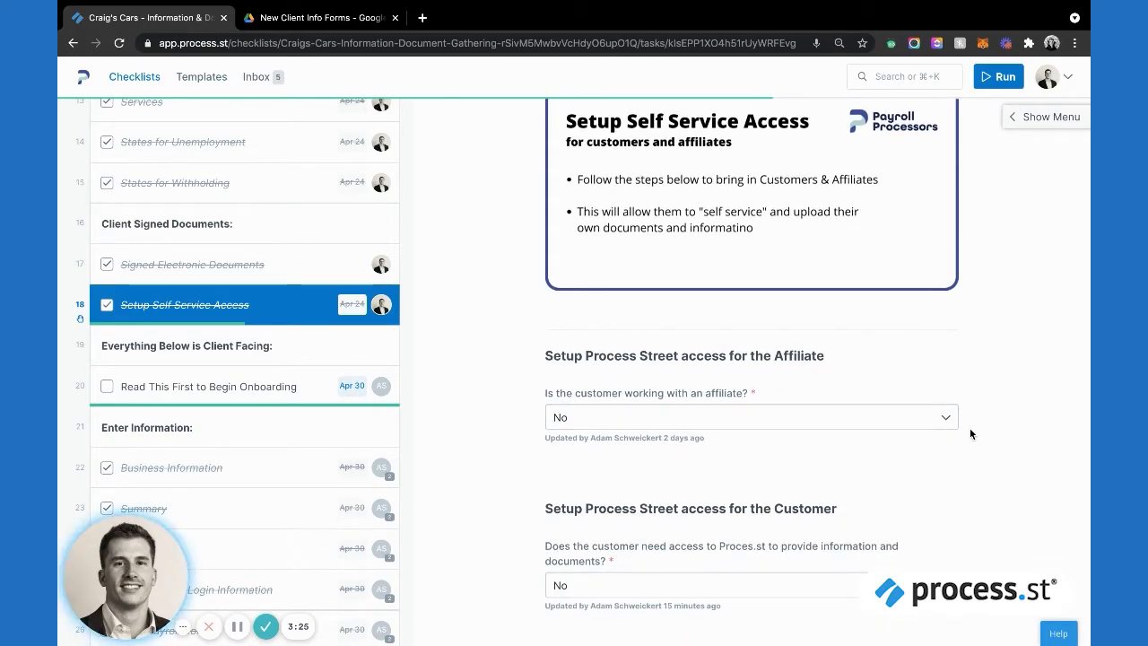
scroll("up", 3)
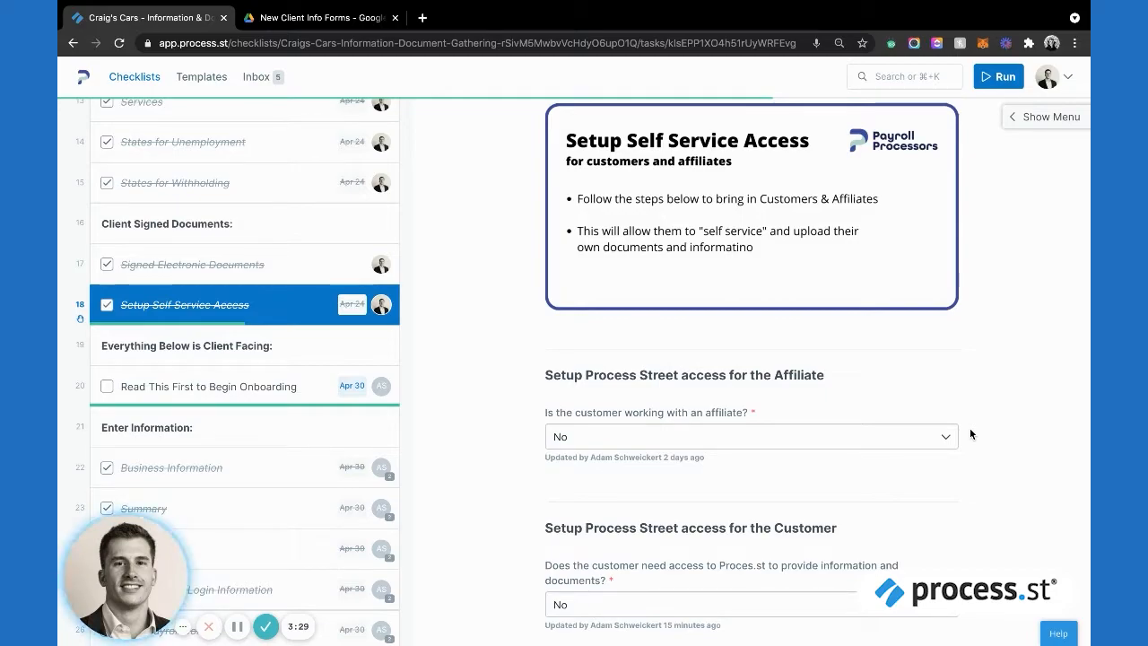
left_click(750, 602)
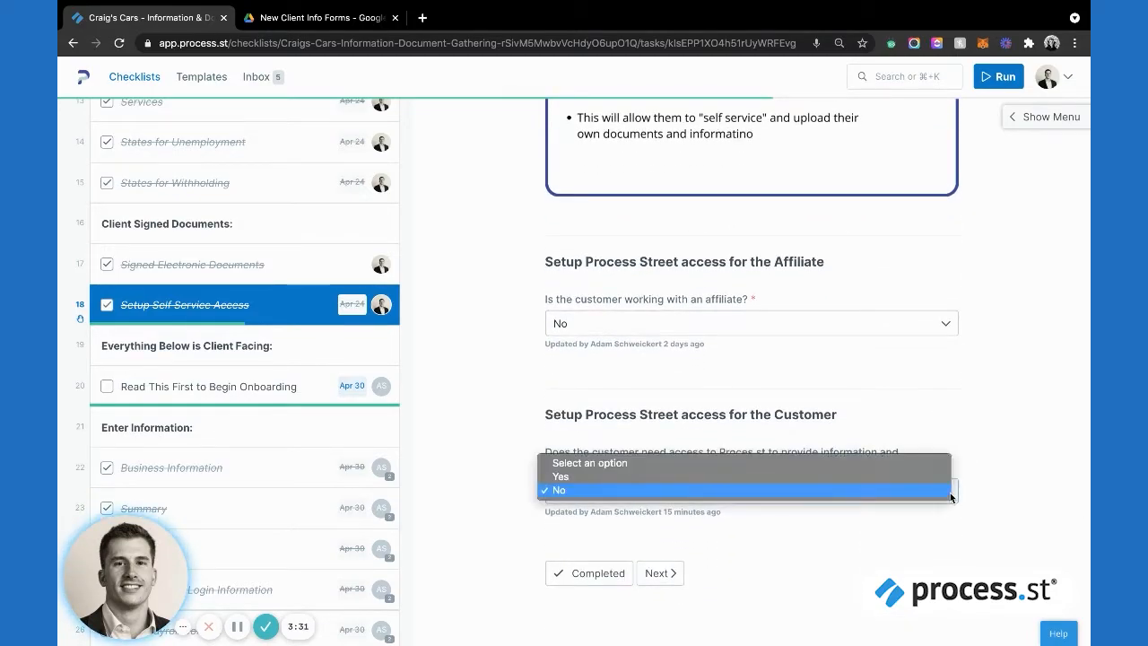
left_click(558, 490)
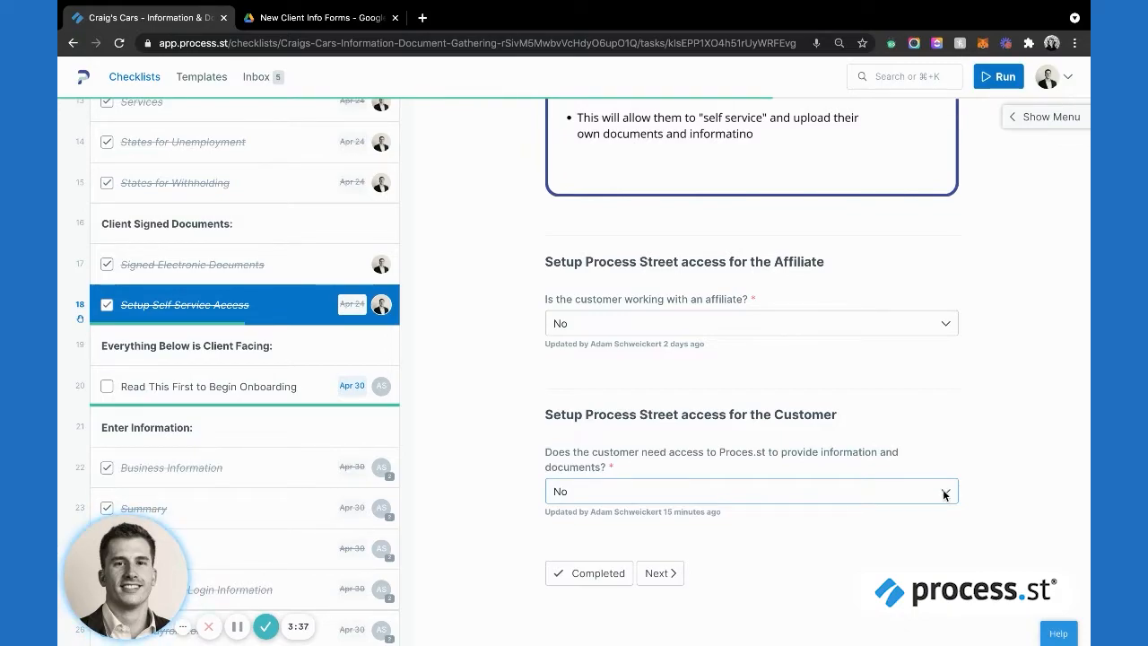
left_click(749, 491)
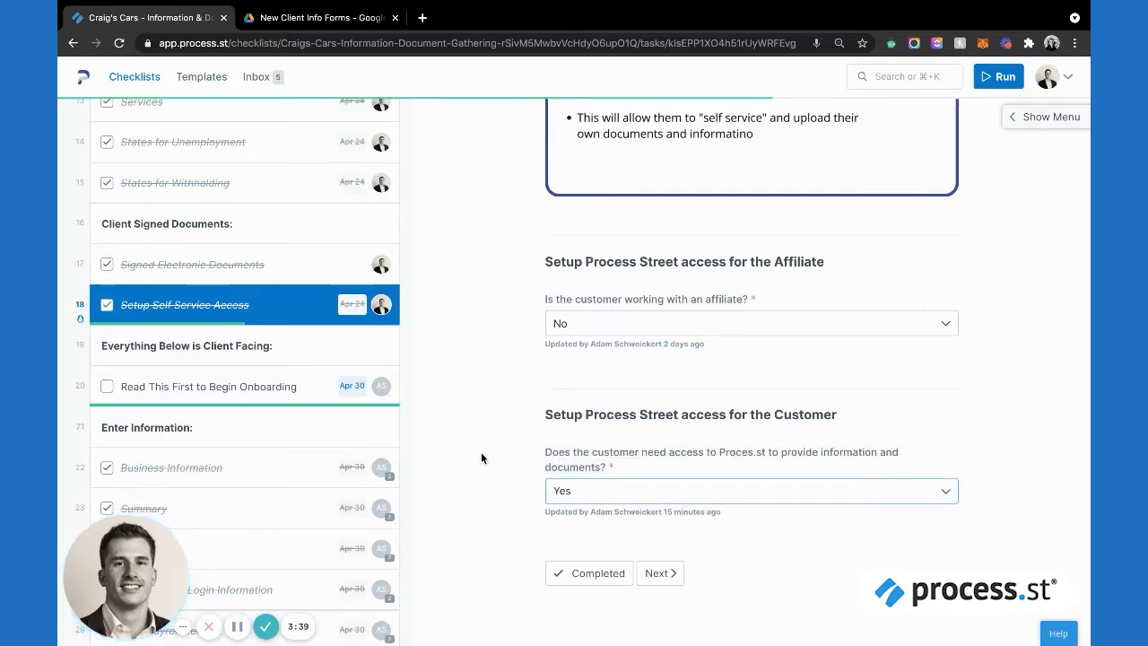
- Review the customer's portal email and onboarding message template that appears
scroll("down", 3)
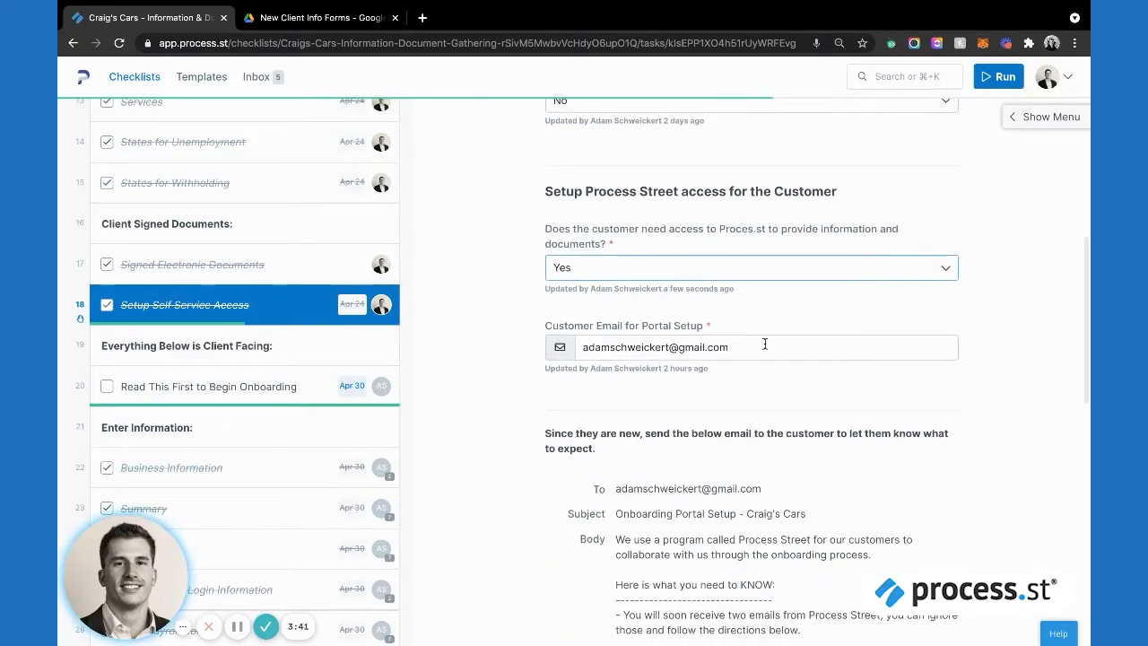
scroll("down", 3)
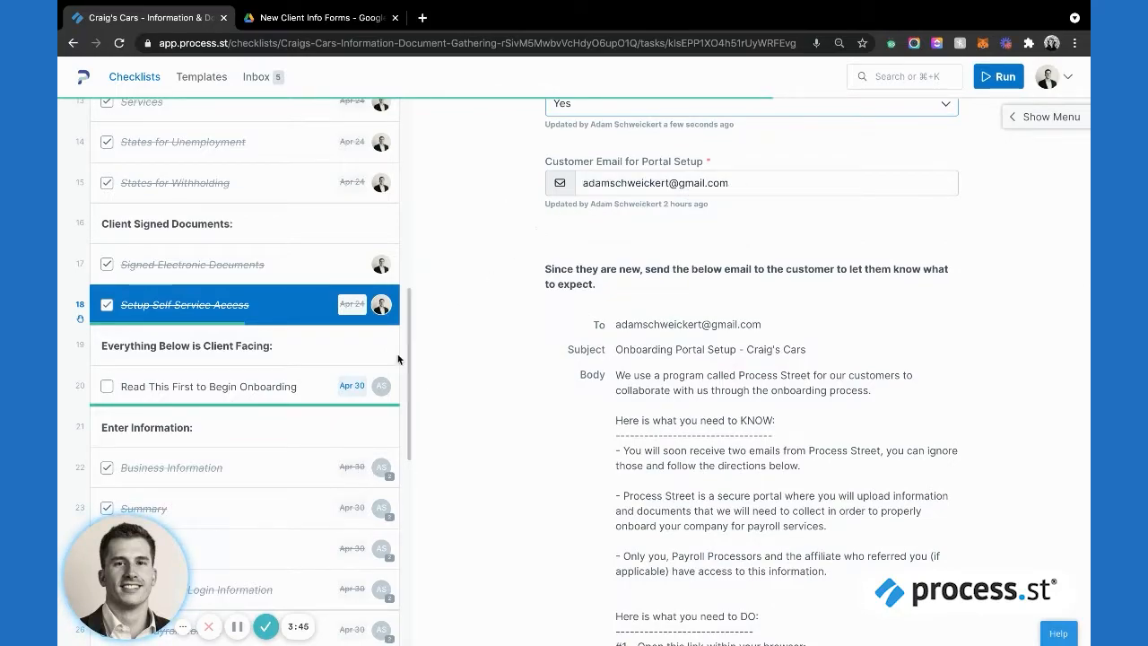
mouse_move(707, 260)
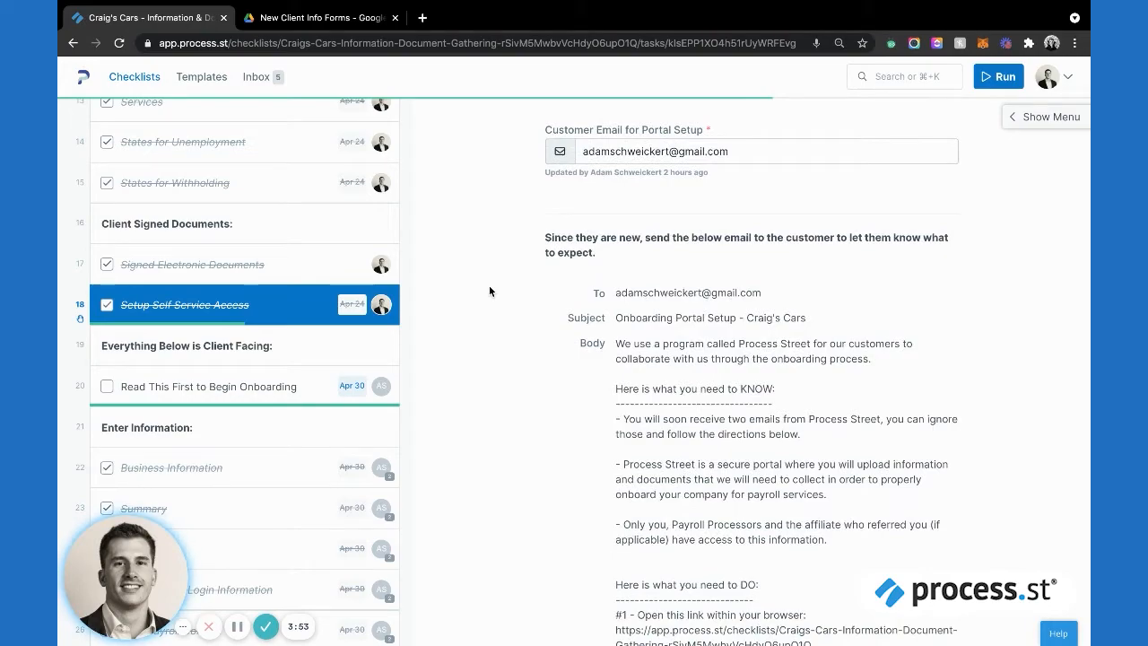
scroll("down", 3)
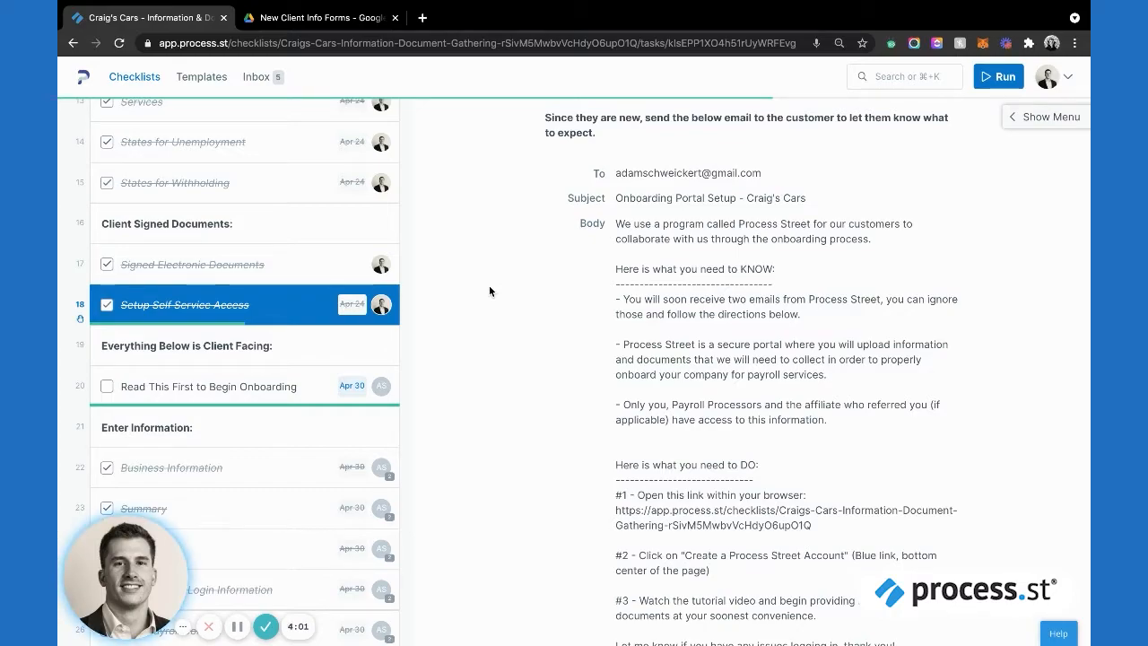
mouse_move(565, 370)
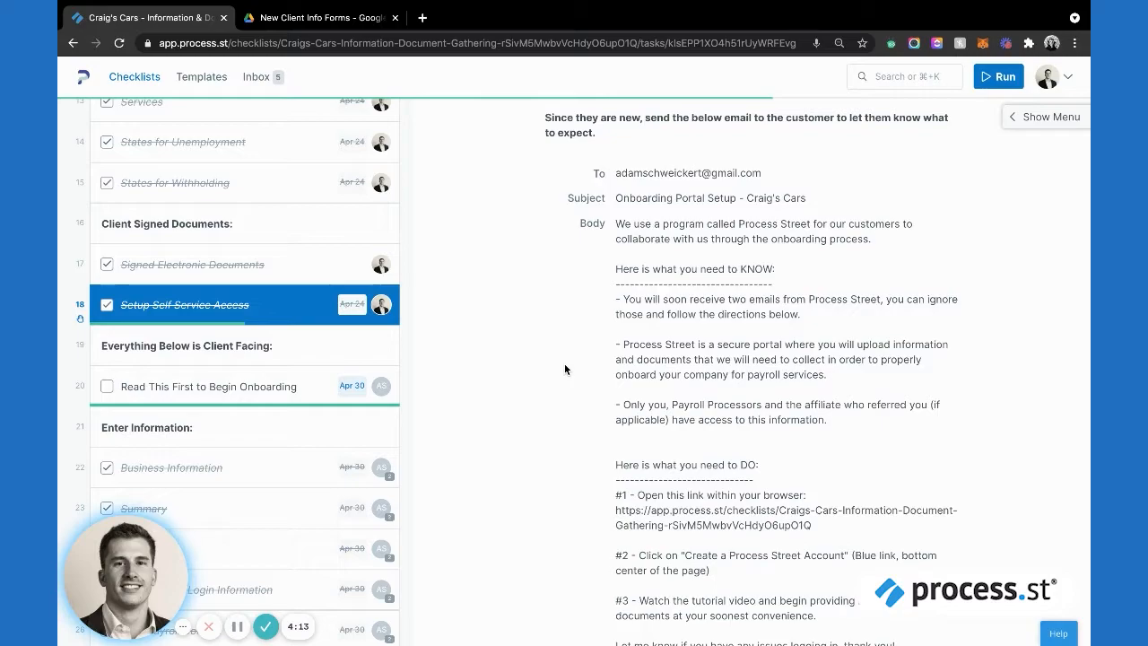
scroll("down", 3)
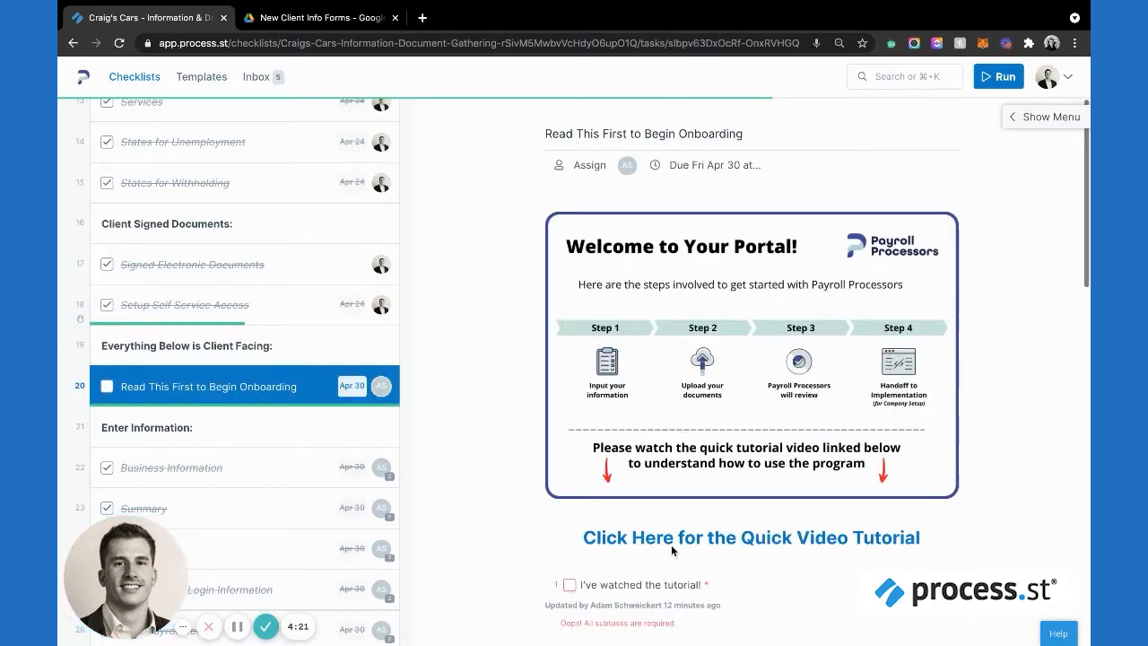
mouse_move(312, 384)
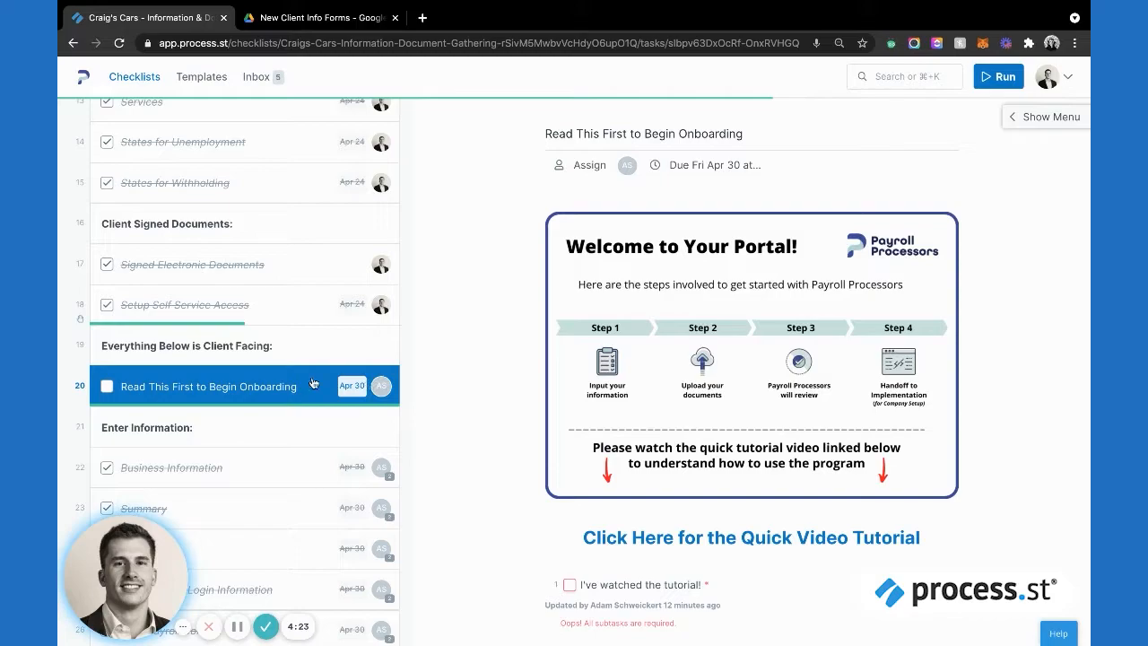
- Scroll the task list below the Read This First to Begin Onboarding task
scroll("down", 3)
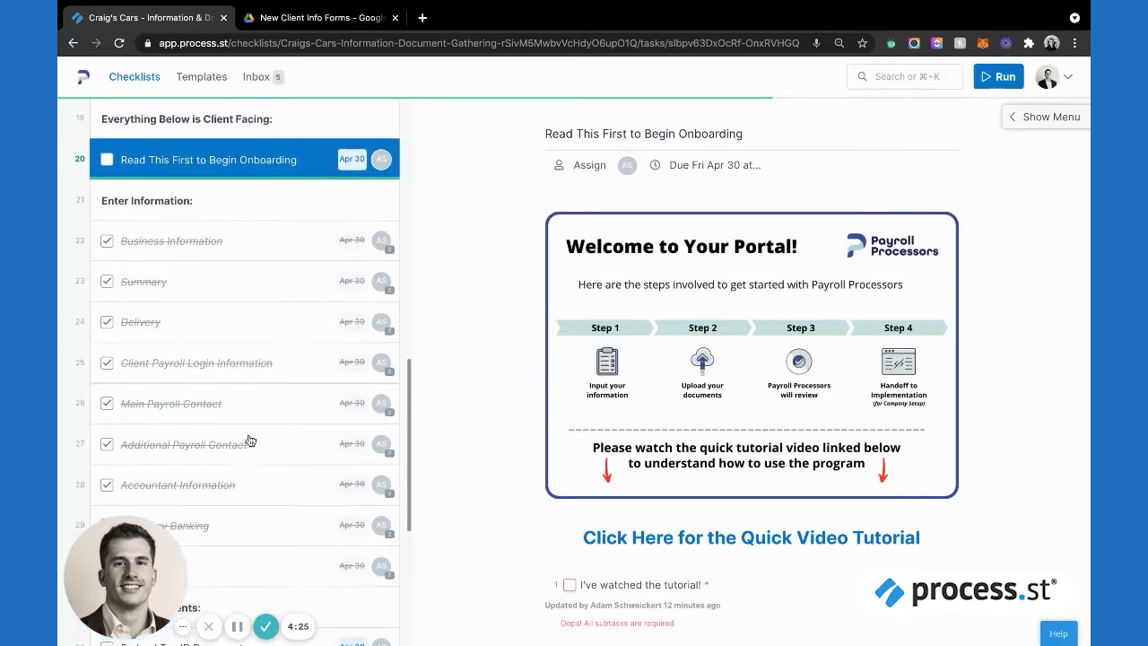
mouse_move(463, 335)
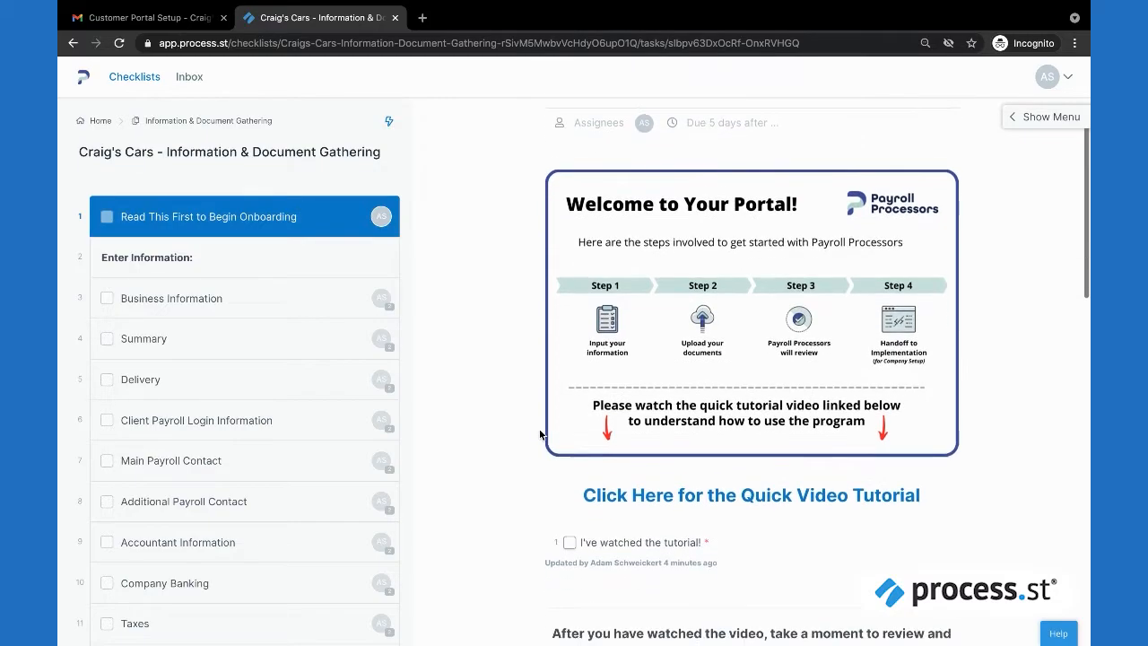
- Launch the Quick Video Tutorial from the welcome task, then return to the Craig's Cars checklist
scroll("up", 3)
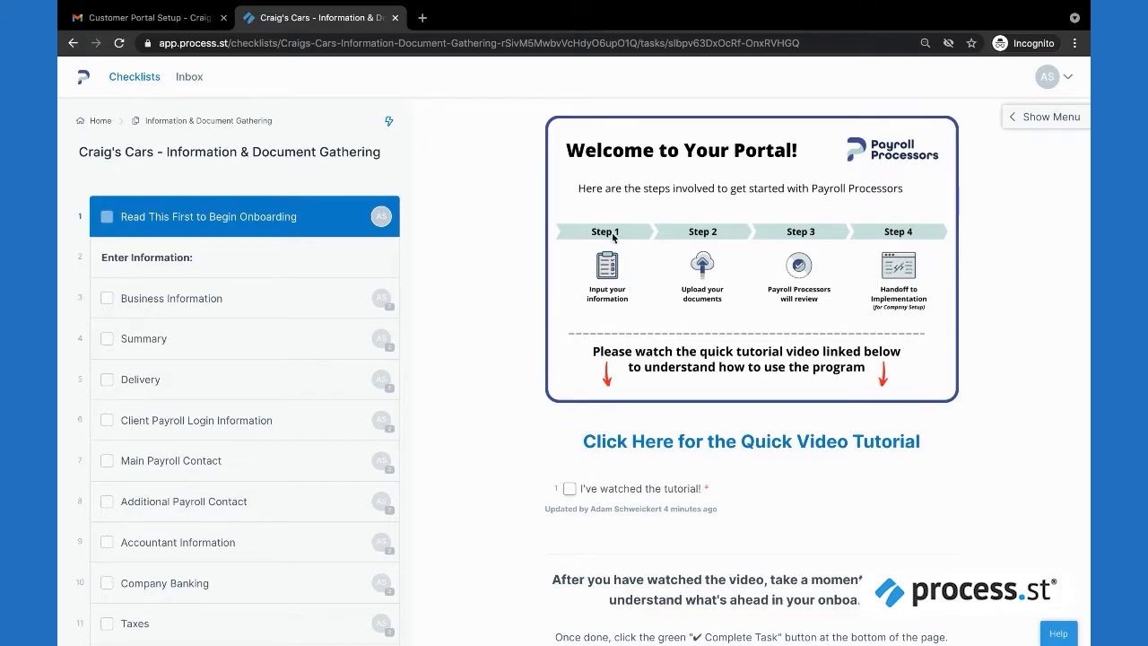
left_click(749, 441)
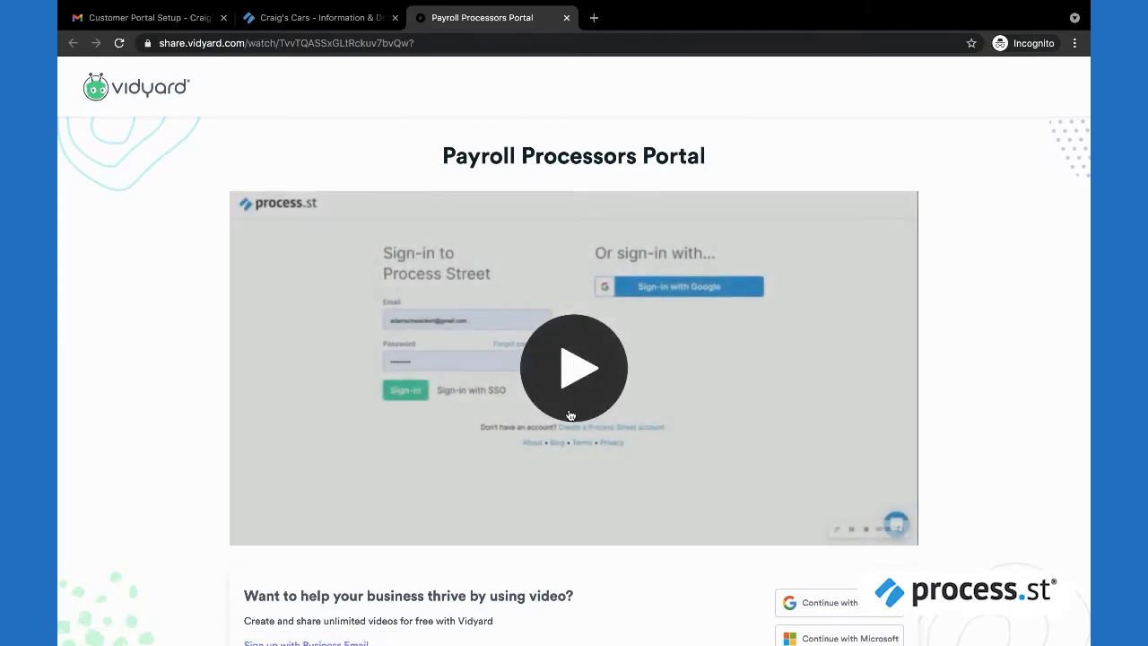
mouse_move(348, 111)
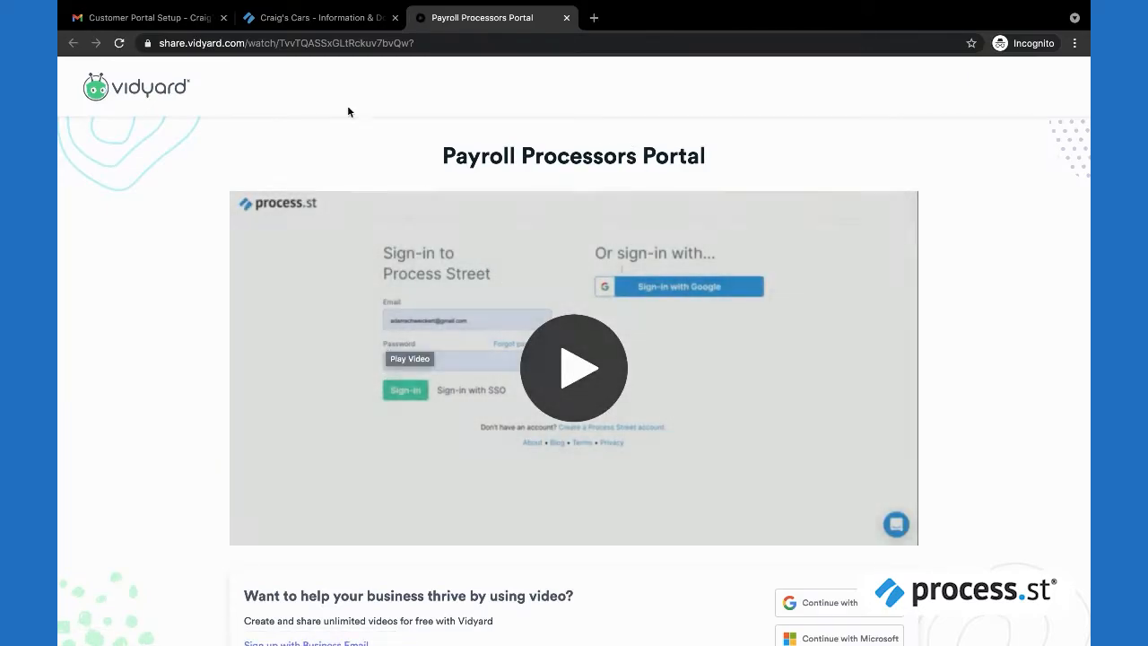
left_click(315, 18)
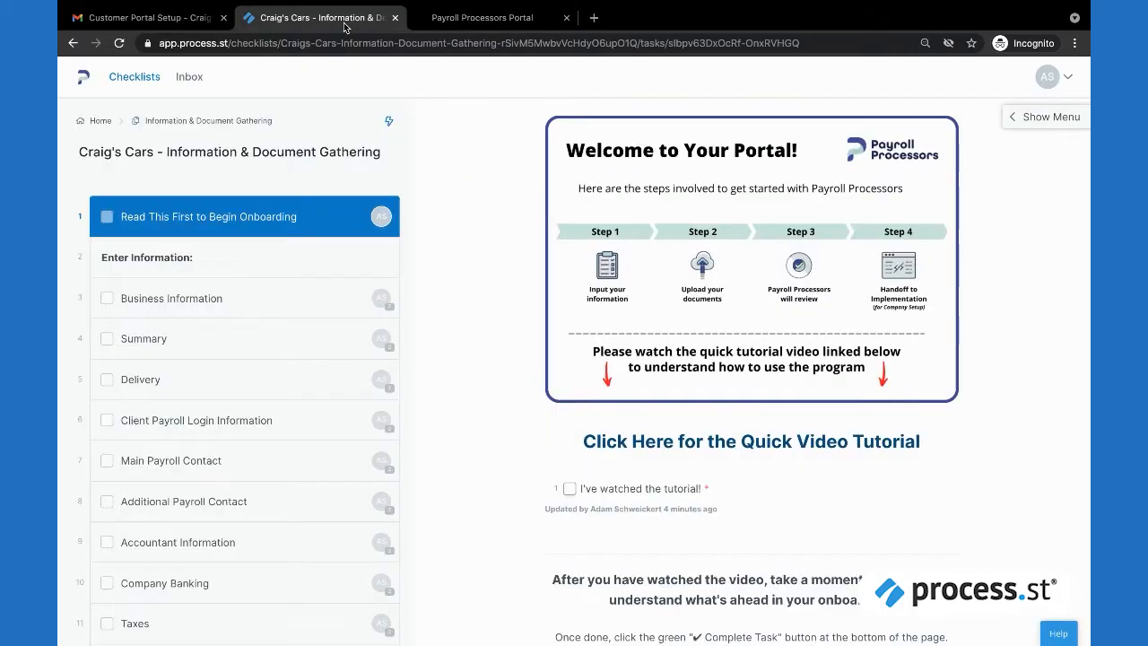
- Confirm 'I've watched the tutorial!', review the Client Onboarding Guide, and go to Business Information
scroll("down", 3)
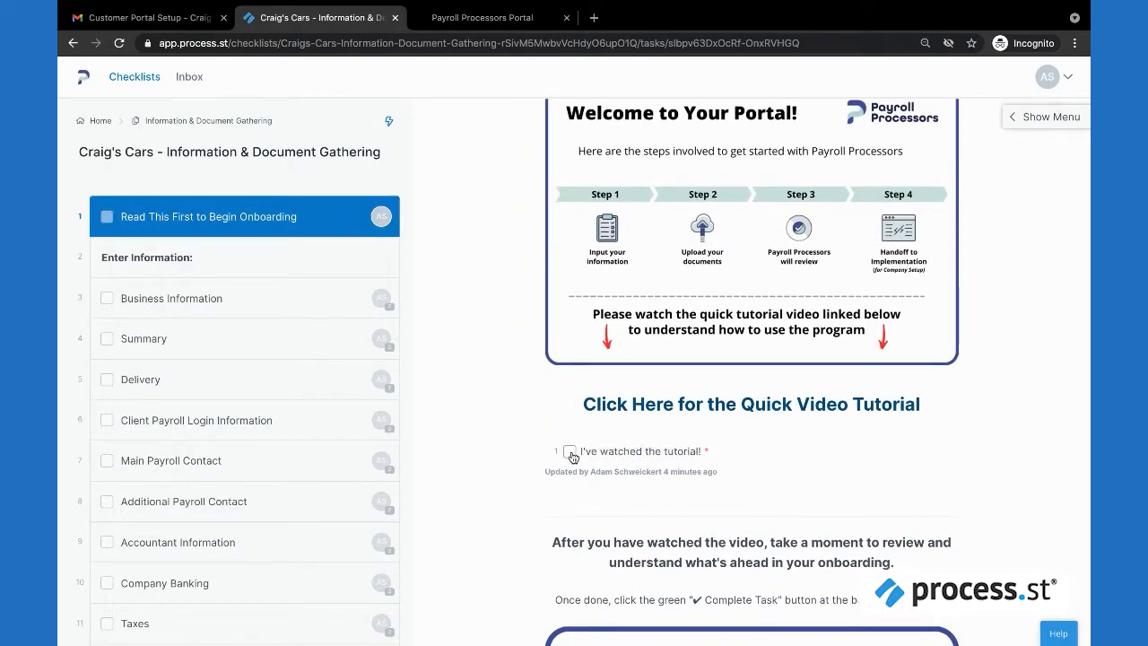
left_click(571, 452)
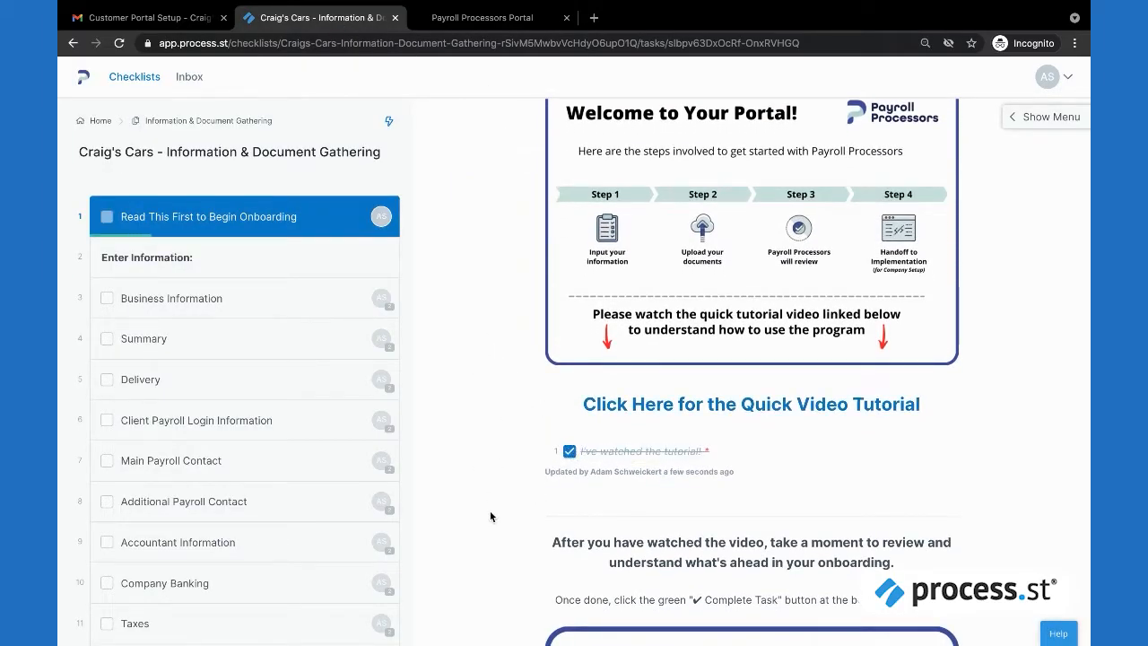
scroll("down", 3)
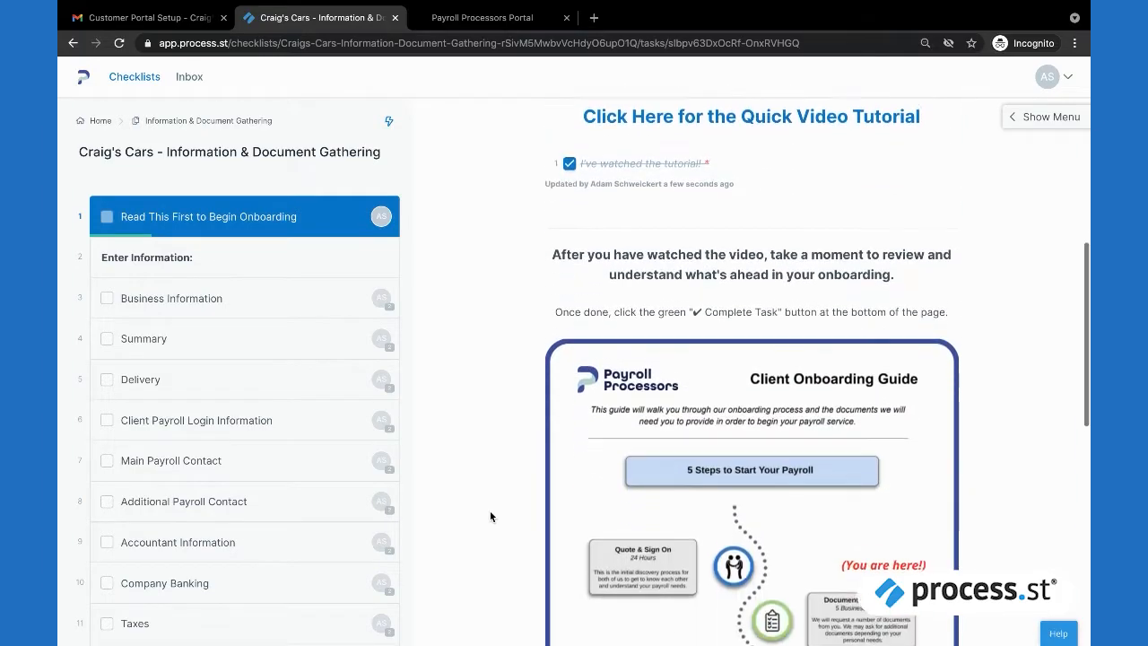
scroll("down", 3)
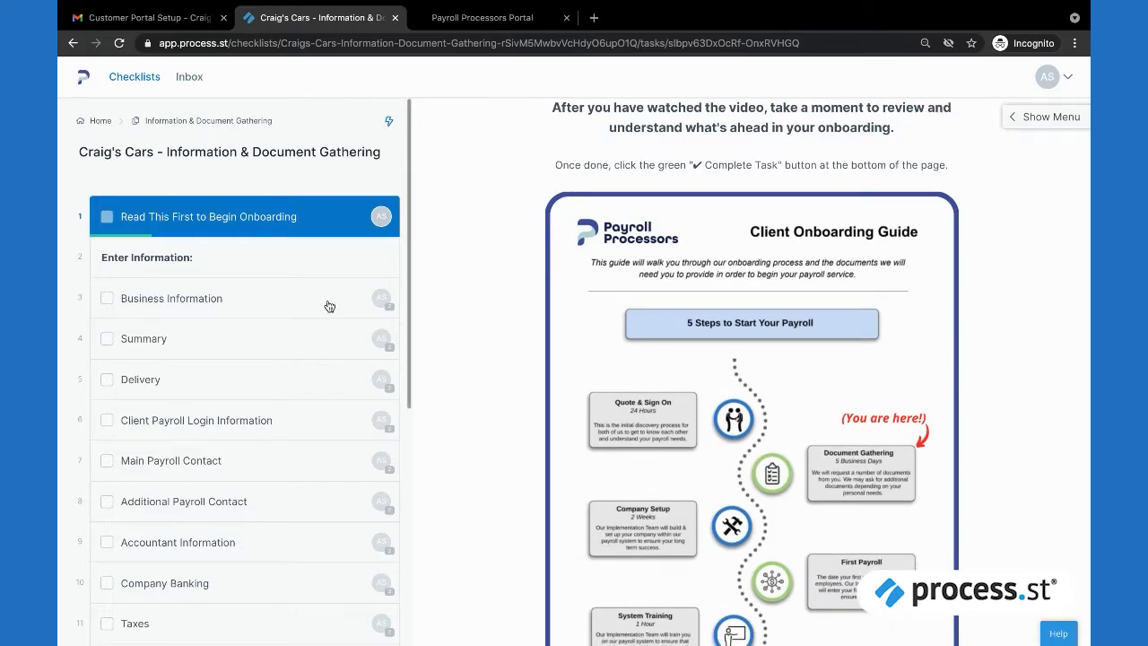
left_click(172, 298)
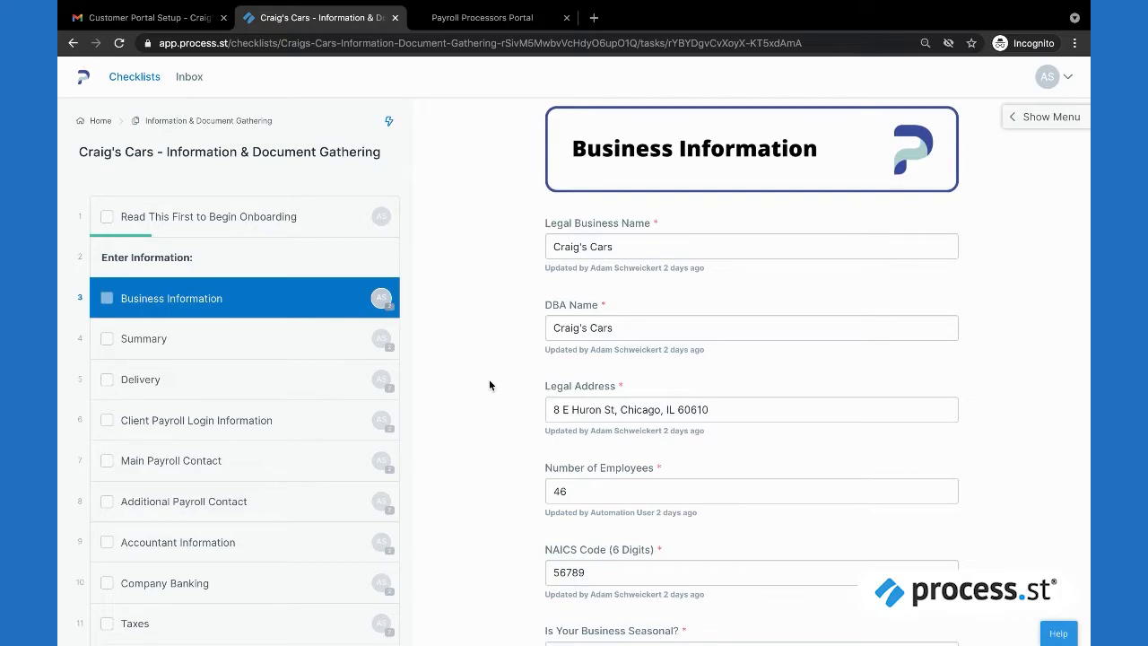
- Review the Summary and Additional Payroll Contact steps of Enter Information
left_click(144, 337)
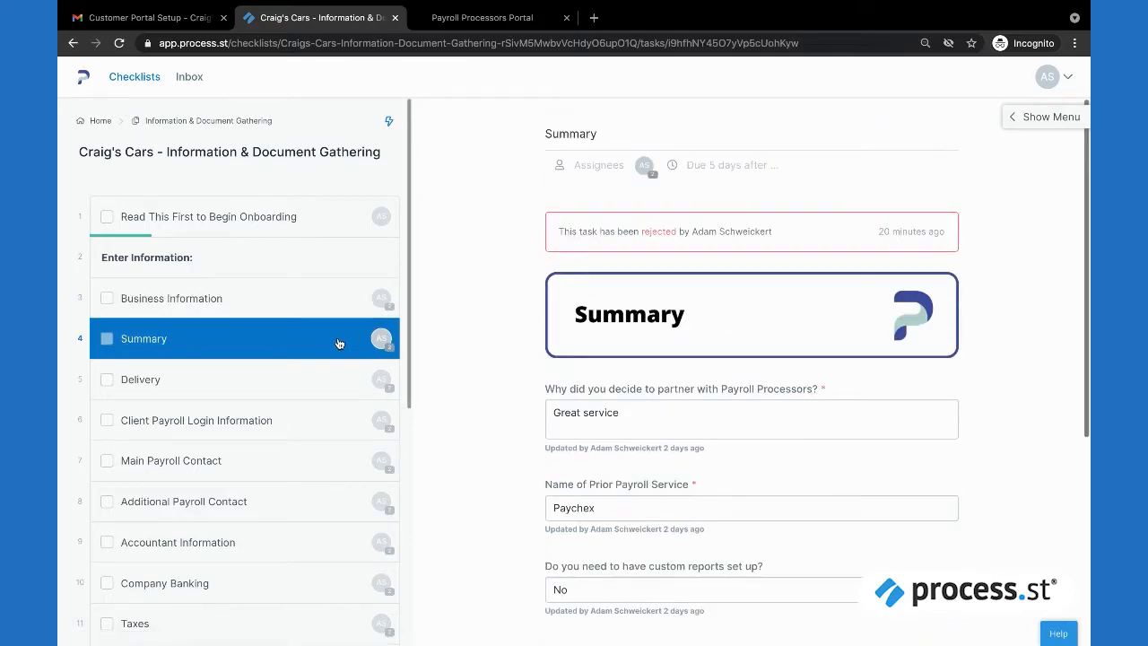
scroll("down", 3)
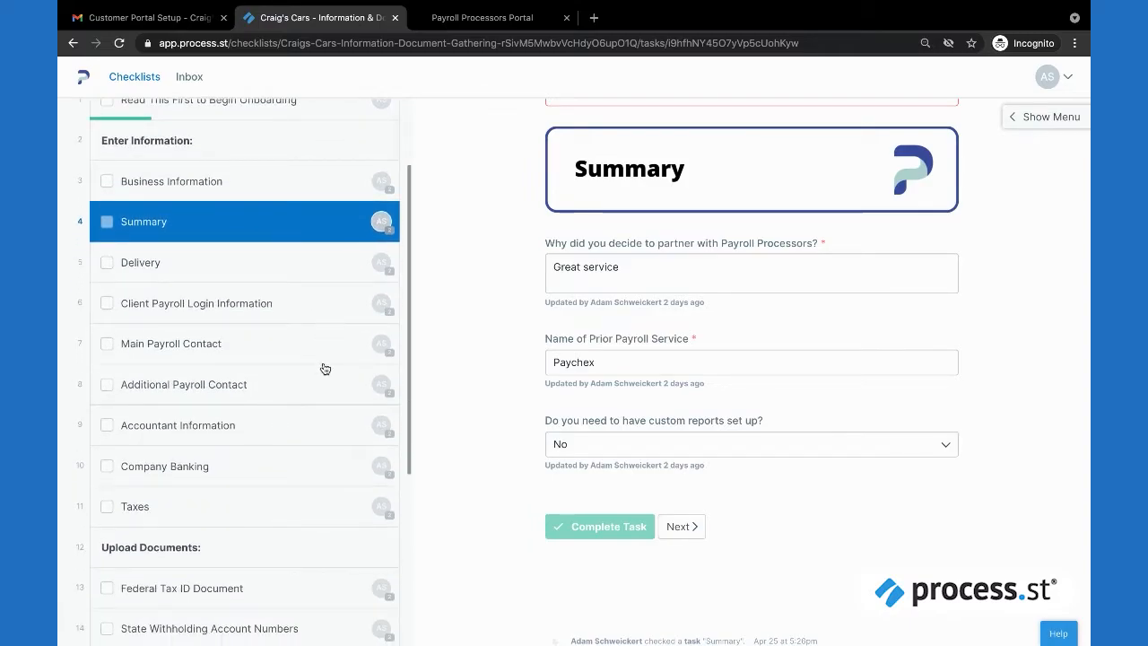
left_click(183, 384)
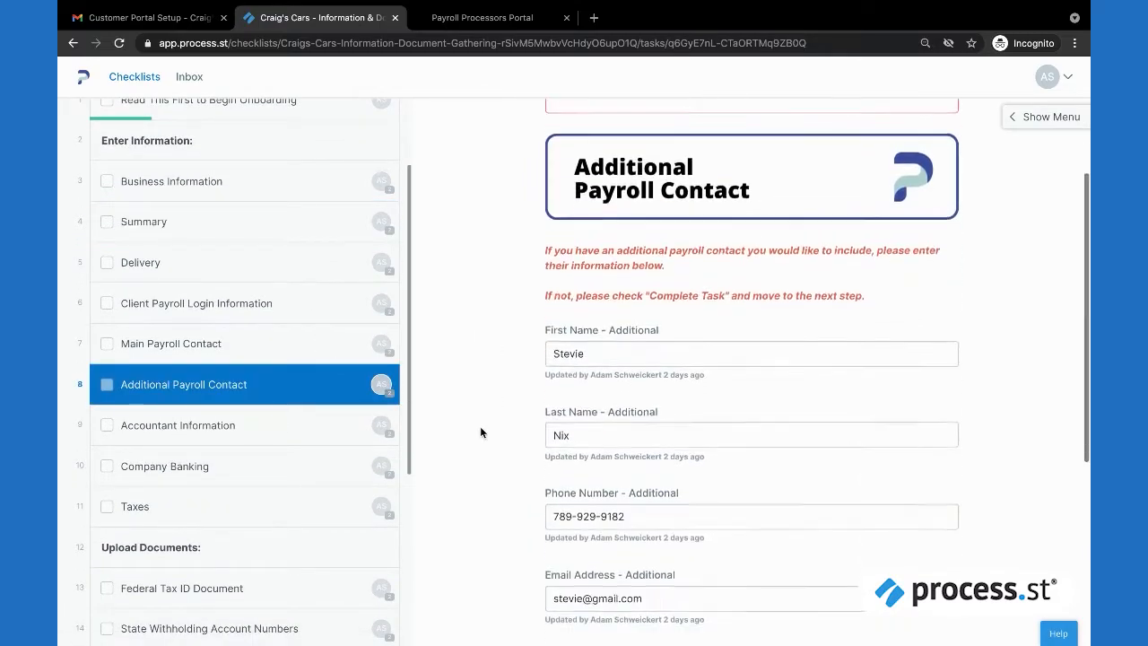
scroll("down", 3)
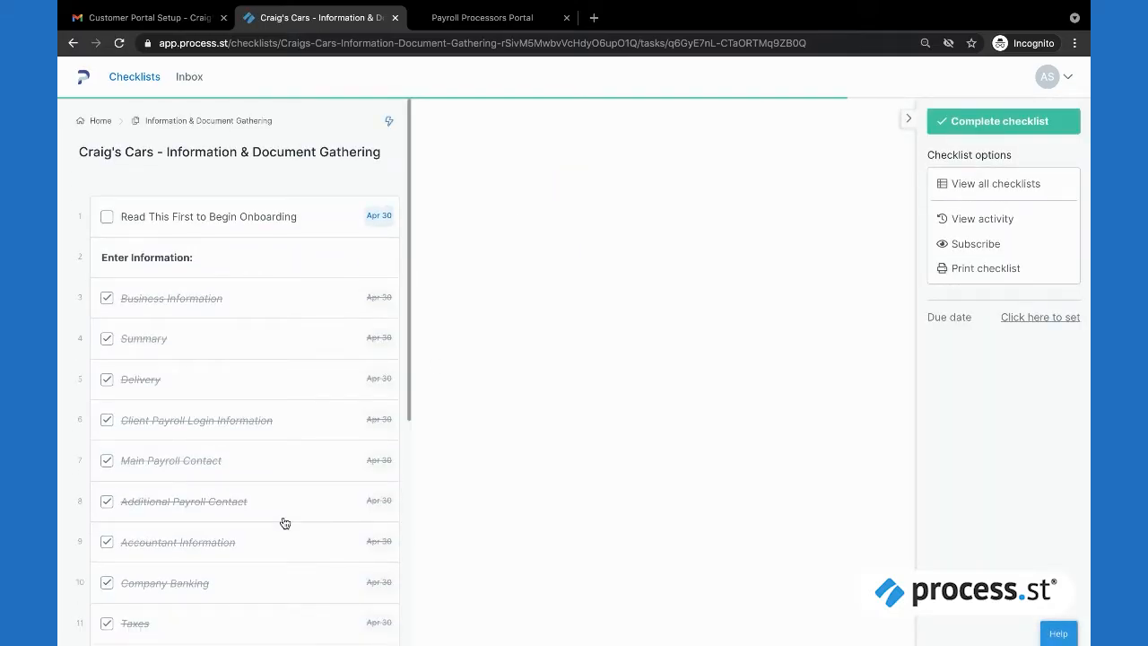
- Check off Federal Tax ID Document and move on to State Withholding Account Numbers
left_click(183, 502)
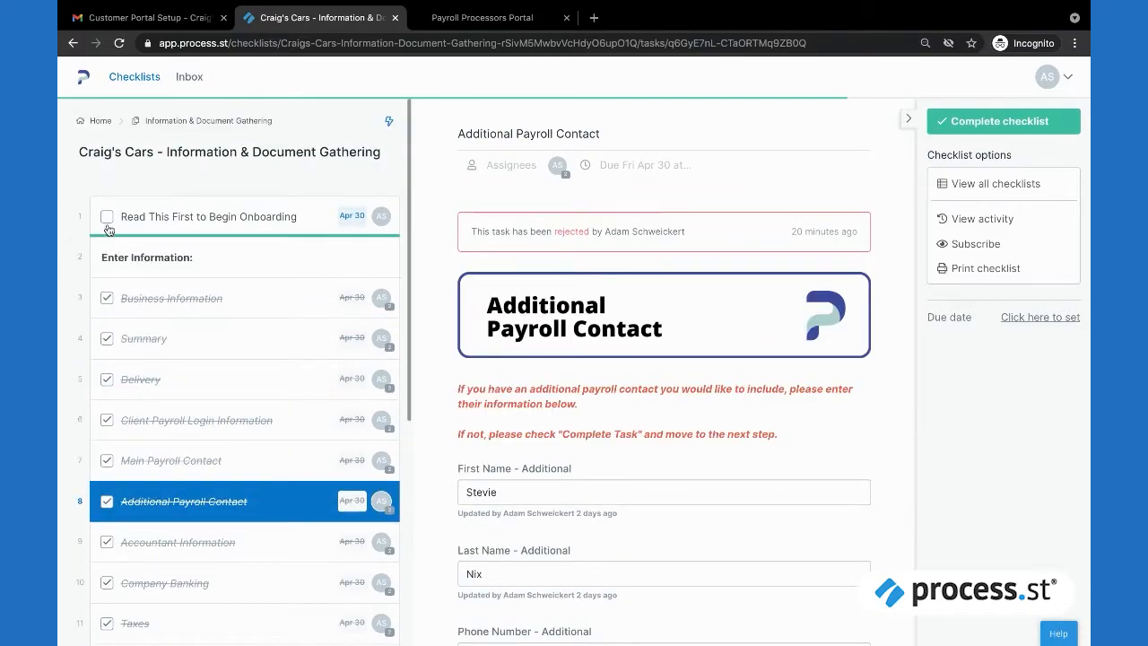
scroll("down", 3)
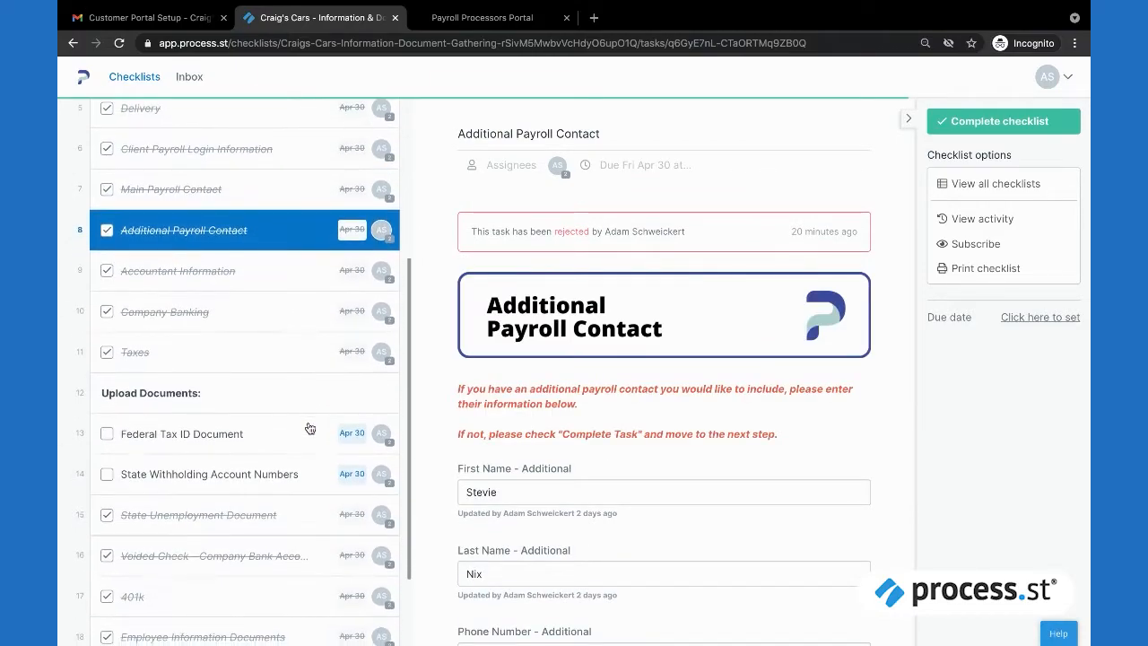
scroll("down", 3)
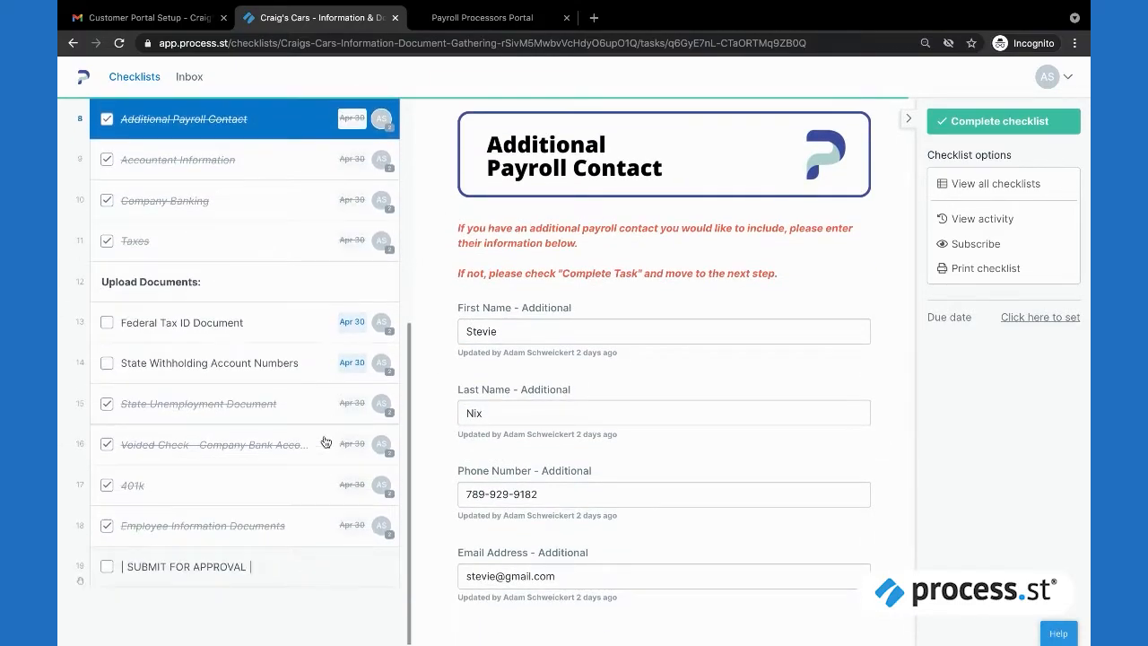
left_click(182, 322)
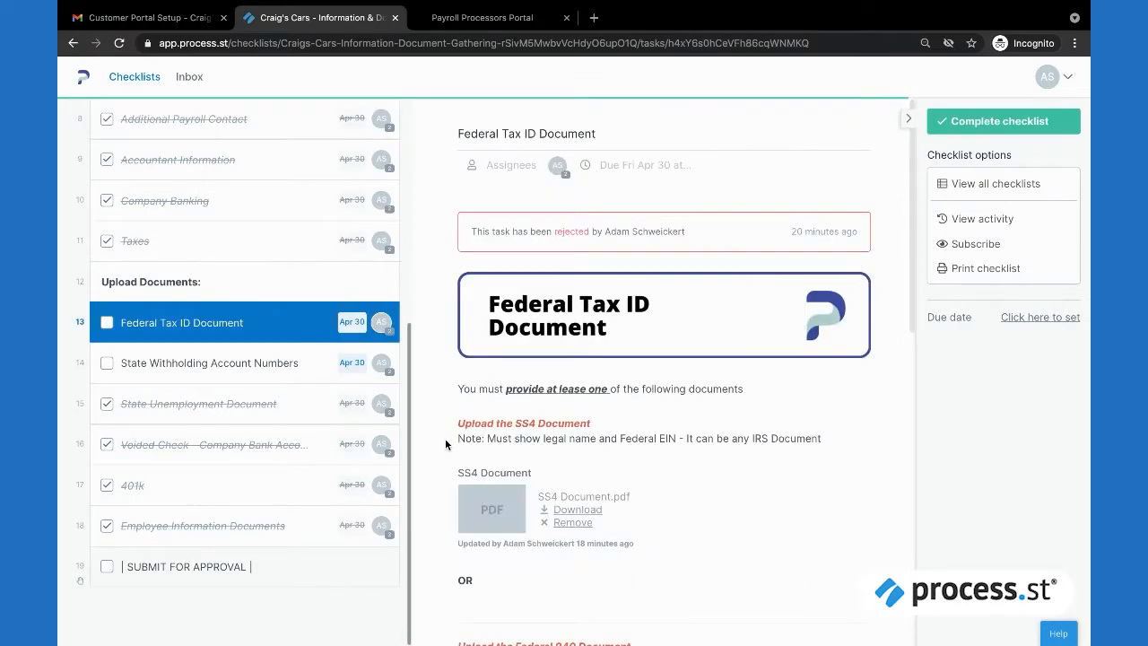
scroll("down", 3)
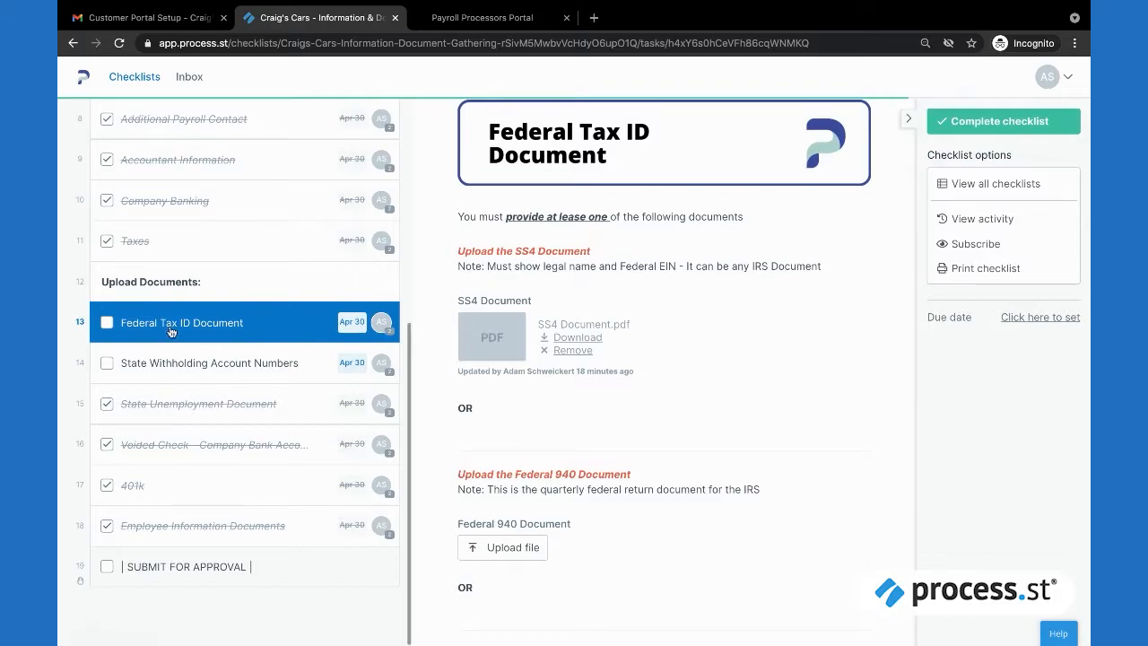
left_click(108, 323)
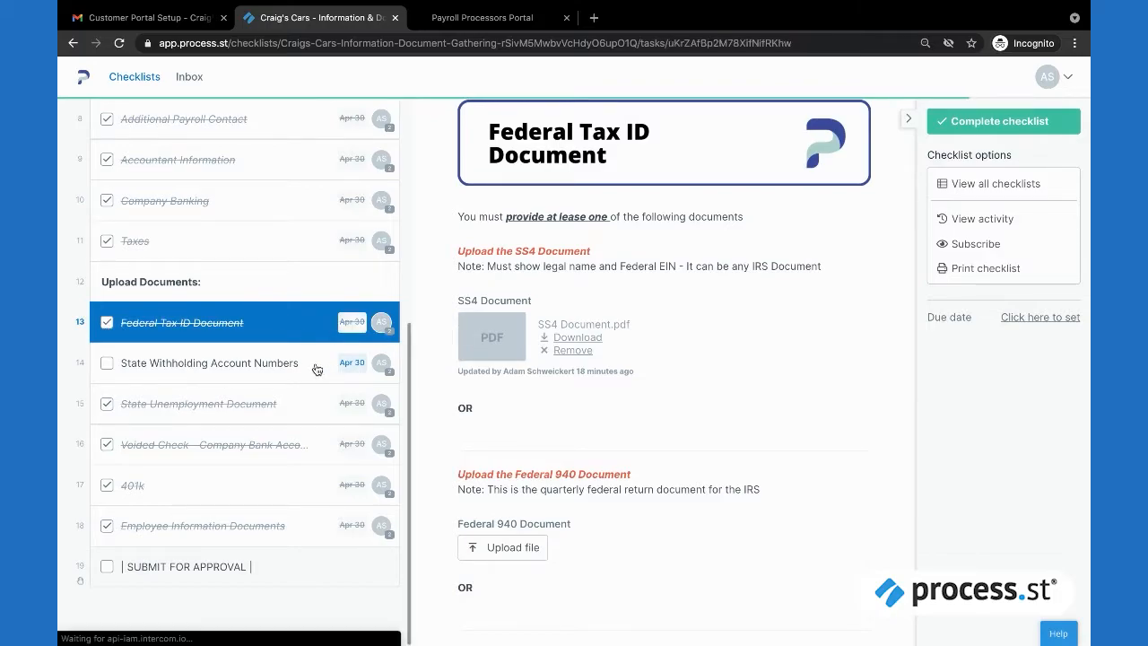
left_click(210, 363)
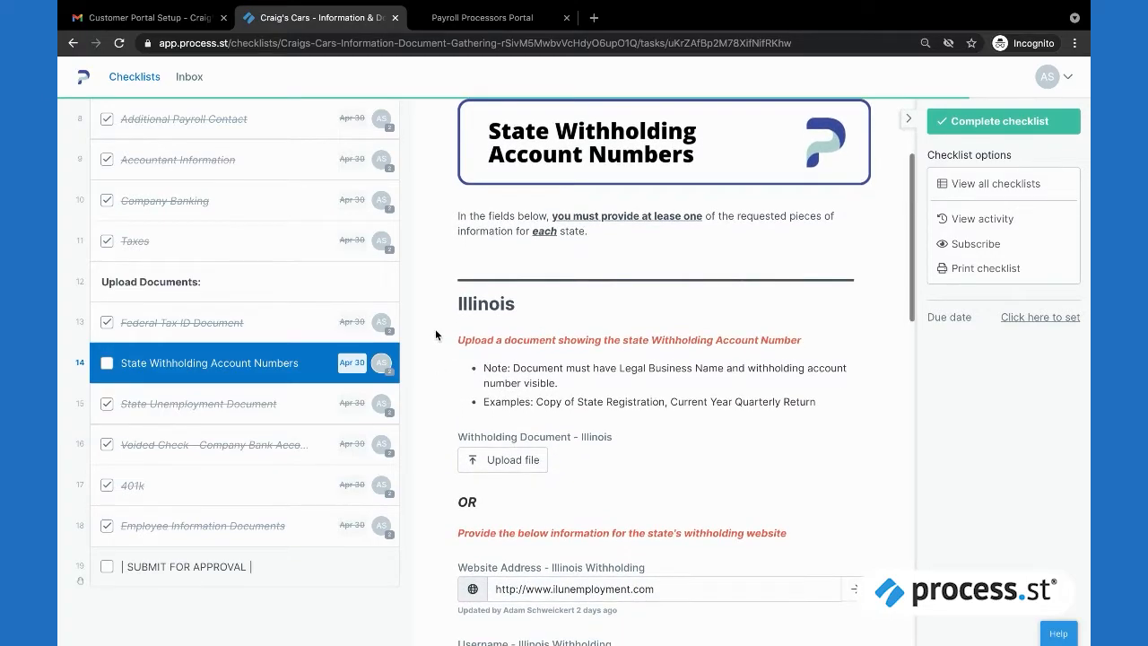
- Review the Illinois and Utah fields and check off State Withholding Account Numbers
scroll("down", 3)
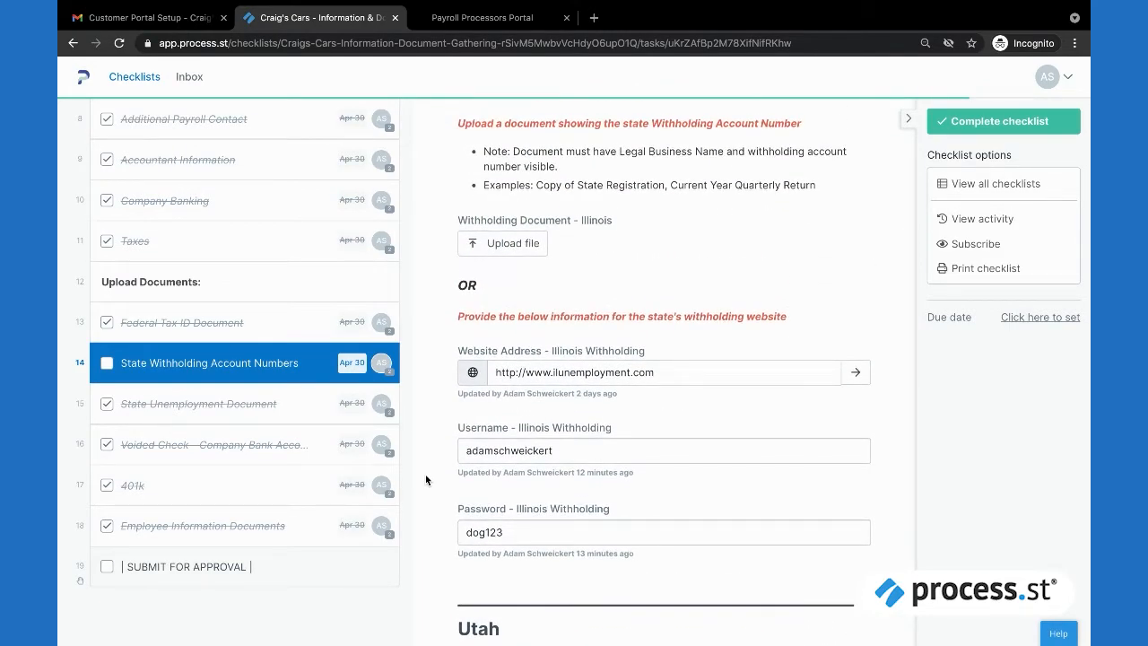
scroll("down", 3)
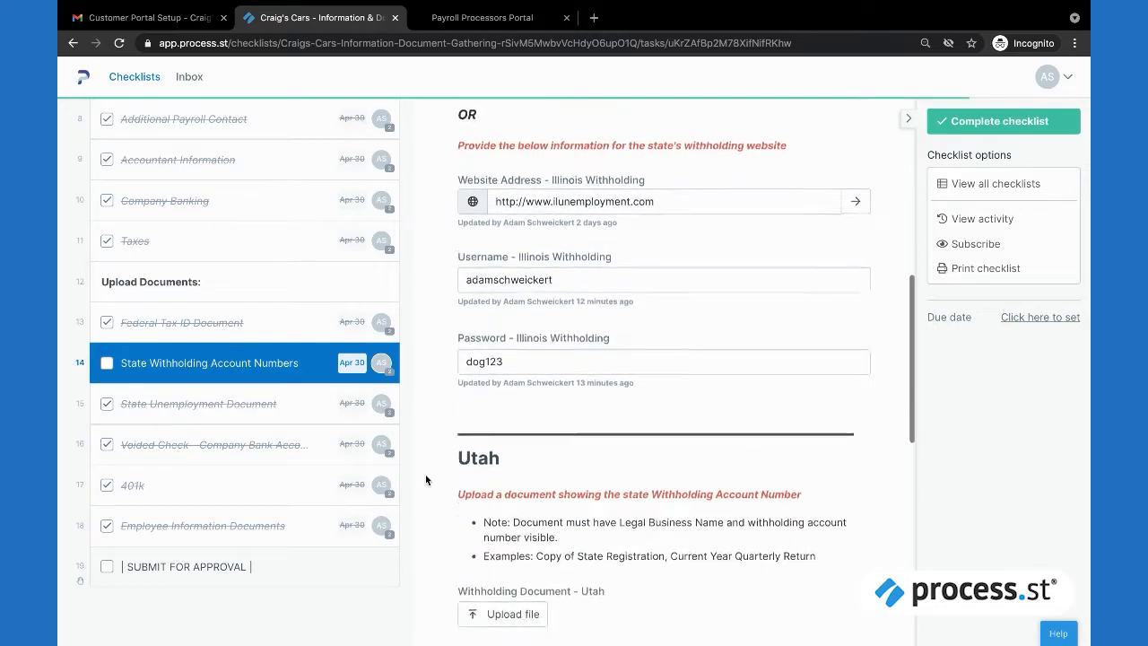
scroll("down", 3)
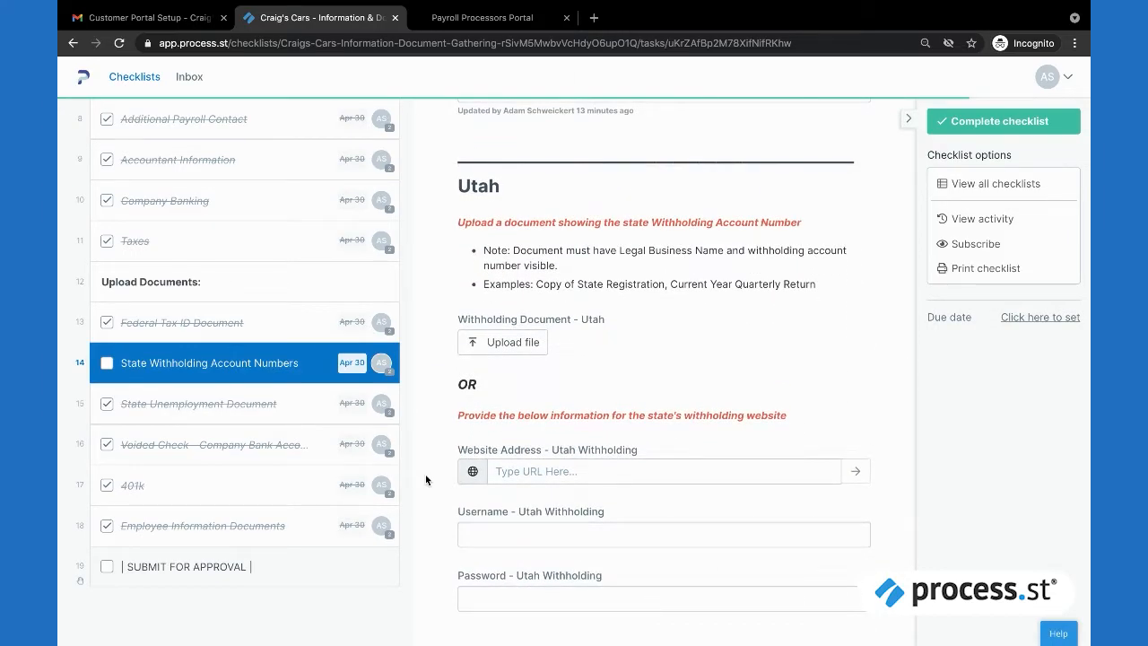
scroll("up", 3)
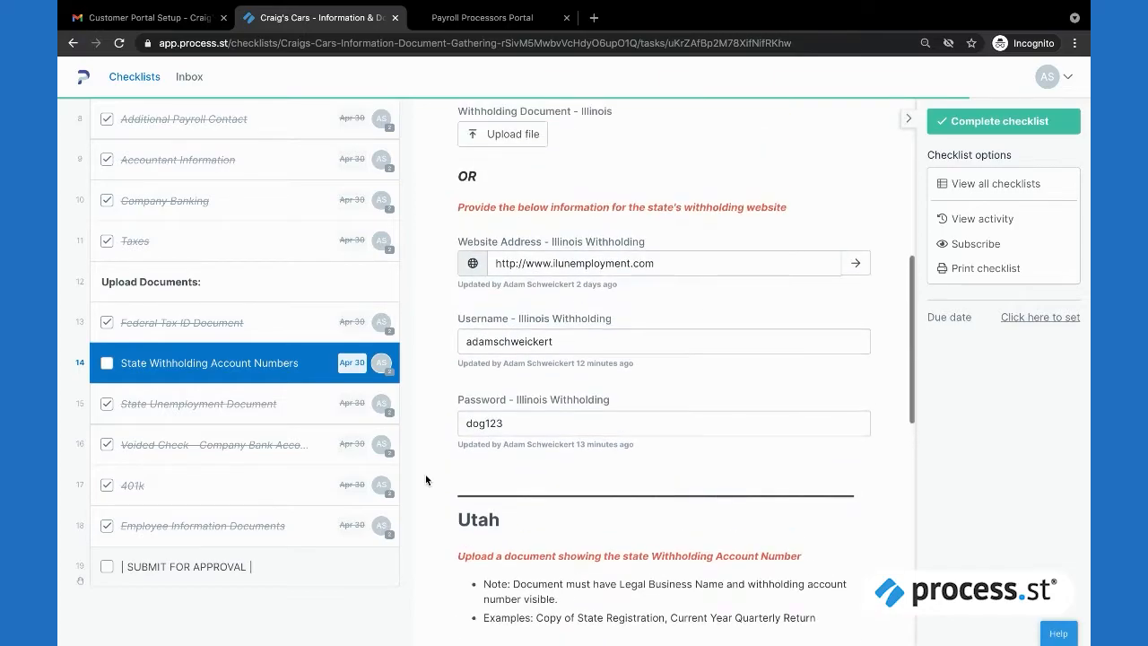
scroll("up", 3)
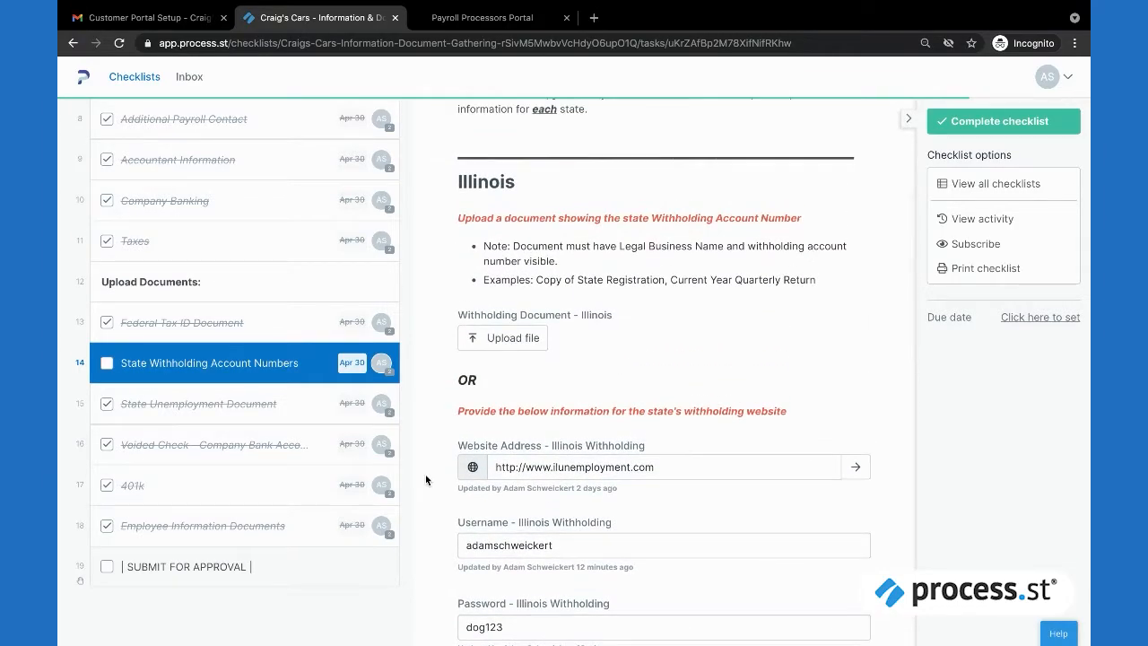
scroll("up", 3)
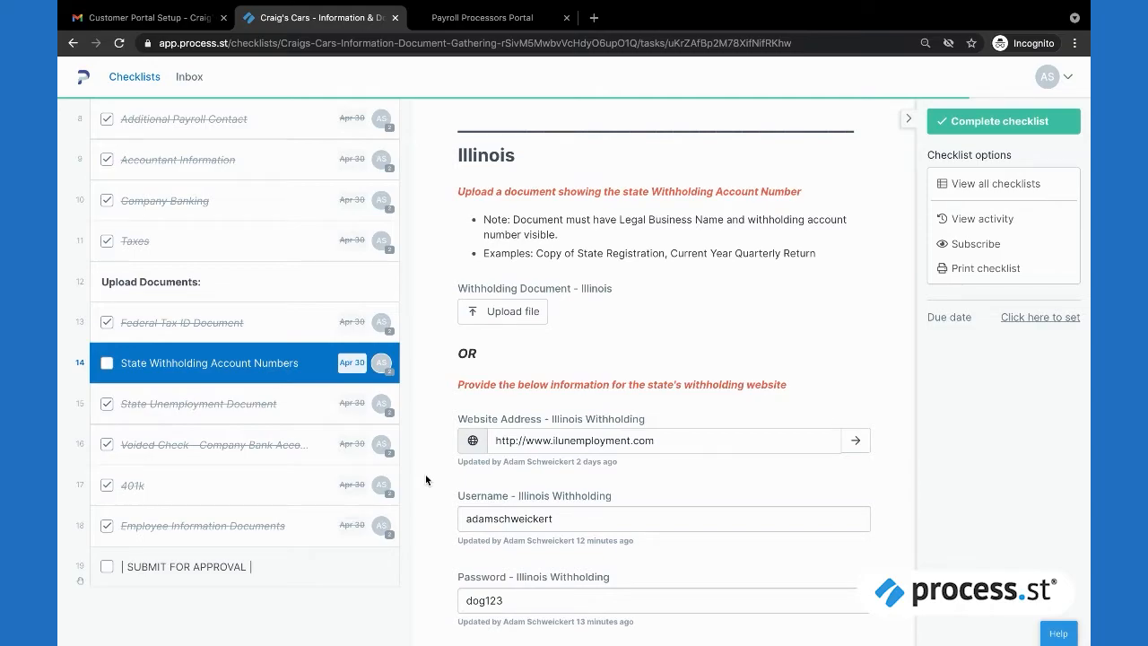
left_click(107, 362)
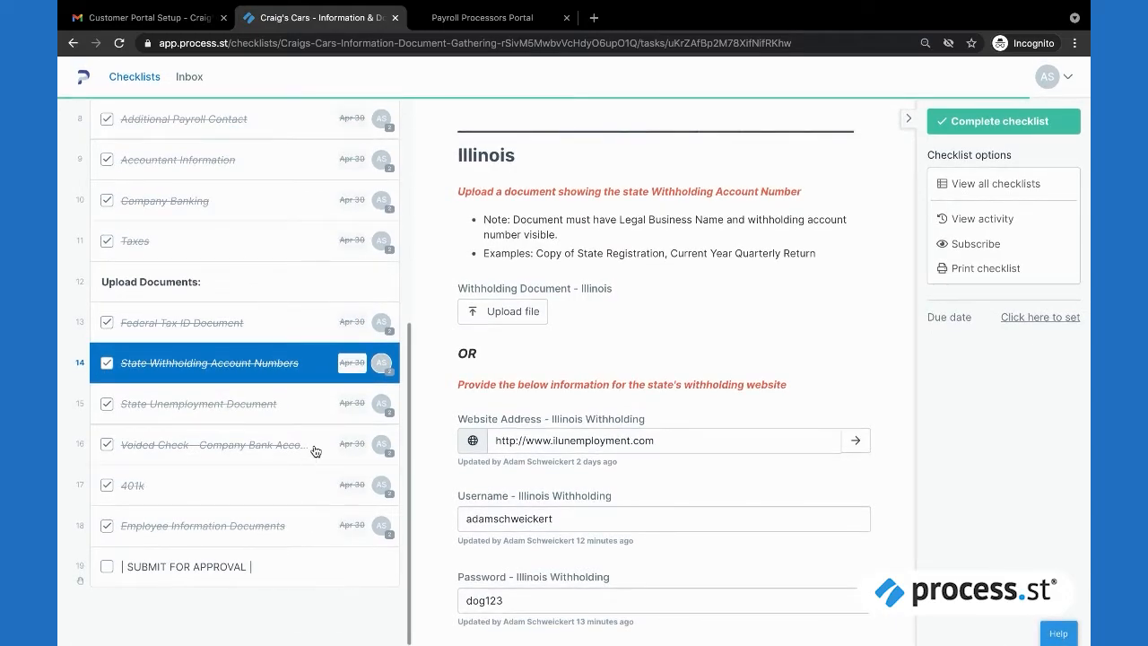
left_click(186, 567)
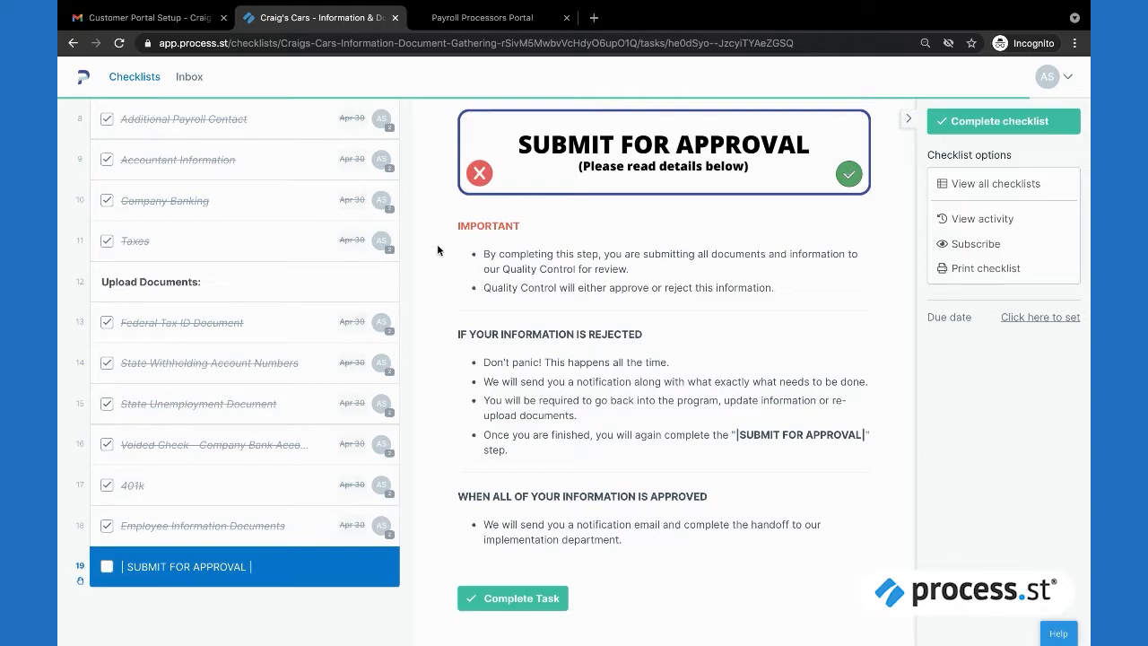
mouse_move(480, 346)
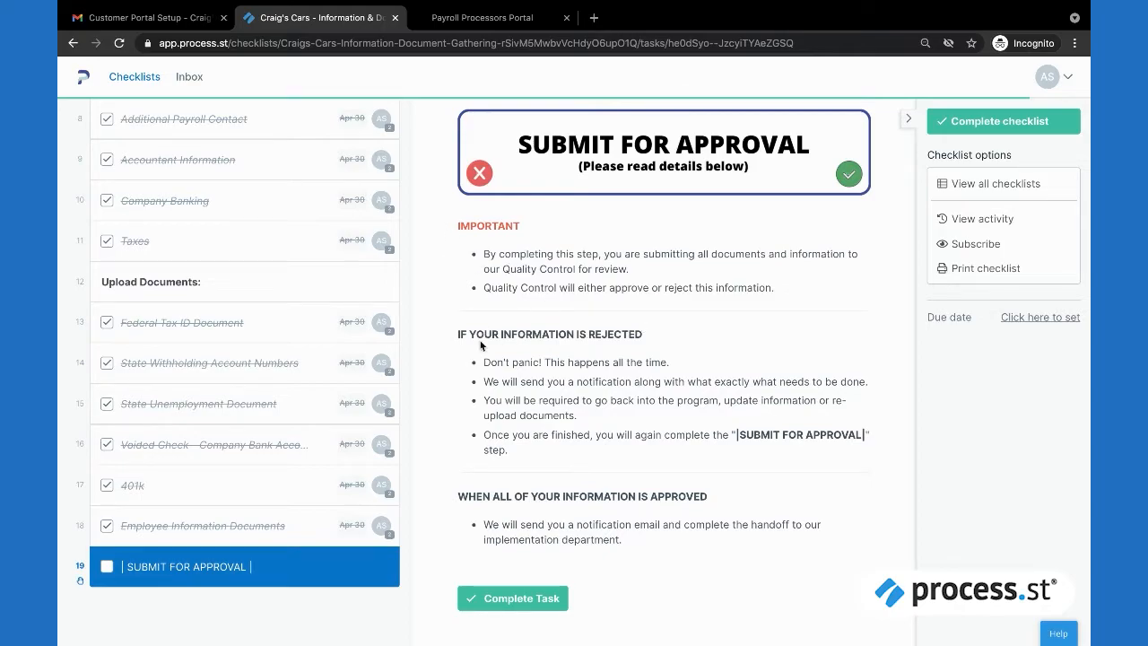
mouse_move(452, 538)
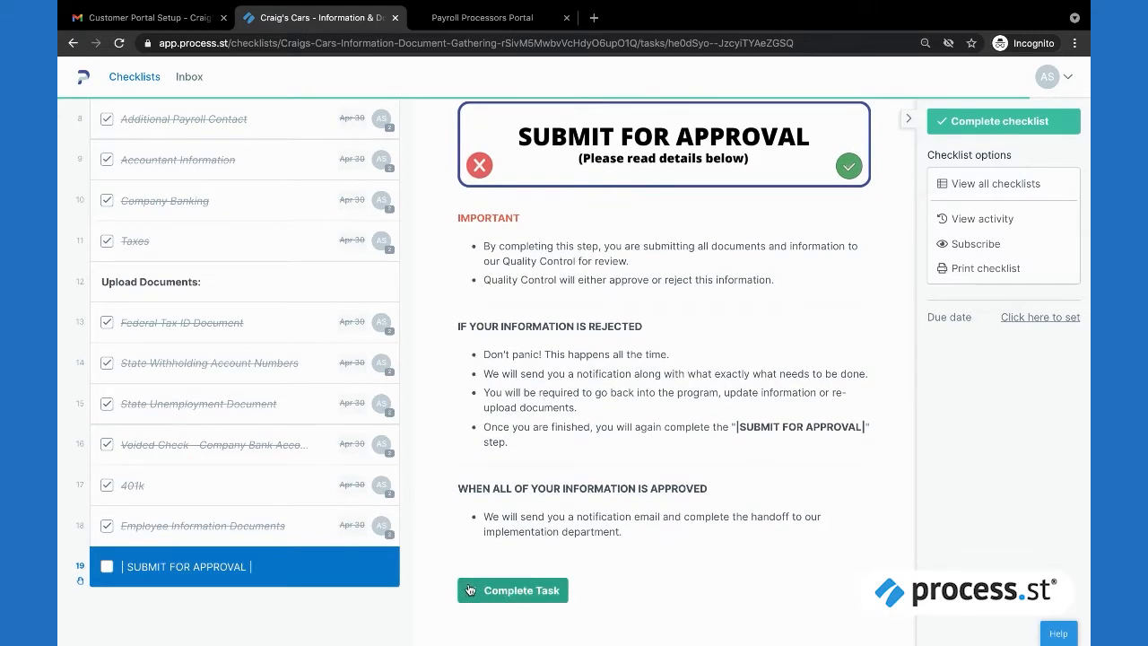
mouse_move(513, 590)
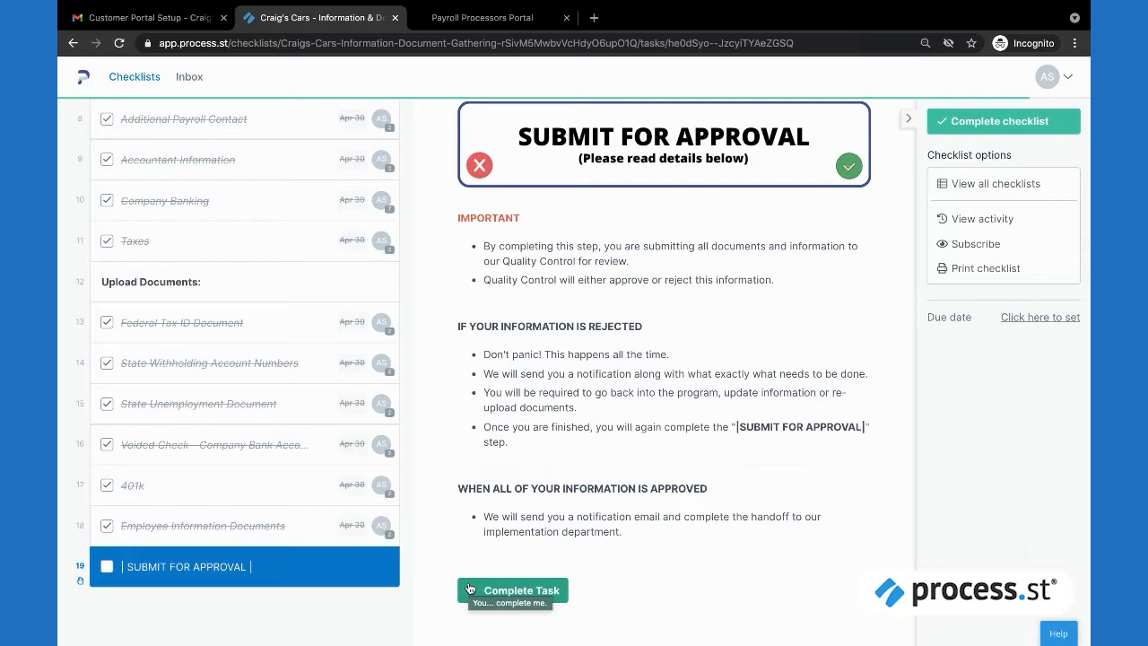
- Complete SUBMIT FOR APPROVAL so the documents go to quality control for review
left_click(513, 590)
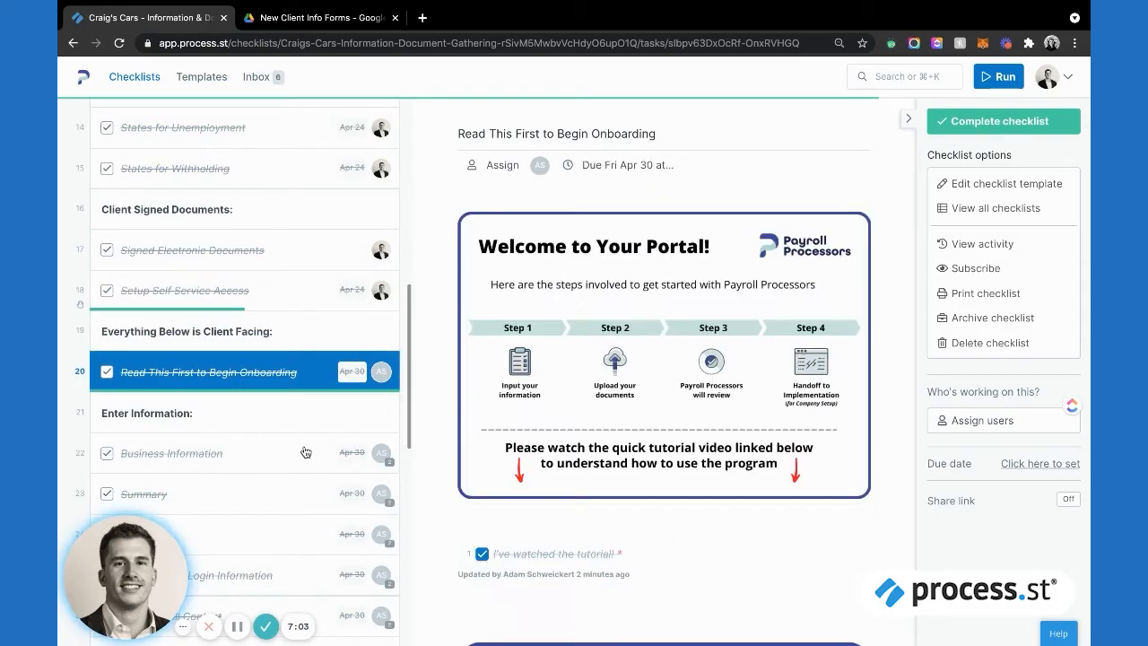
- Bring up the quality control Approve Information & Documents step in the task list
scroll("down", 3)
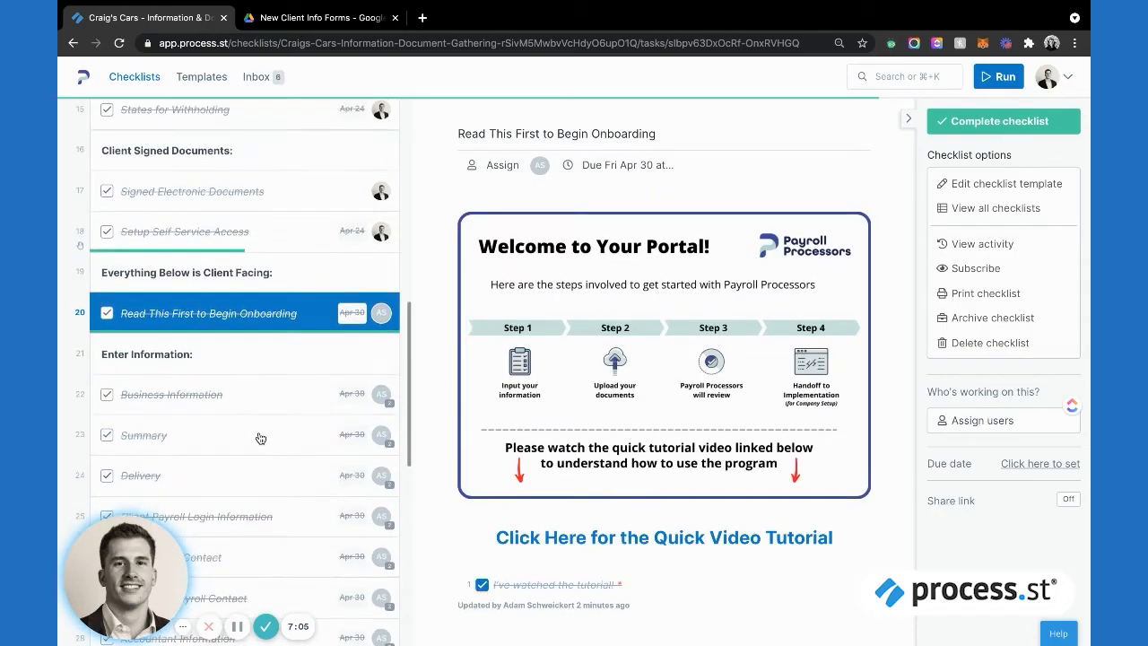
scroll("down", 3)
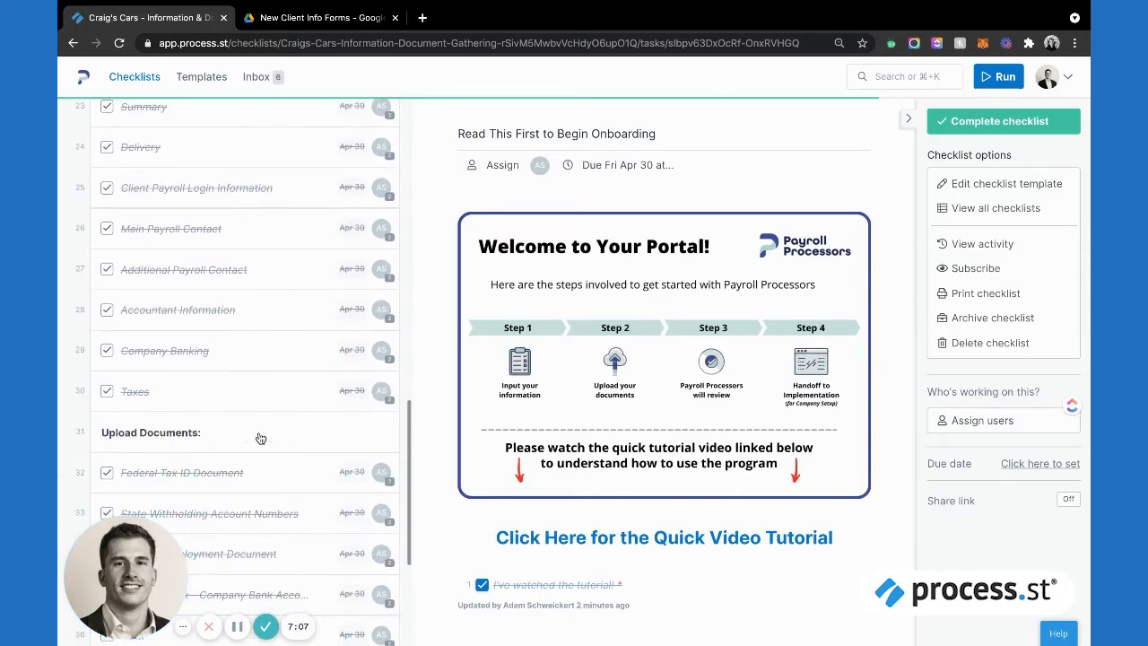
scroll("down", 3)
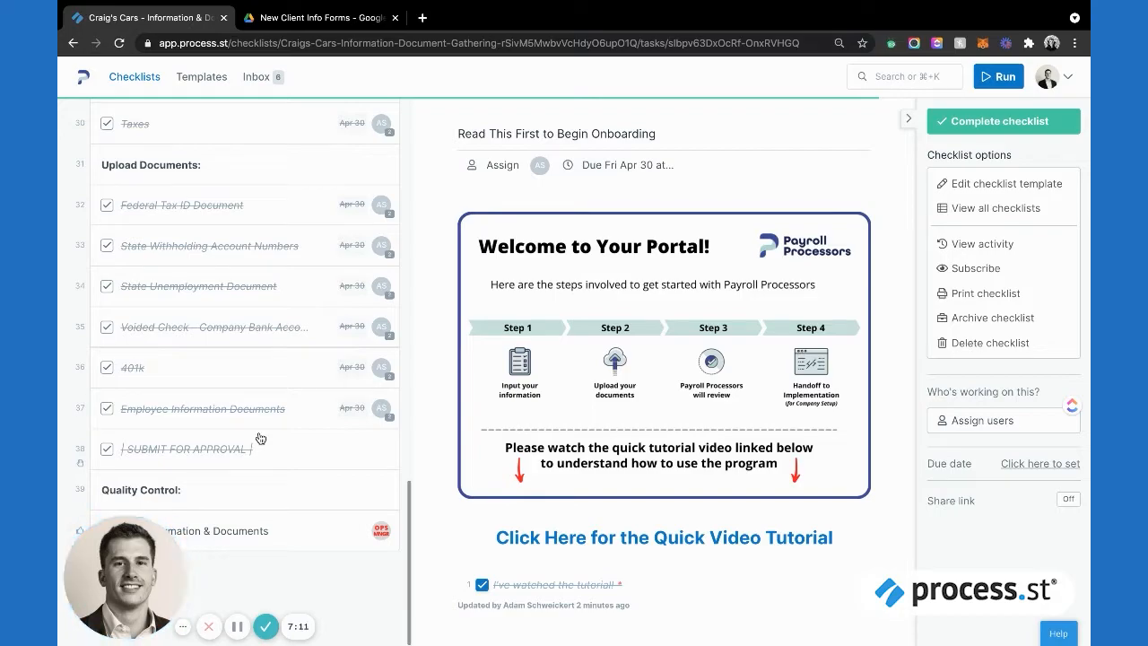
mouse_move(317, 532)
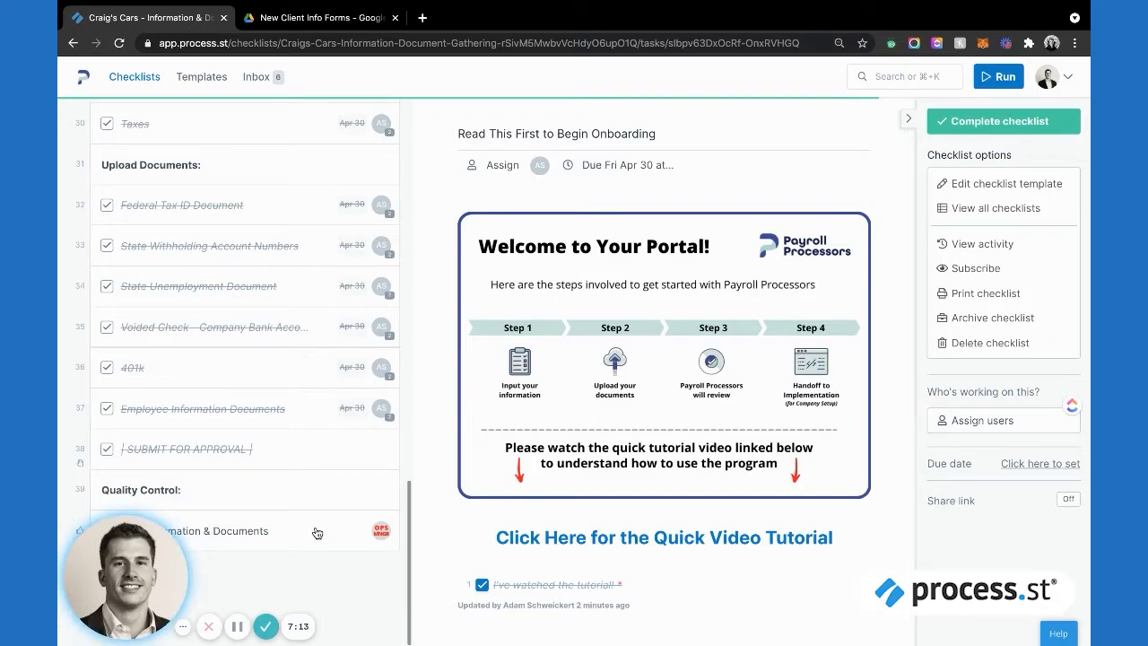
left_click(213, 531)
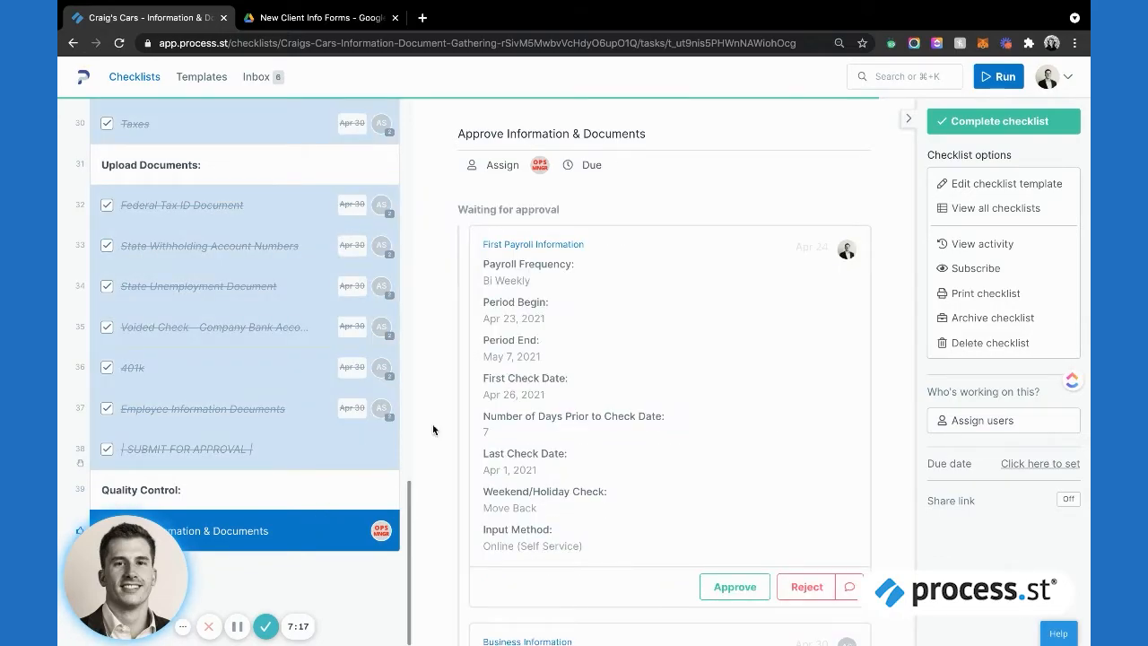
- Switch to the Send Approval Notifications task with its drafted client notification
scroll("down", 3)
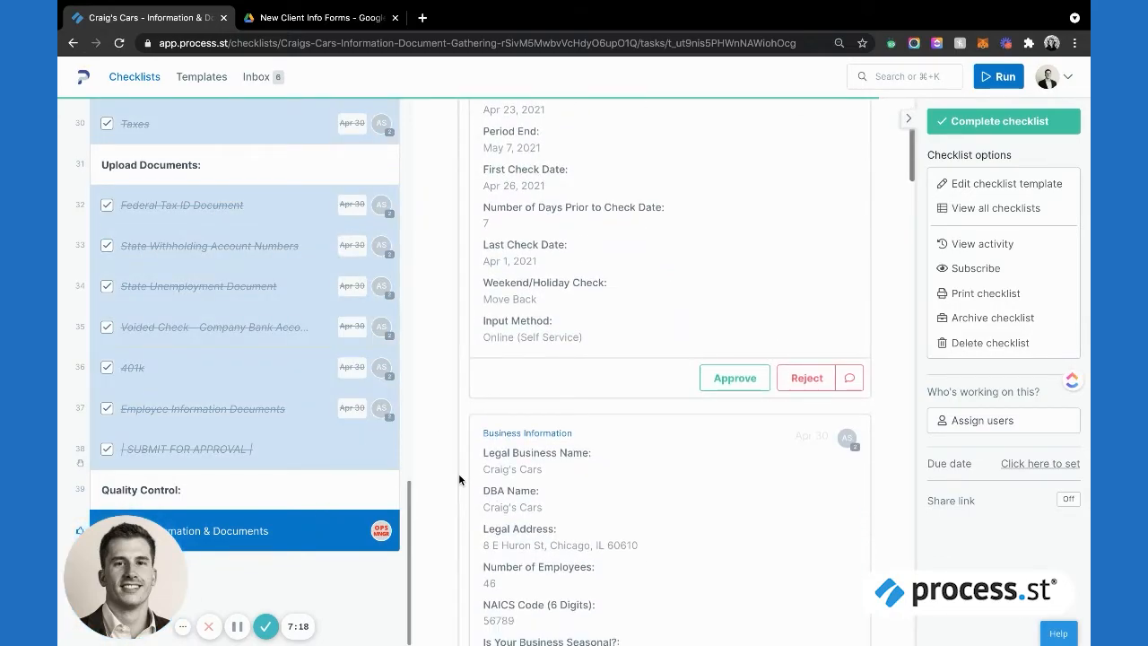
scroll("down", 3)
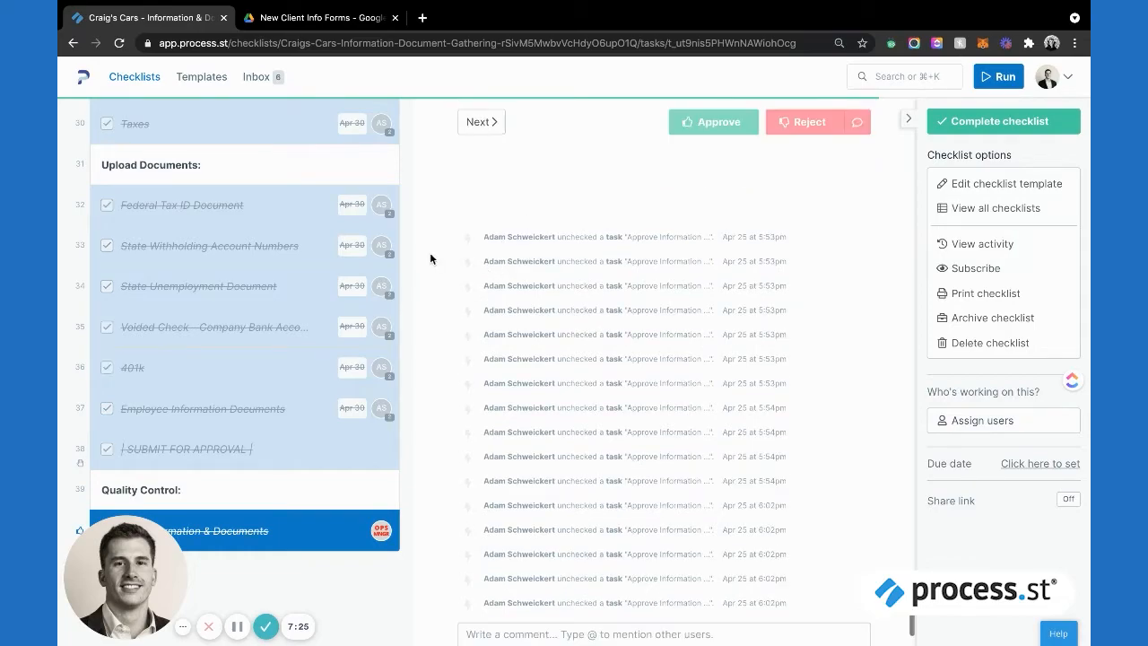
scroll("down", 3)
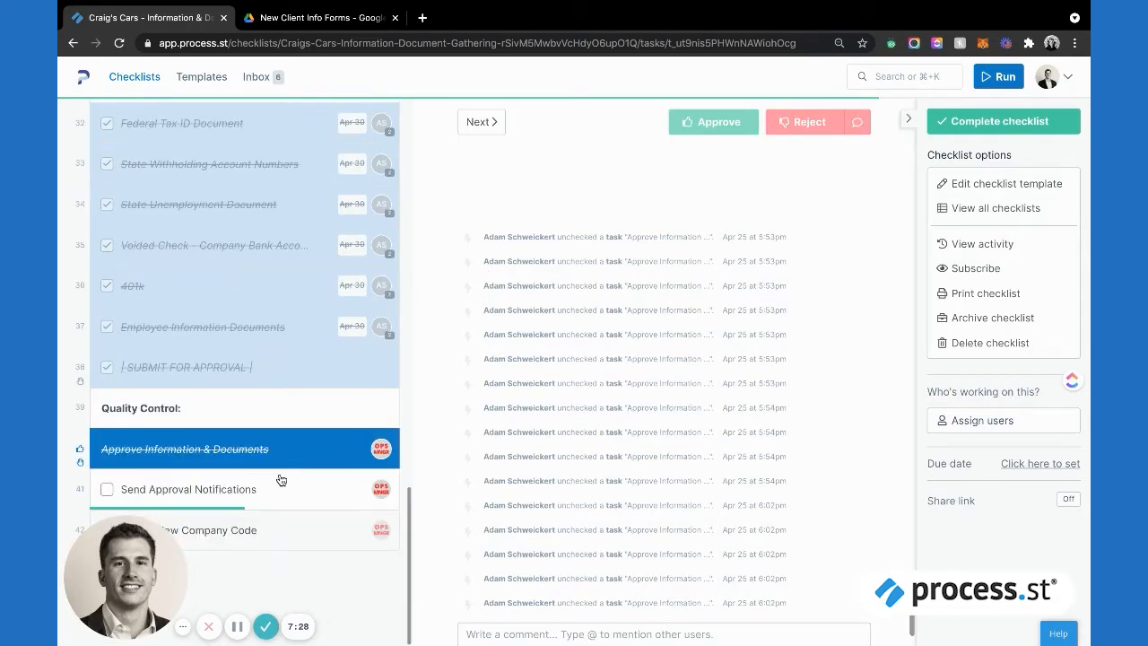
left_click(188, 488)
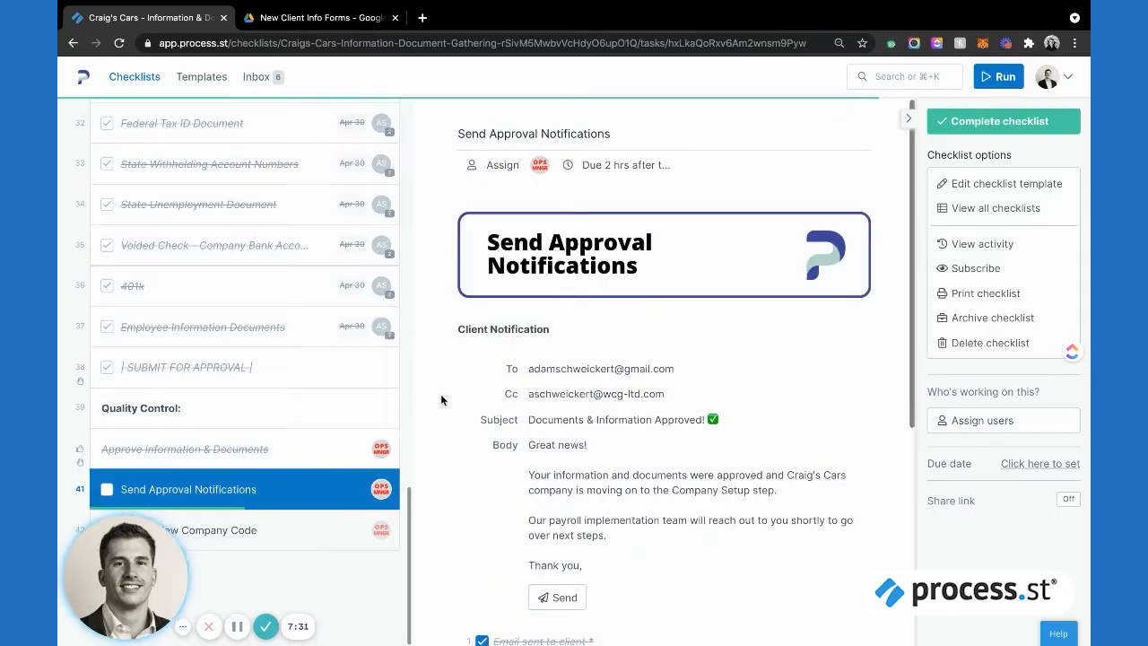
- Complete the Send Approval Notifications and Create New Company Code tasks
scroll("down", 3)
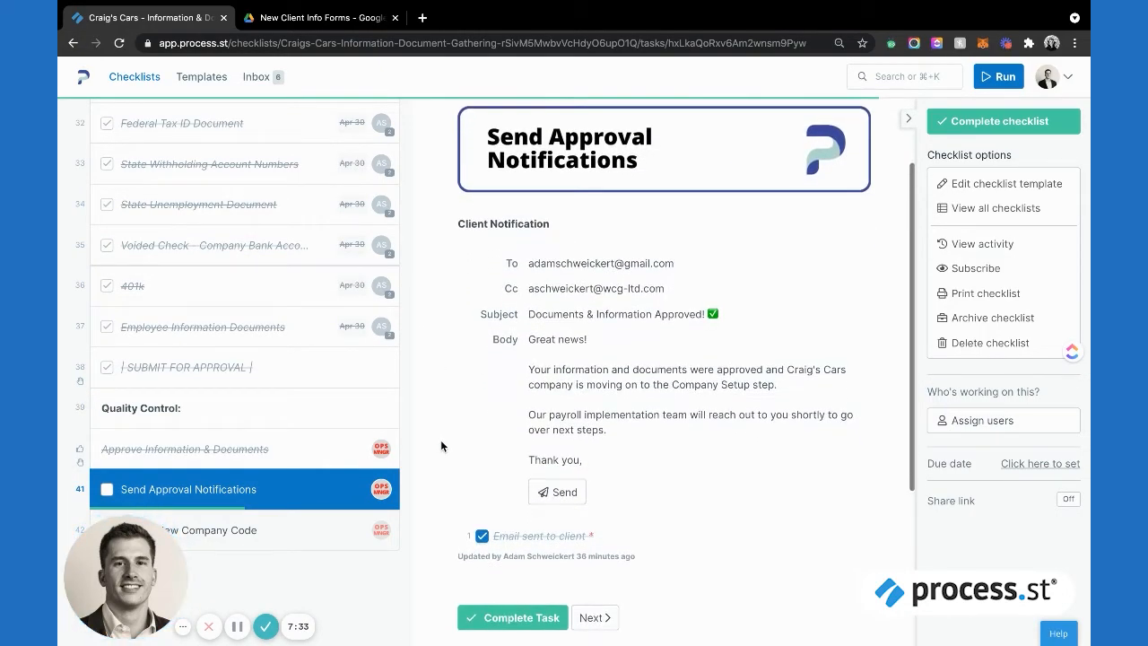
mouse_move(517, 341)
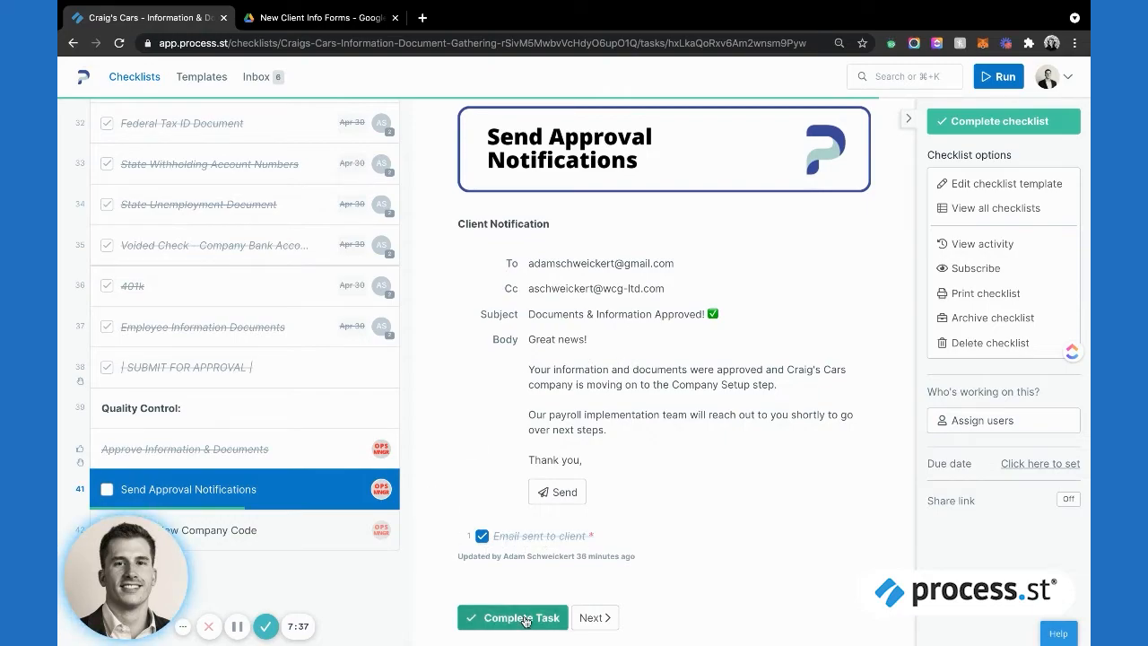
left_click(513, 617)
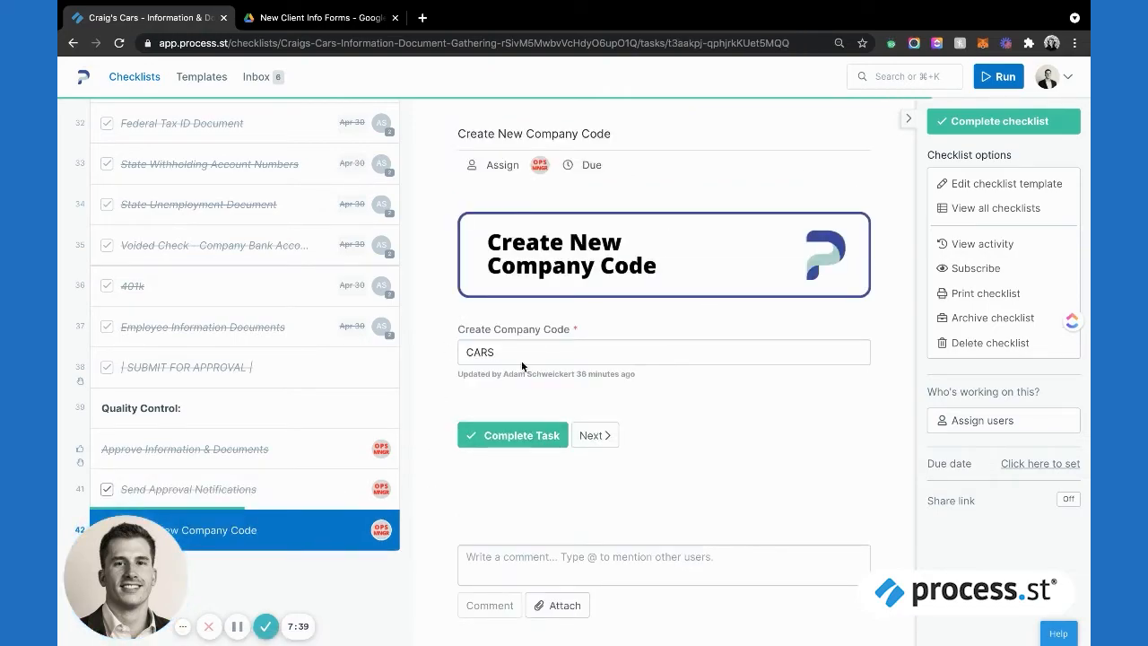
left_click(513, 435)
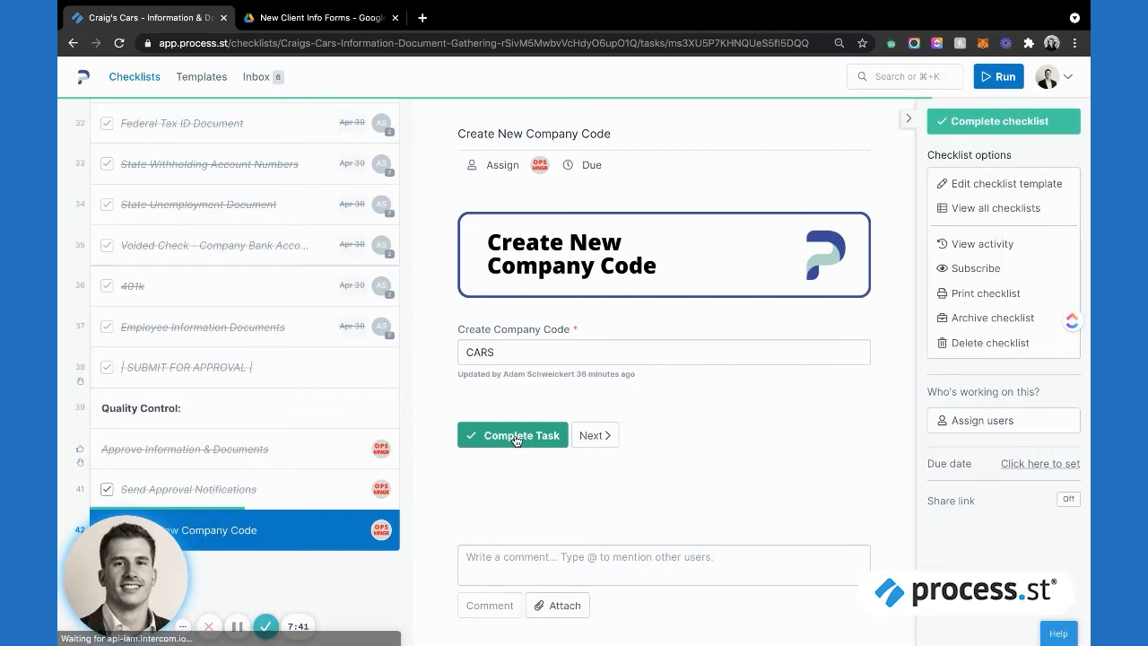
left_click(513, 436)
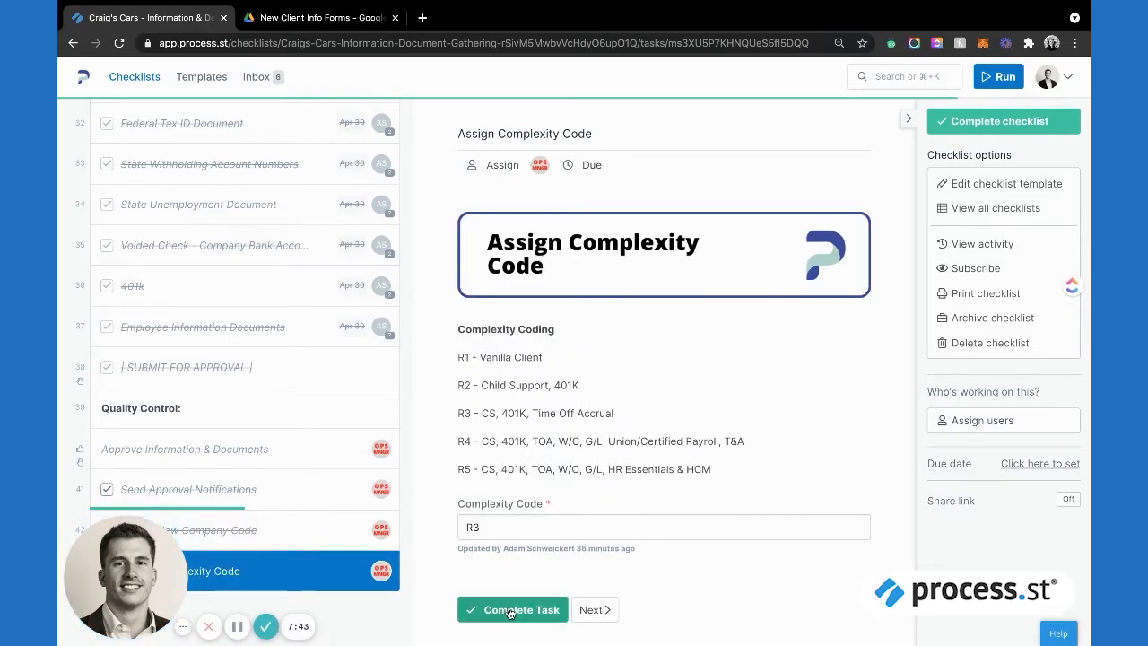
- Complete Assign Complexity Code and Create Info Form & Folder in Google Drive
left_click(512, 610)
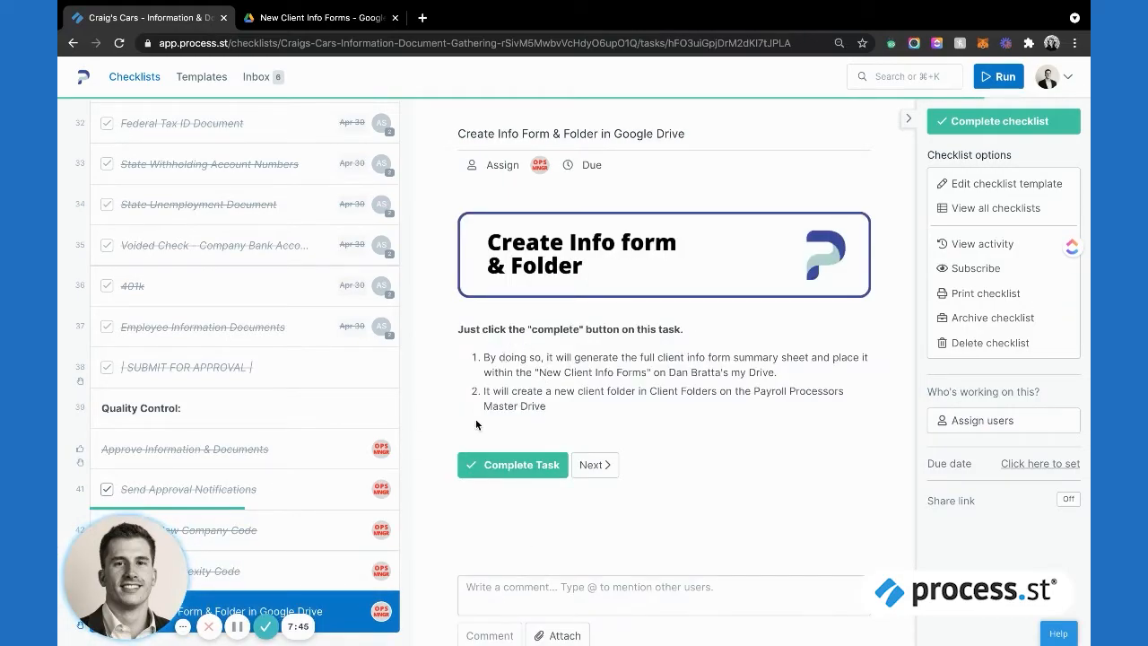
scroll("down", 3)
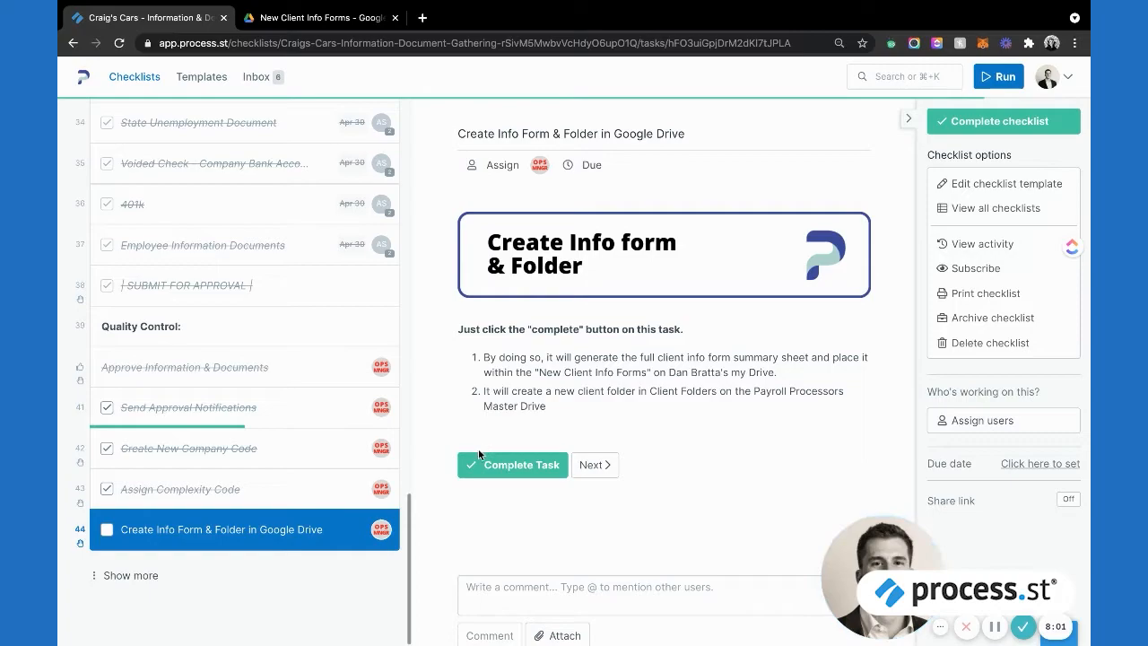
left_click(513, 465)
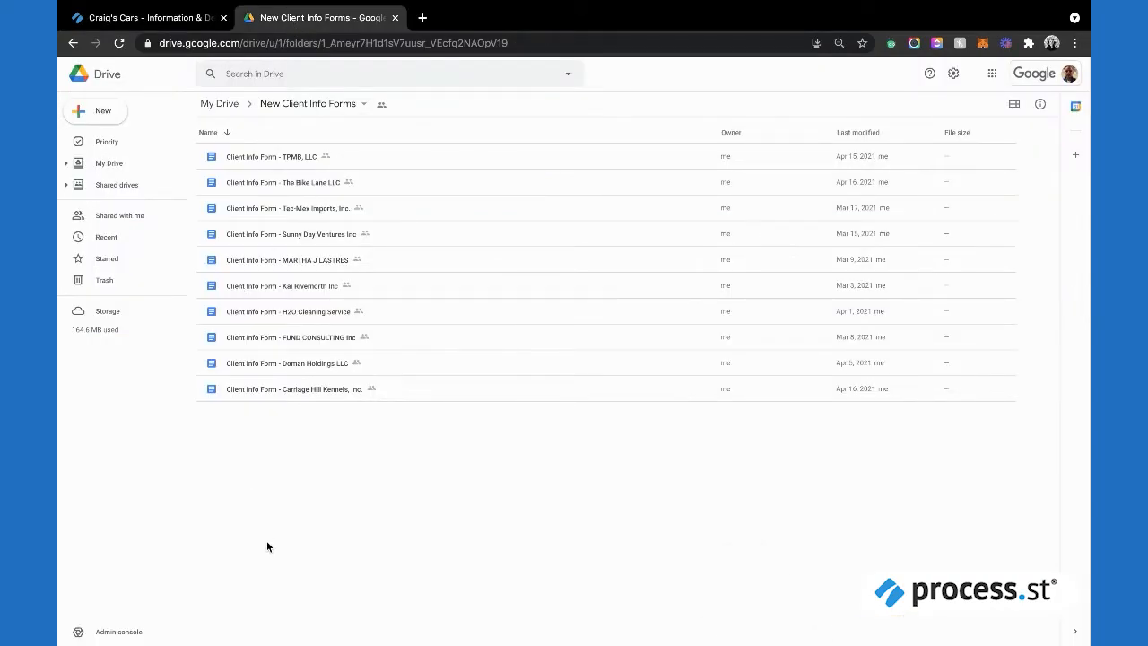
- Refresh the New Client Info Forms folder, view 'Client Info Form - Craig's Cars', and return to the checklist
left_click(296, 387)
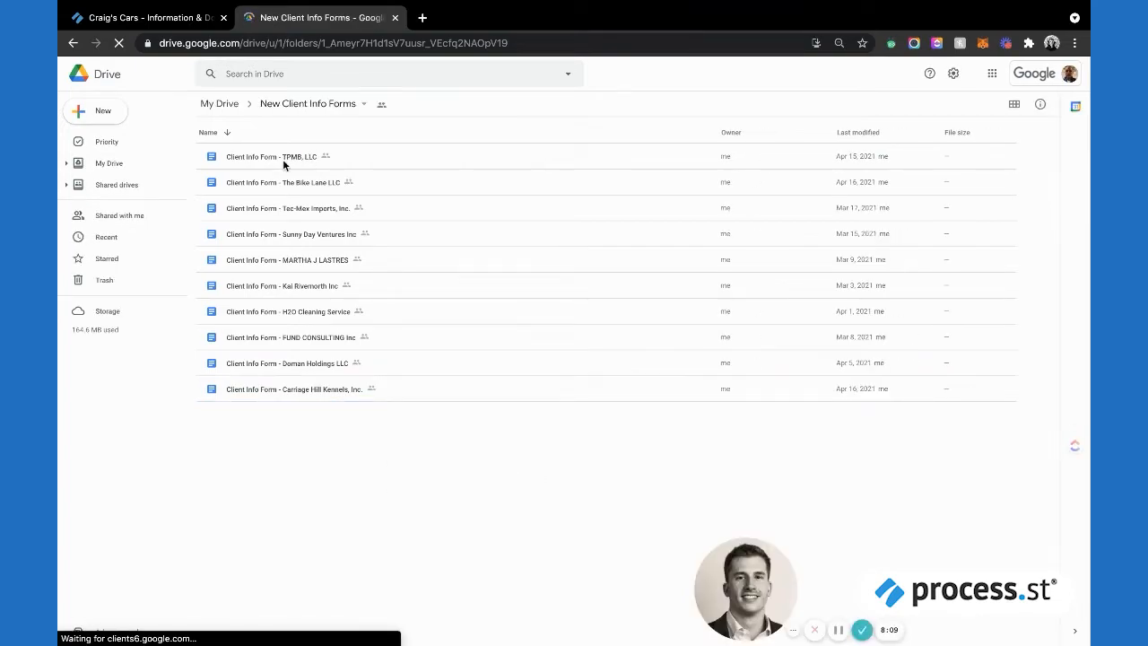
left_click(272, 156)
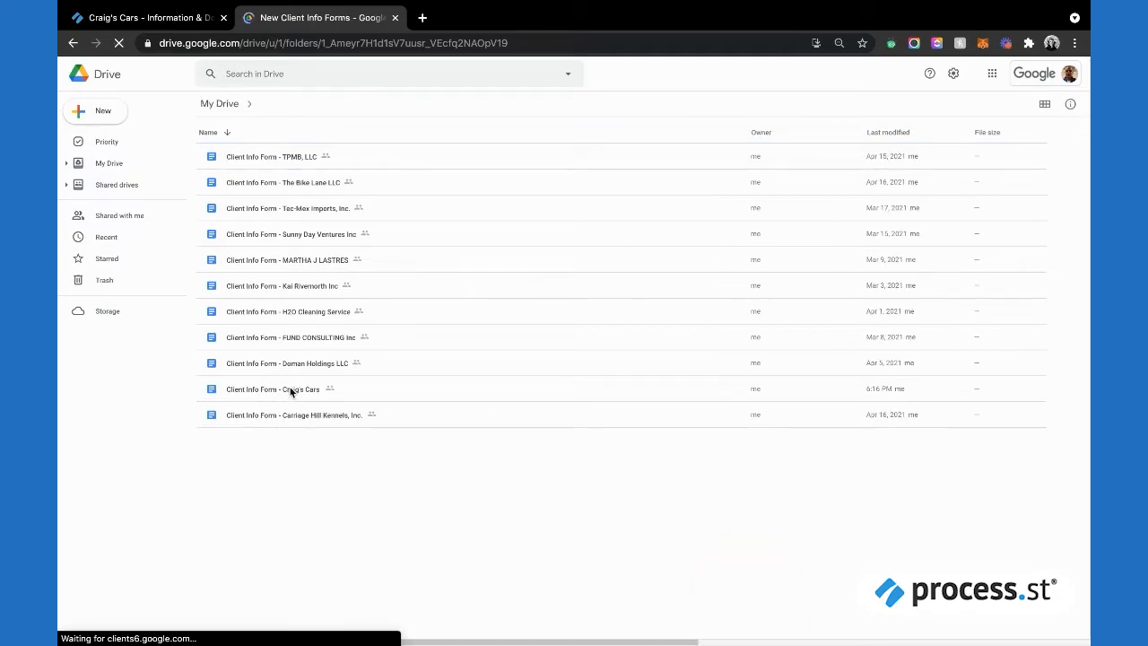
left_click(273, 387)
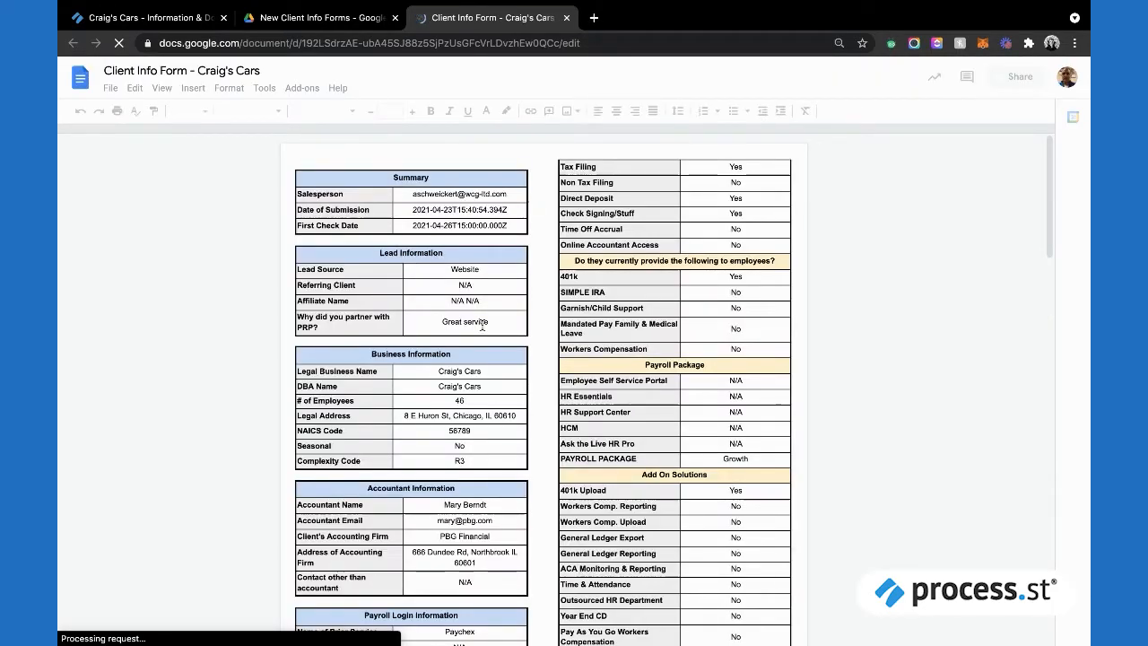
scroll("up", 3)
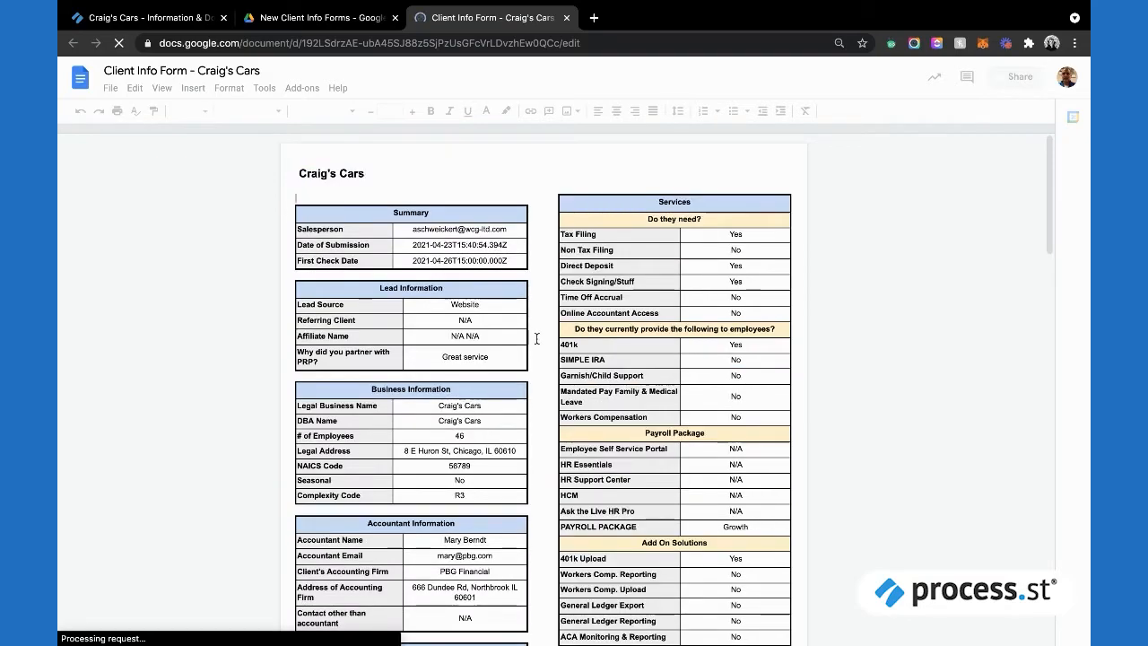
left_click(143, 18)
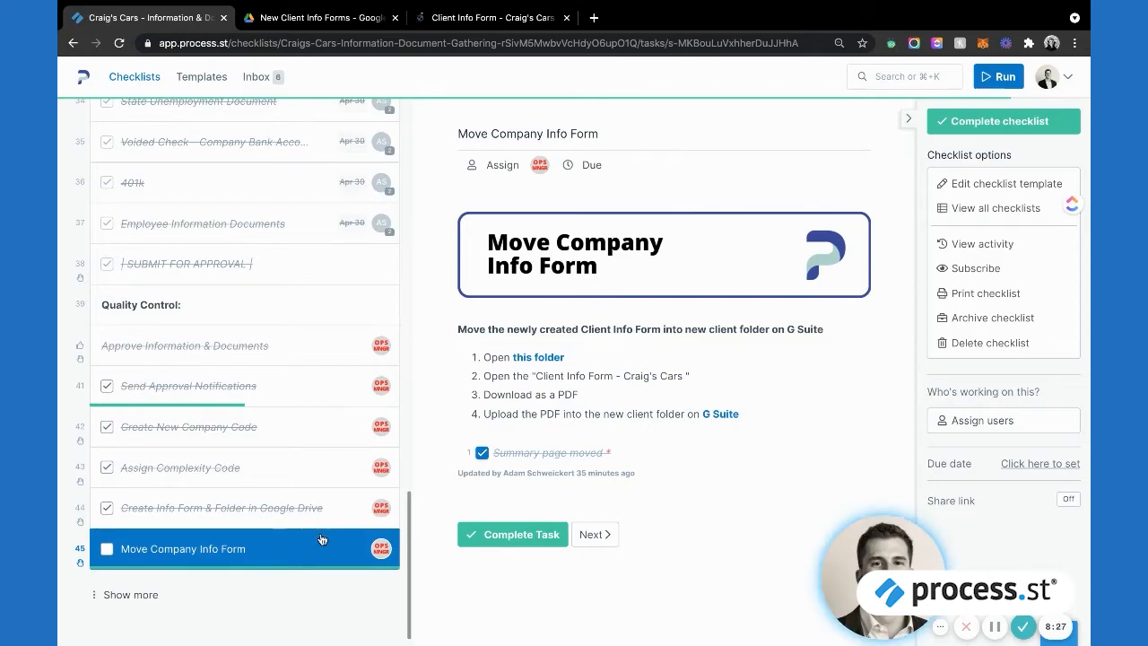
- Complete Move Company Info Form and bring up Handoff to Implementation
scroll("up", 3)
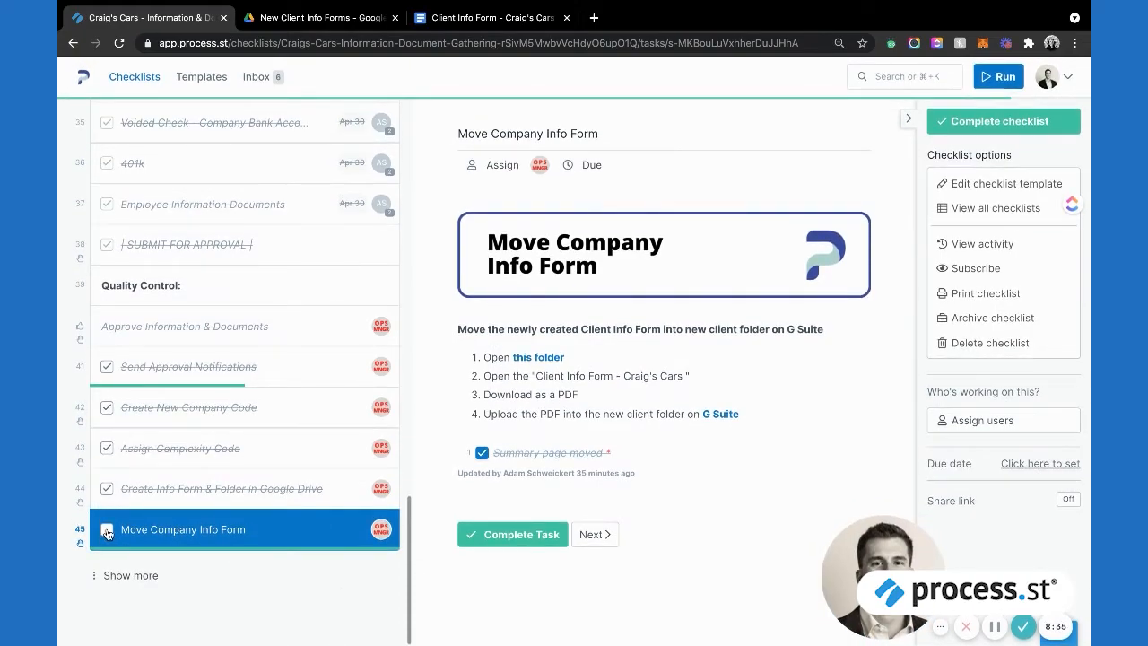
left_click(512, 535)
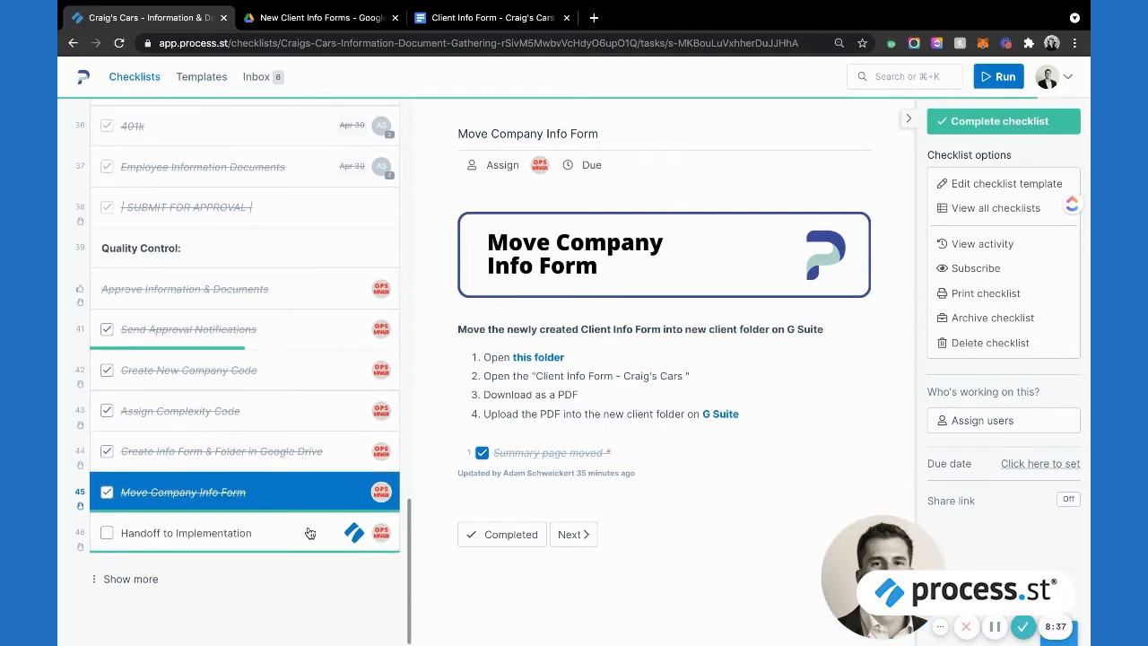
left_click(186, 532)
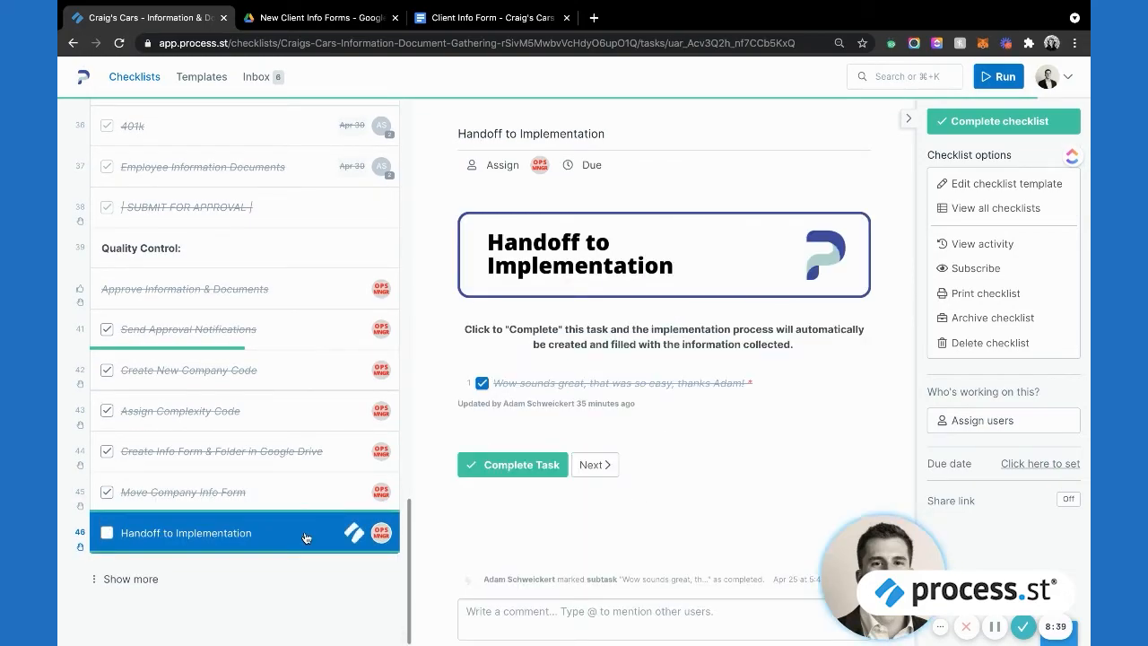
- Toggle the handoff confirmation item and complete Handoff to Implementation
left_click(482, 383)
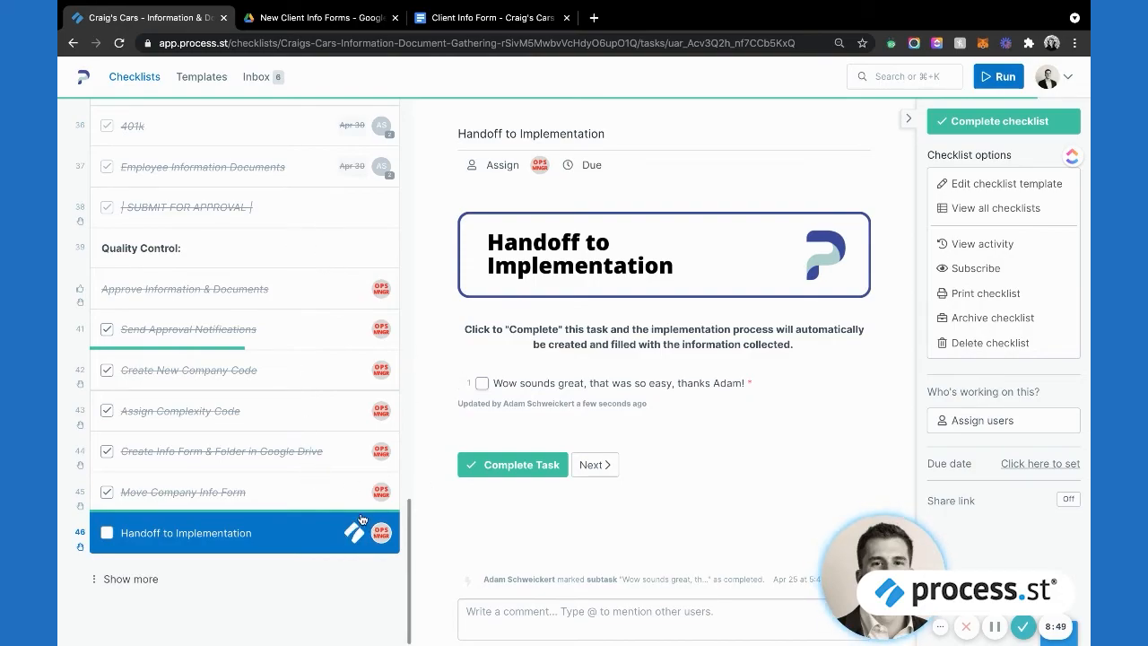
mouse_move(535, 359)
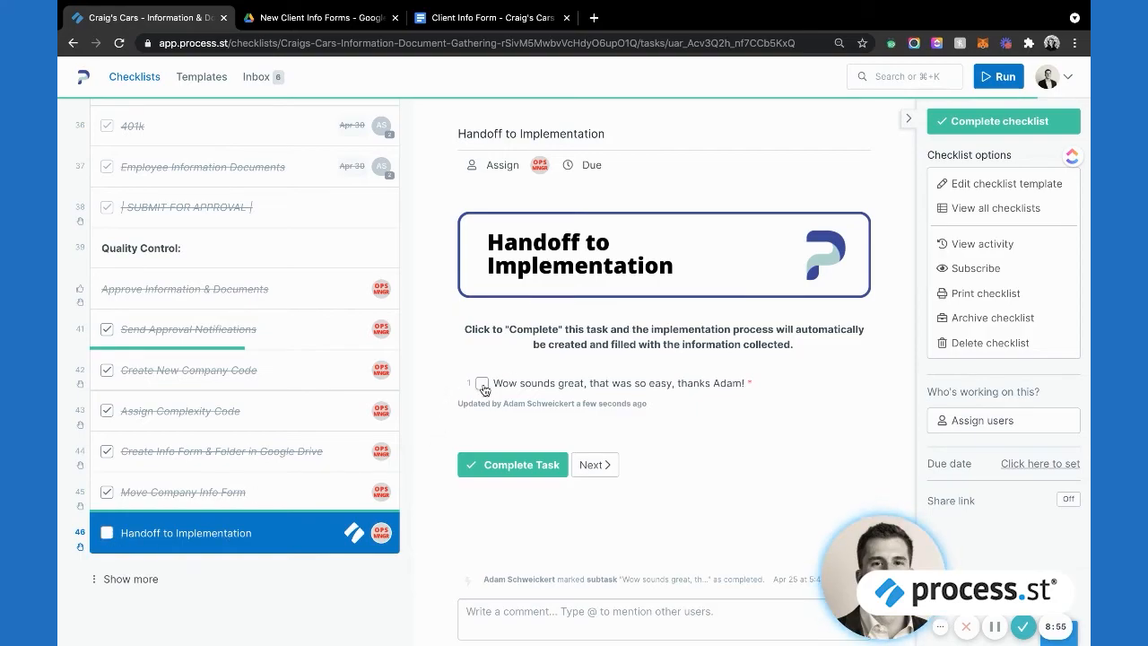
left_click(483, 384)
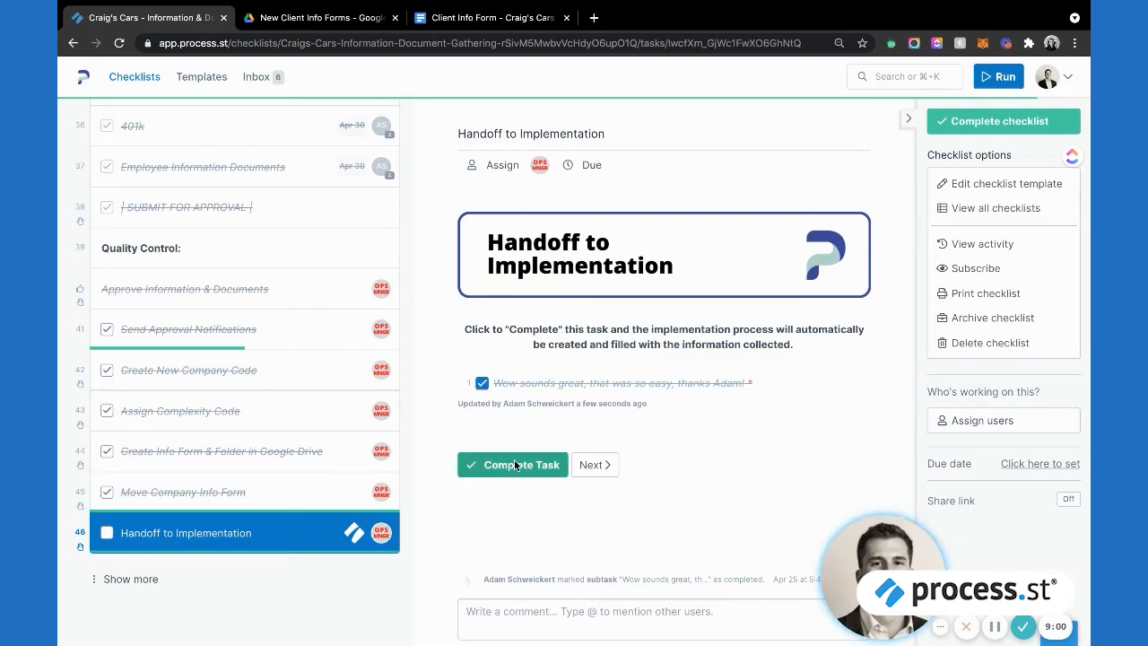
left_click(512, 464)
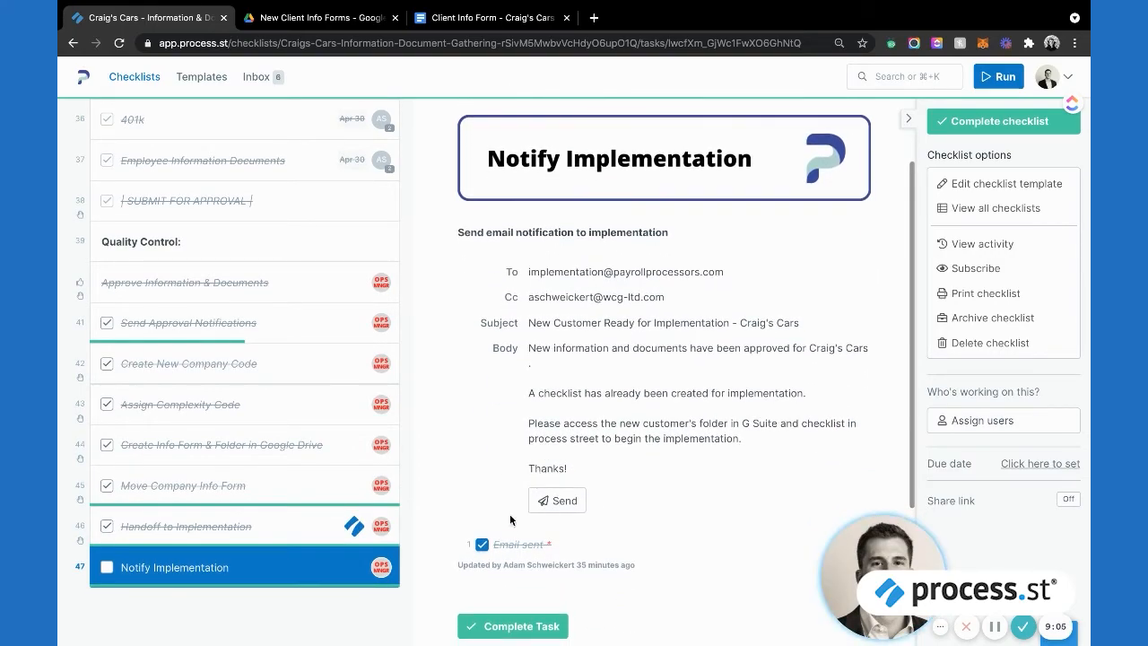
- Complete Notify Implementation so the whole Craig's Cars checklist finishes with confetti
left_click(1002, 122)
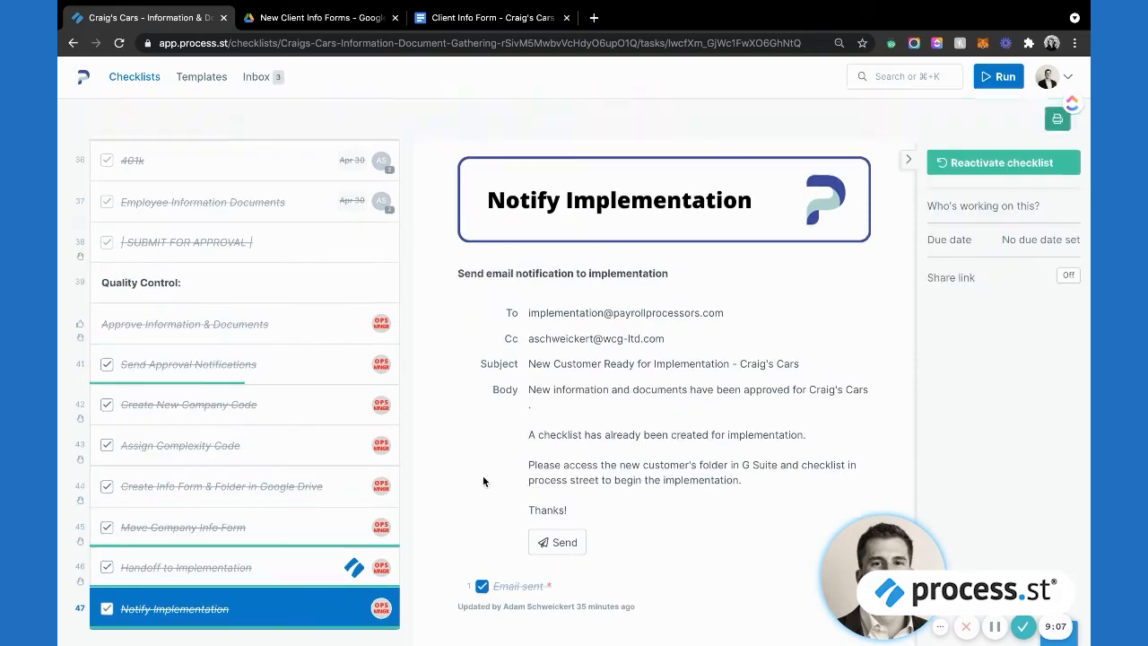
left_click(107, 608)
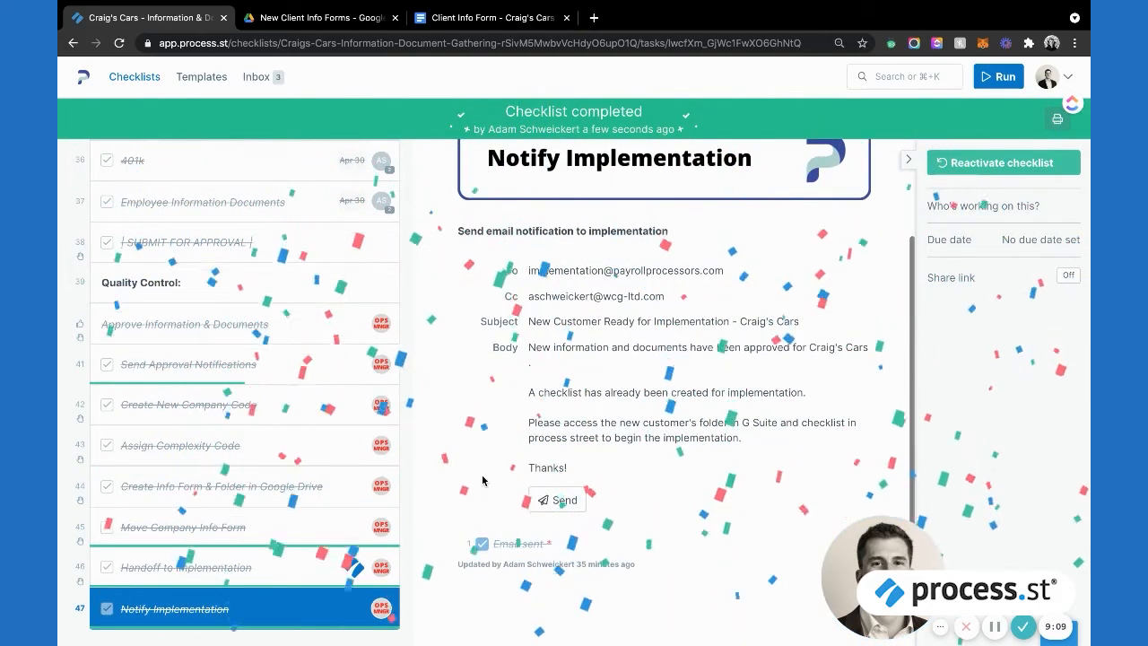